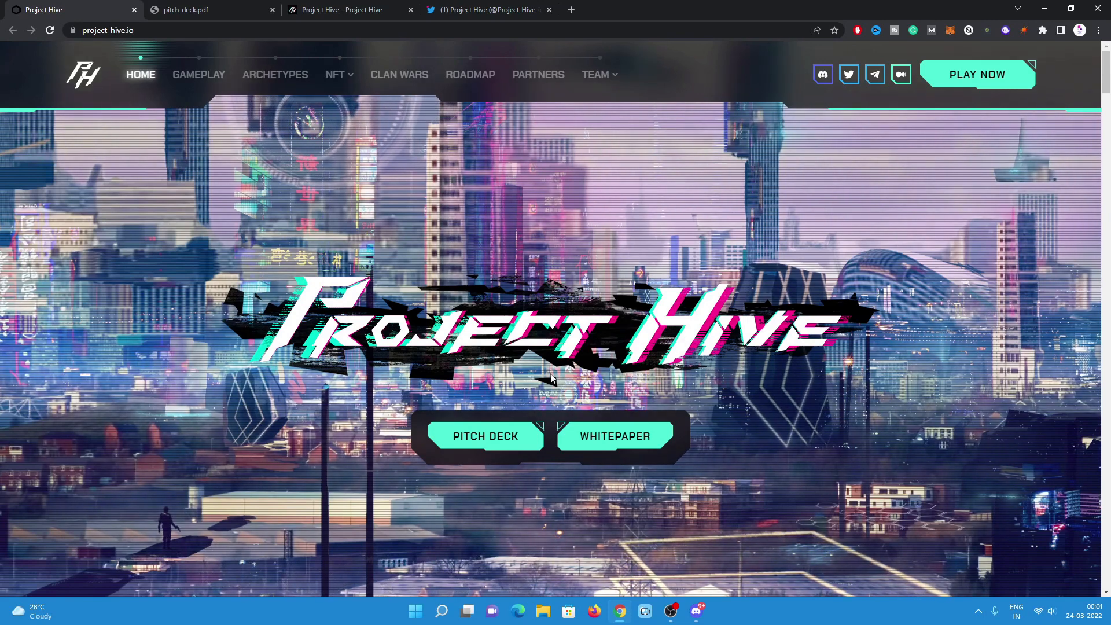
{"action": "mouse_move", "coordinate": [111, 207]}
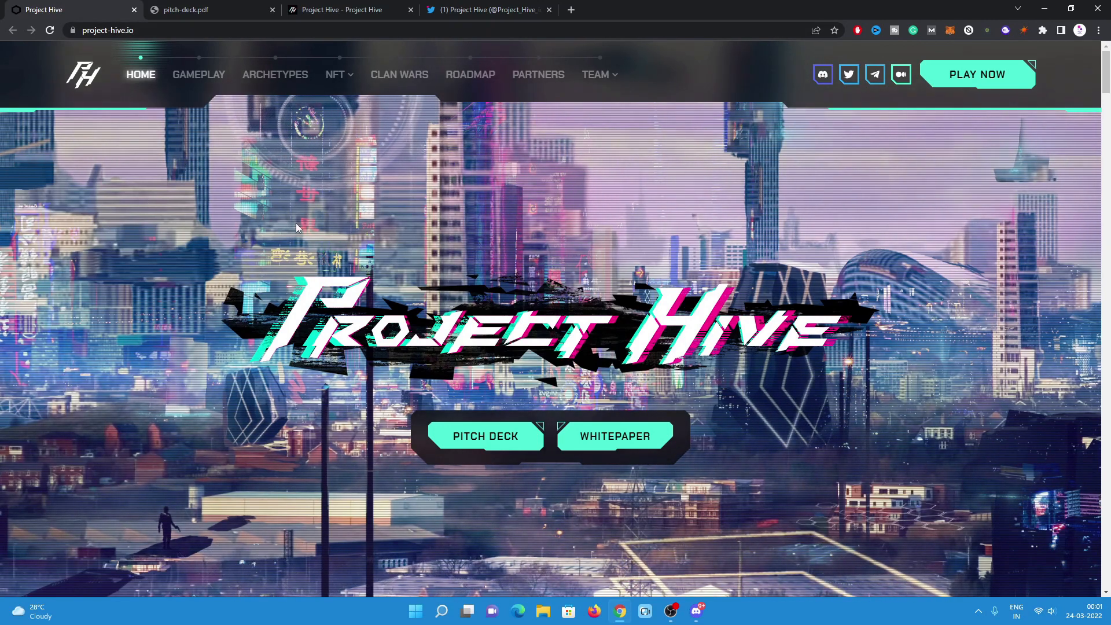
{"action": "mouse_move", "coordinate": [373, 107]}
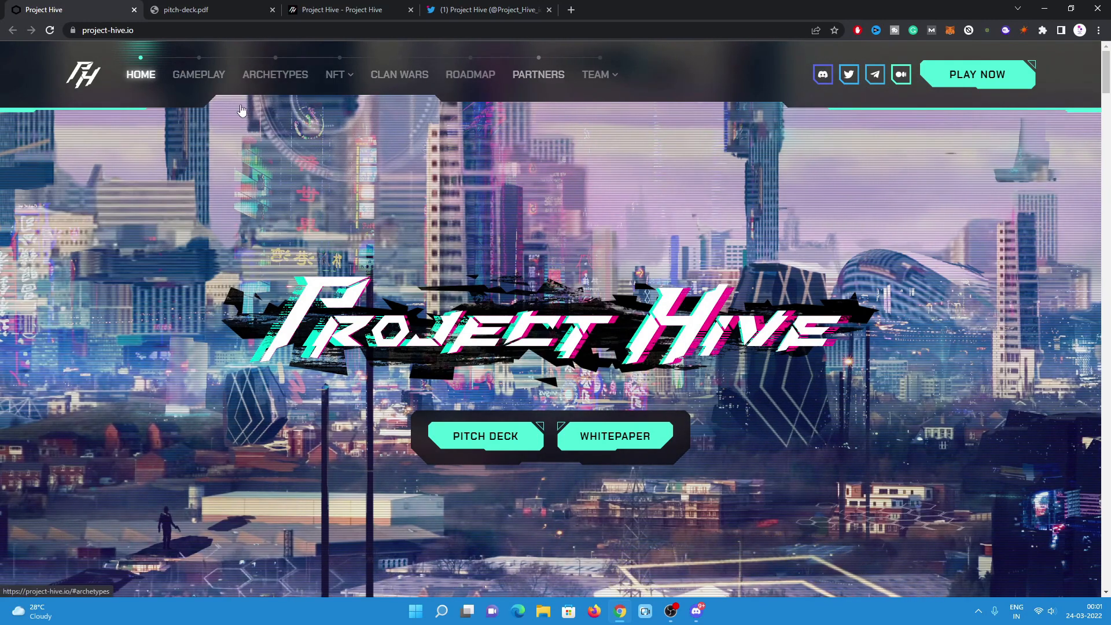
{"action": "mouse_move", "coordinate": [275, 74]}
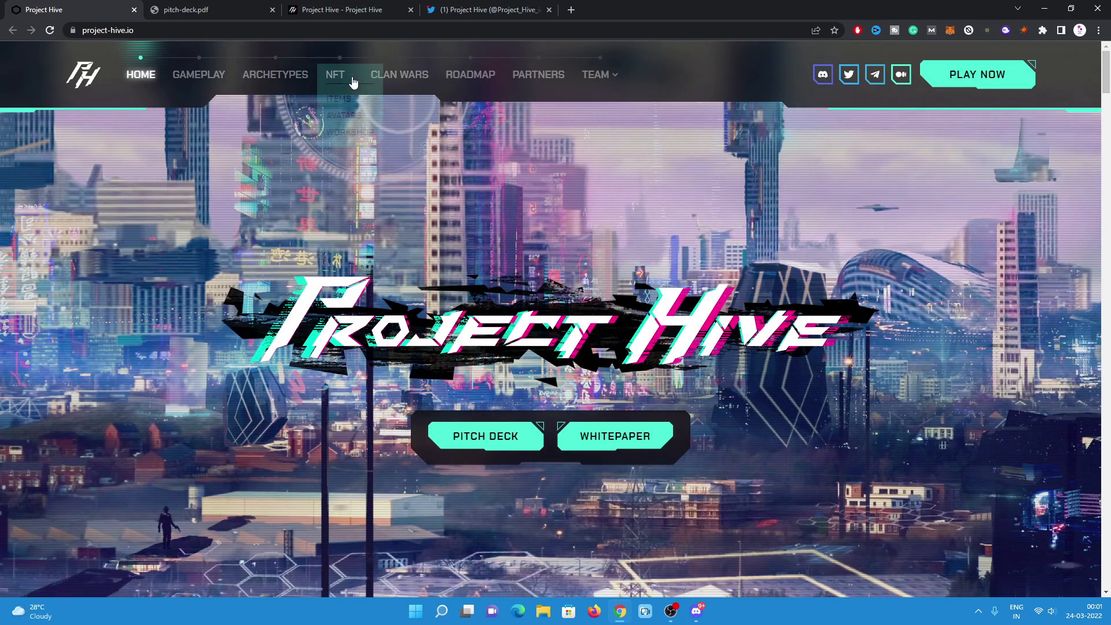
{"action": "mouse_move", "coordinate": [578, 90]}
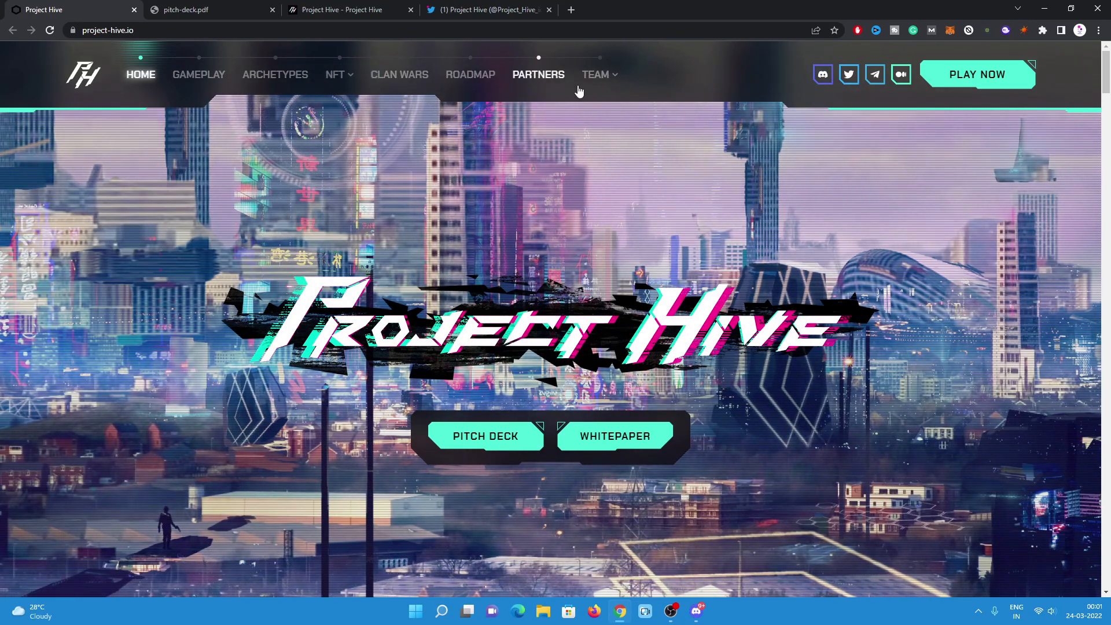
Scroll the home page down to the About section with its story text and gameplay teaser.
{"action": "left_click", "coordinate": [596, 74]}
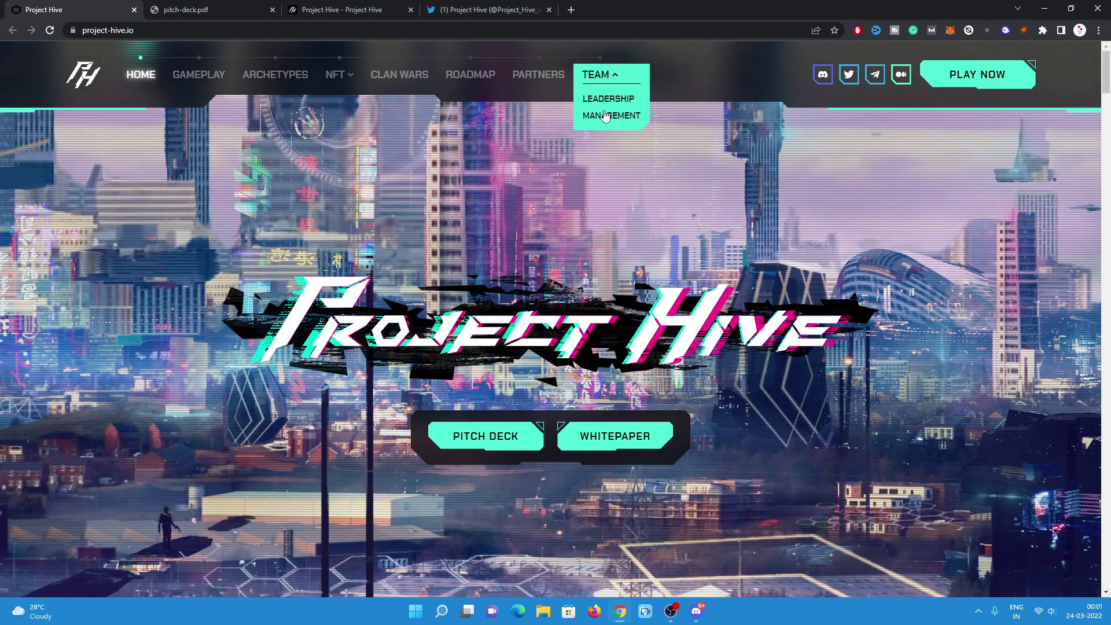
{"action": "mouse_move", "coordinate": [734, 184]}
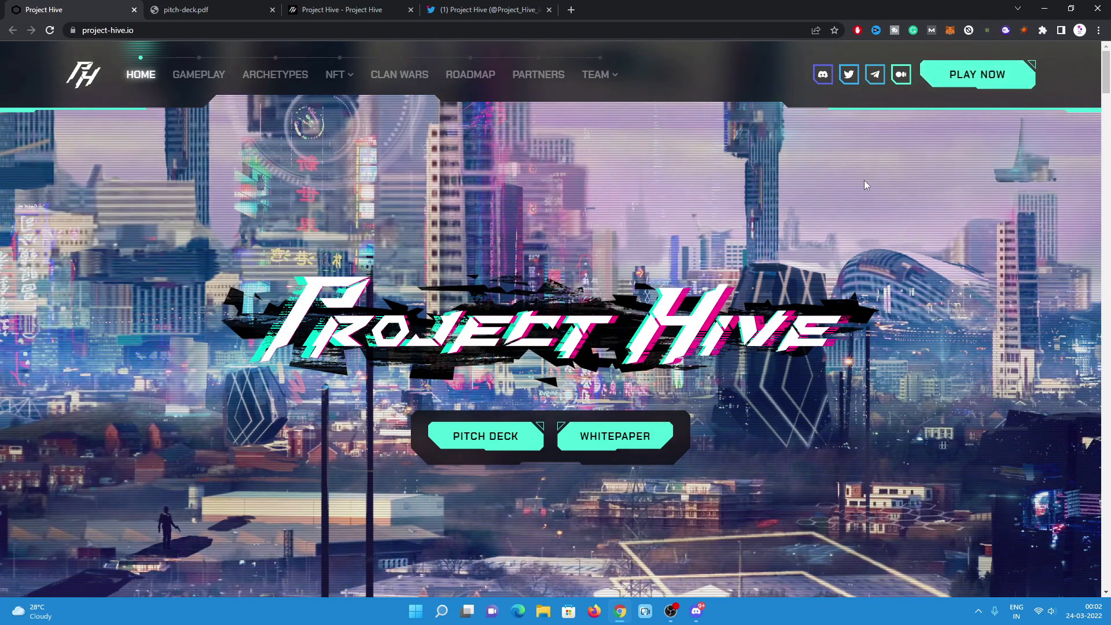
{"action": "mouse_move", "coordinate": [843, 201]}
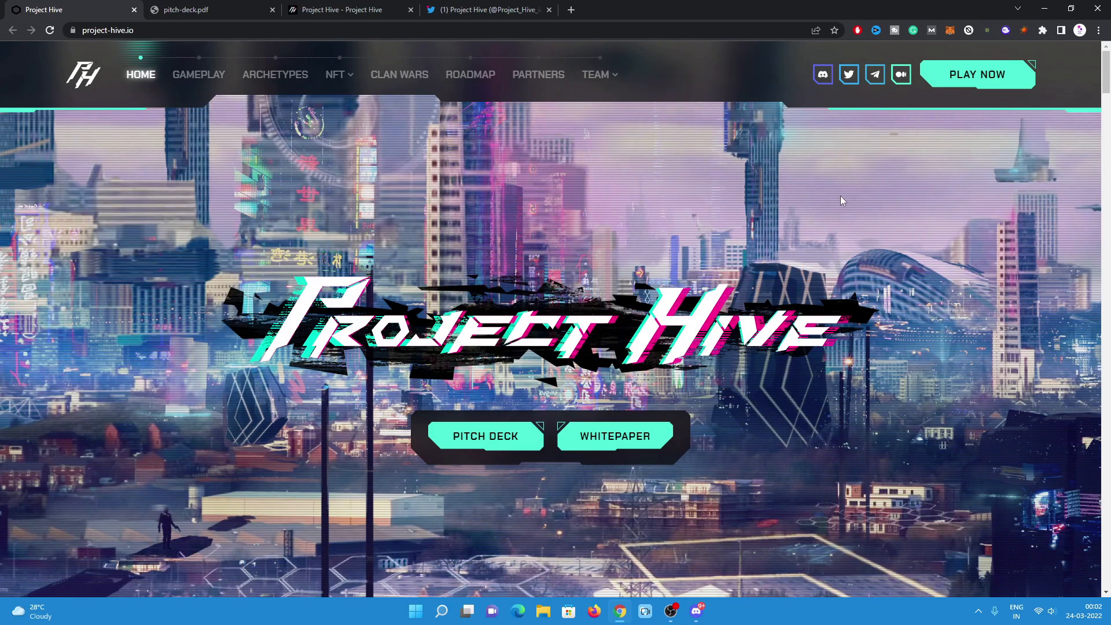
{"action": "mouse_move", "coordinate": [484, 437]}
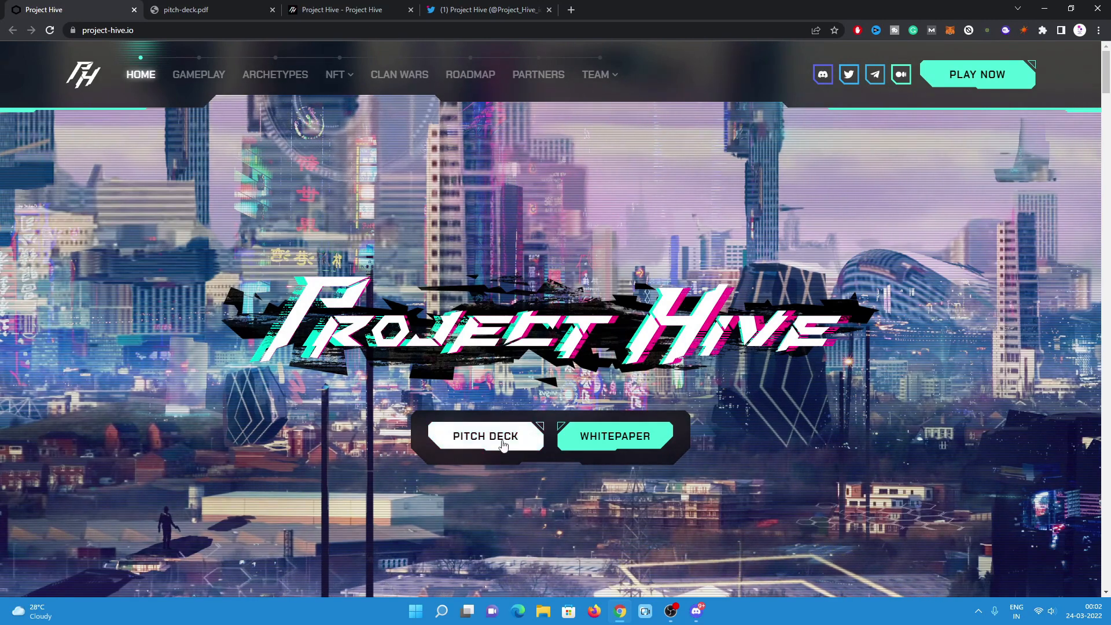
{"action": "mouse_move", "coordinate": [466, 439]}
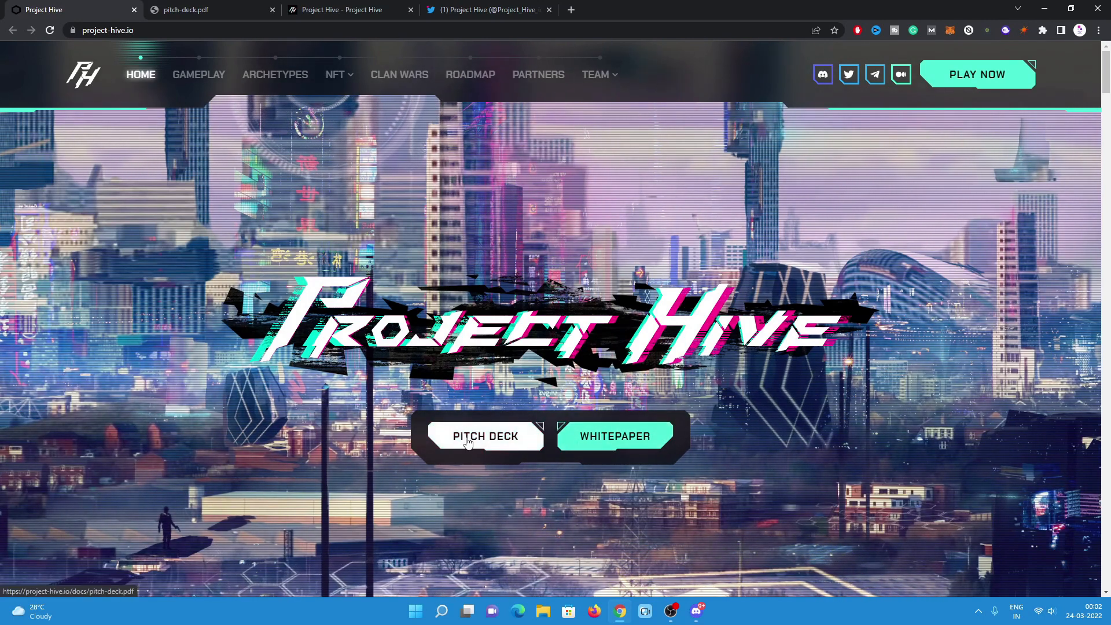
{"action": "mouse_move", "coordinate": [655, 248]}
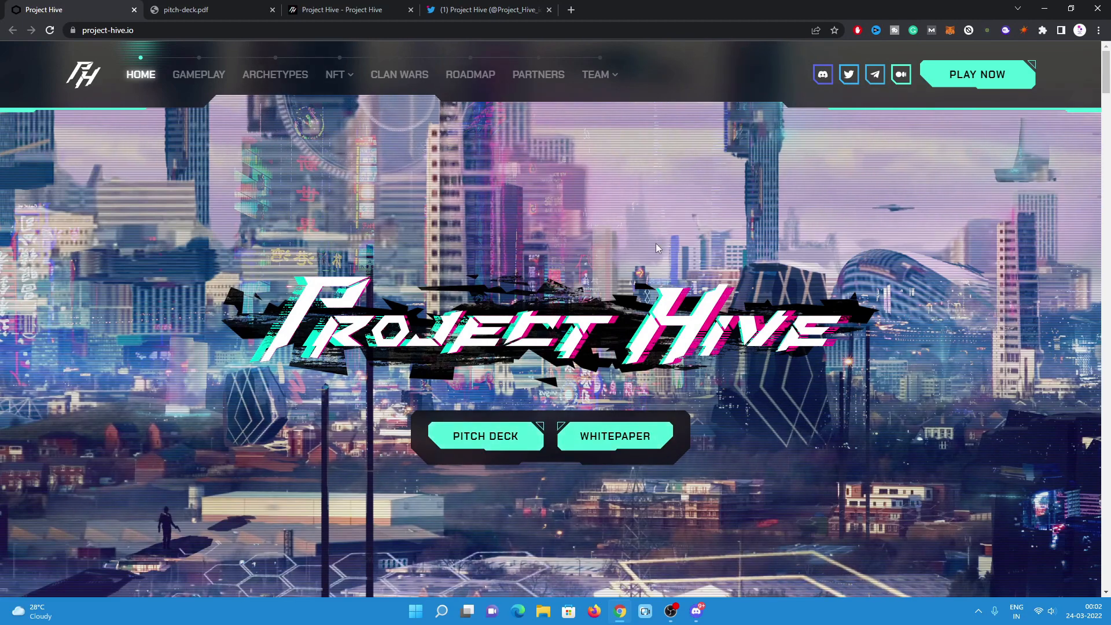
{"action": "scroll", "scroll_direction": "down", "scroll_amount": 3}
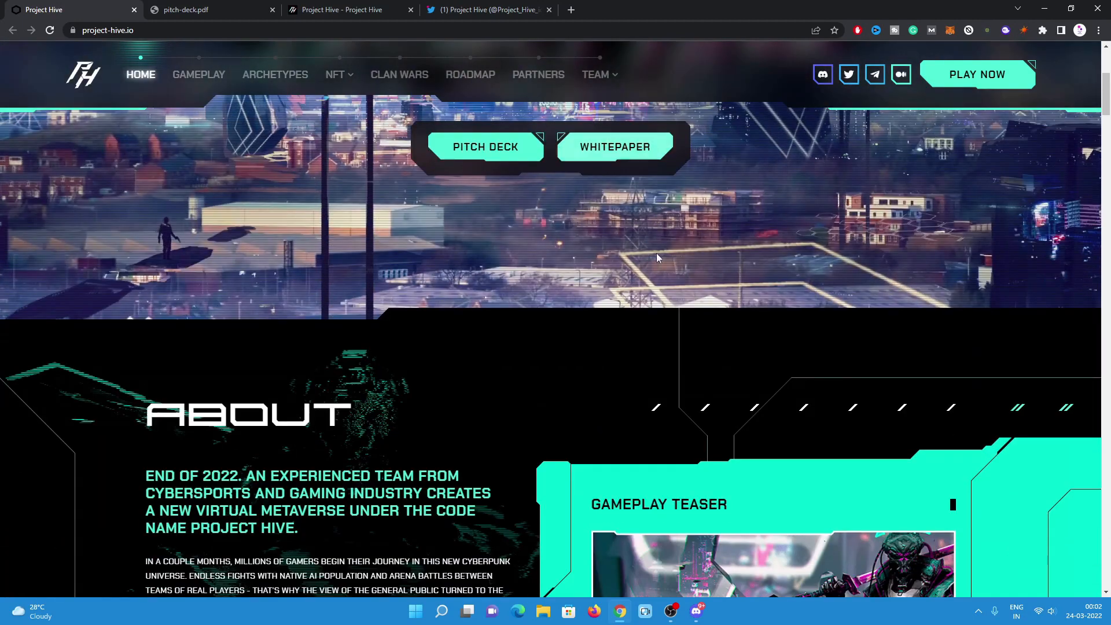
{"action": "scroll", "scroll_direction": "down", "scroll_amount": 3}
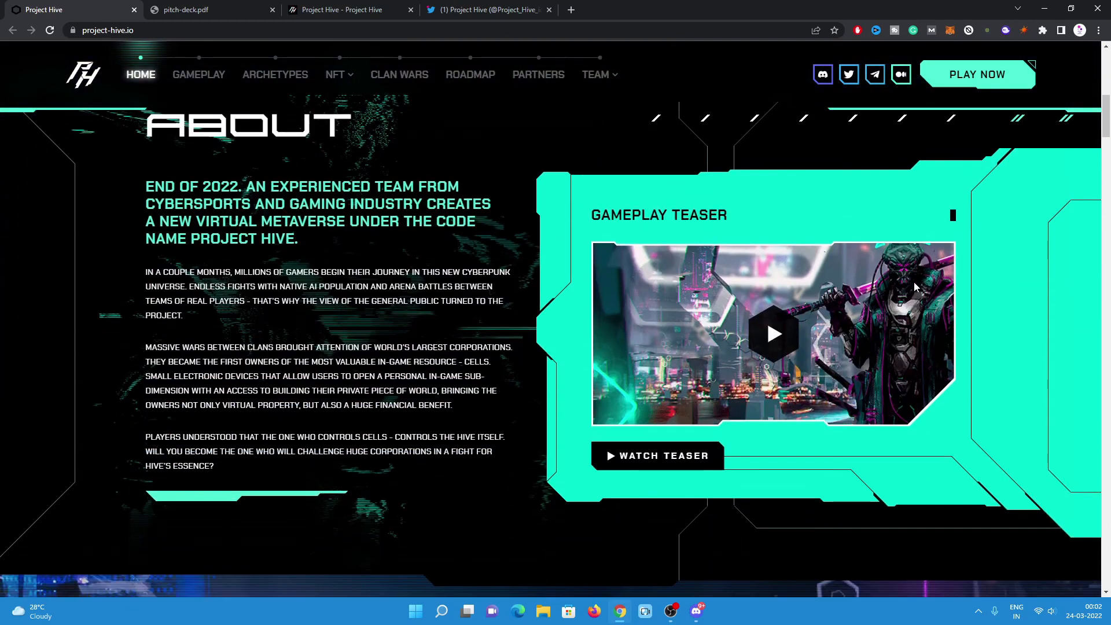
{"action": "mouse_move", "coordinate": [494, 321]}
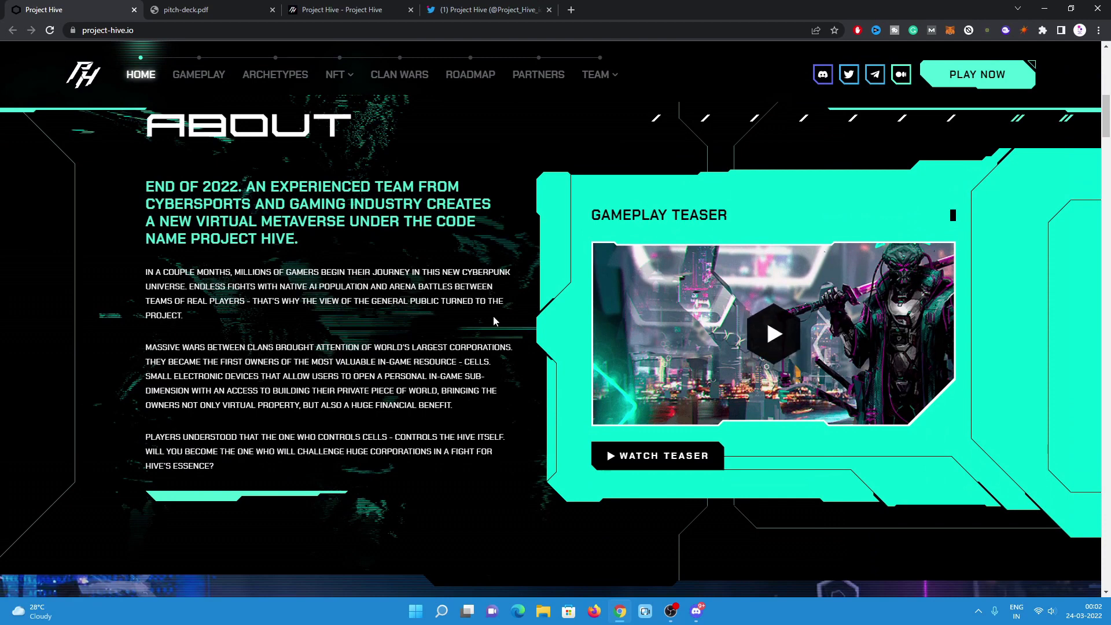
{"action": "mouse_move", "coordinate": [107, 187]}
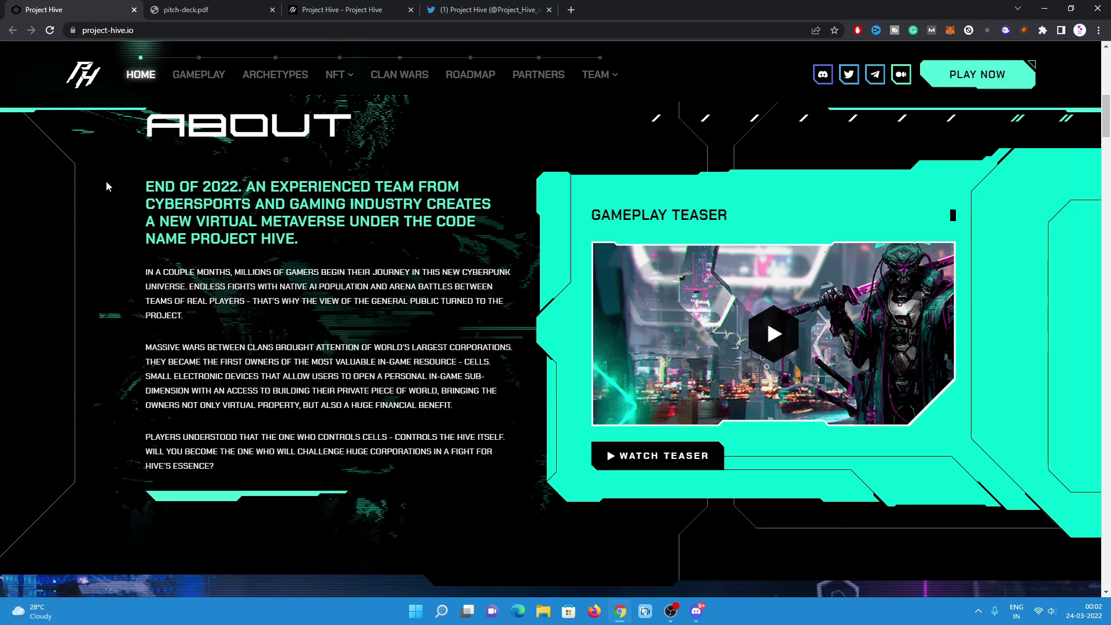
{"action": "mouse_move", "coordinate": [76, 278]}
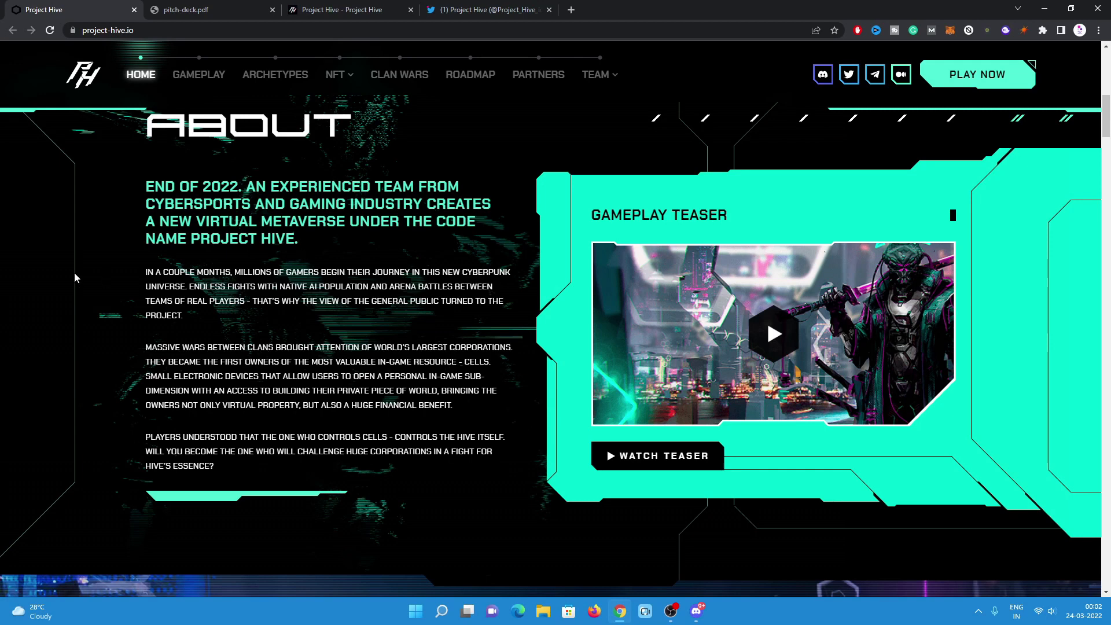
{"action": "mouse_move", "coordinate": [103, 297]}
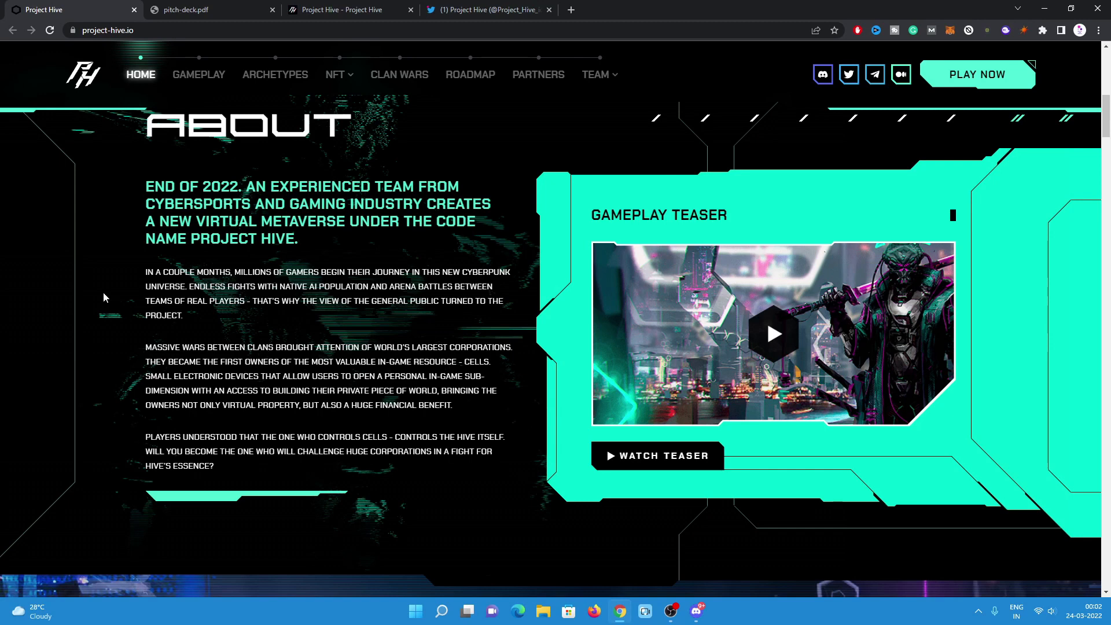
{"action": "mouse_move", "coordinate": [307, 257]}
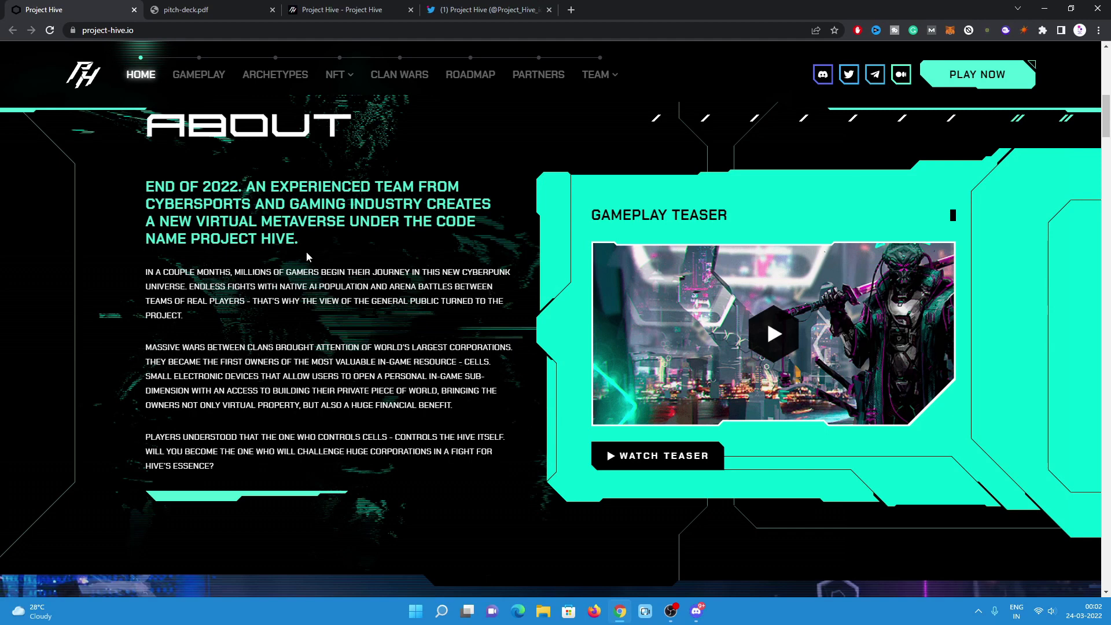
{"action": "mouse_move", "coordinate": [76, 294]}
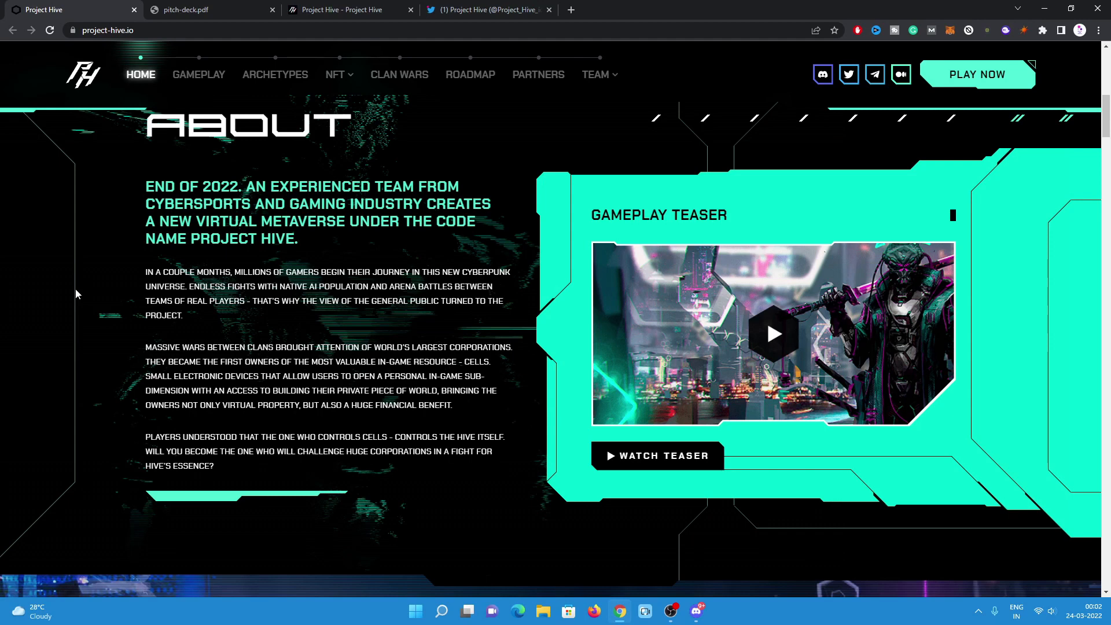
{"action": "mouse_move", "coordinate": [137, 324]}
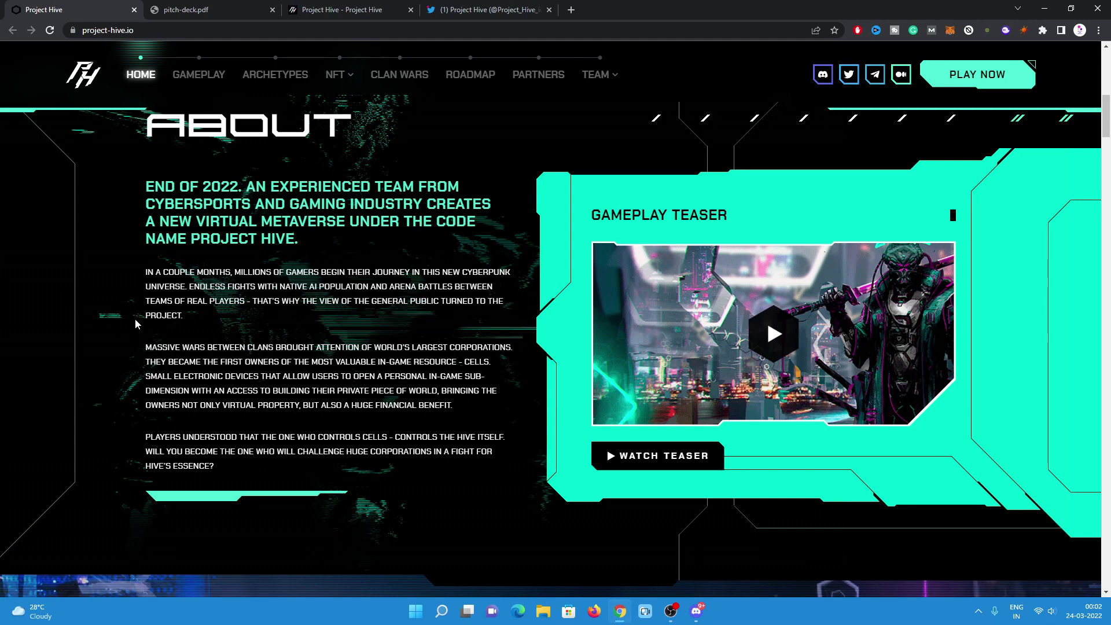
{"action": "mouse_move", "coordinate": [812, 487]}
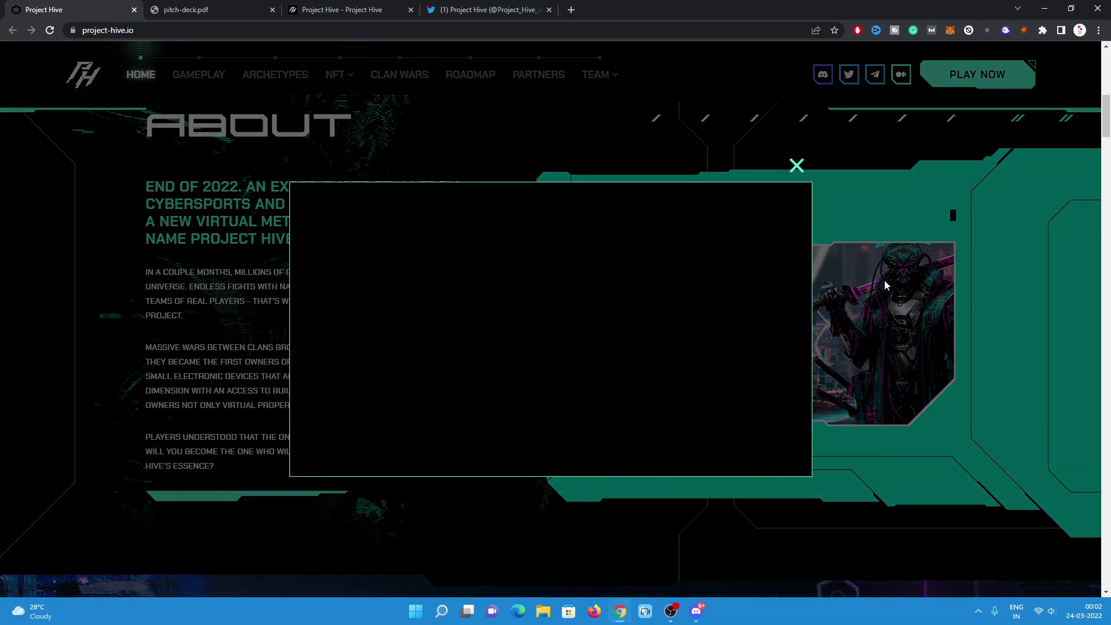
{"action": "mouse_move", "coordinate": [957, 216]}
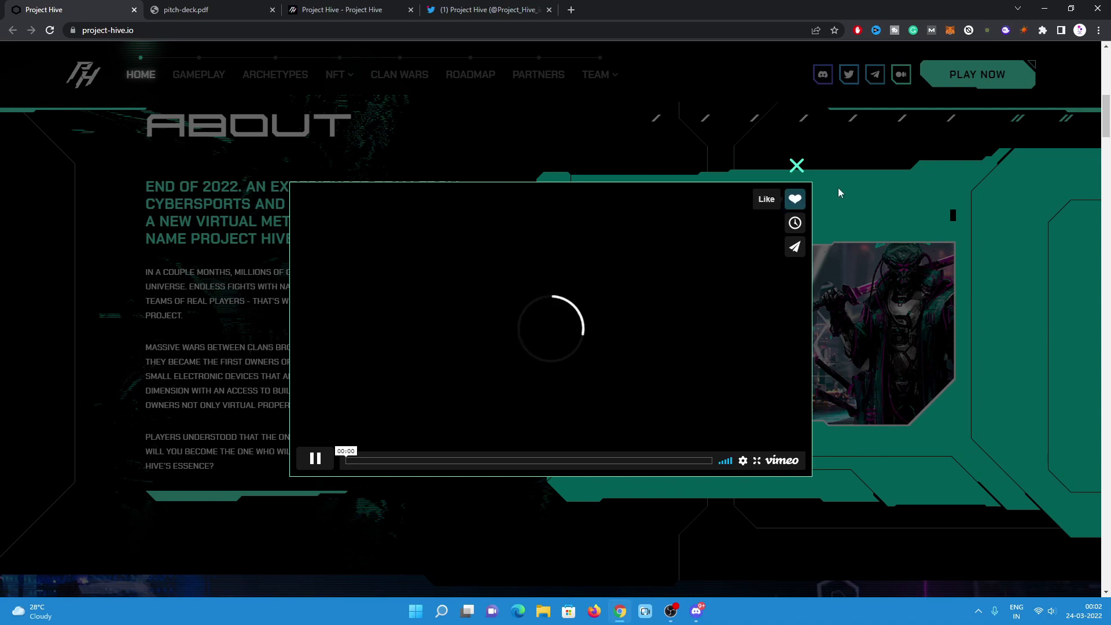
{"action": "mouse_move", "coordinate": [881, 201]}
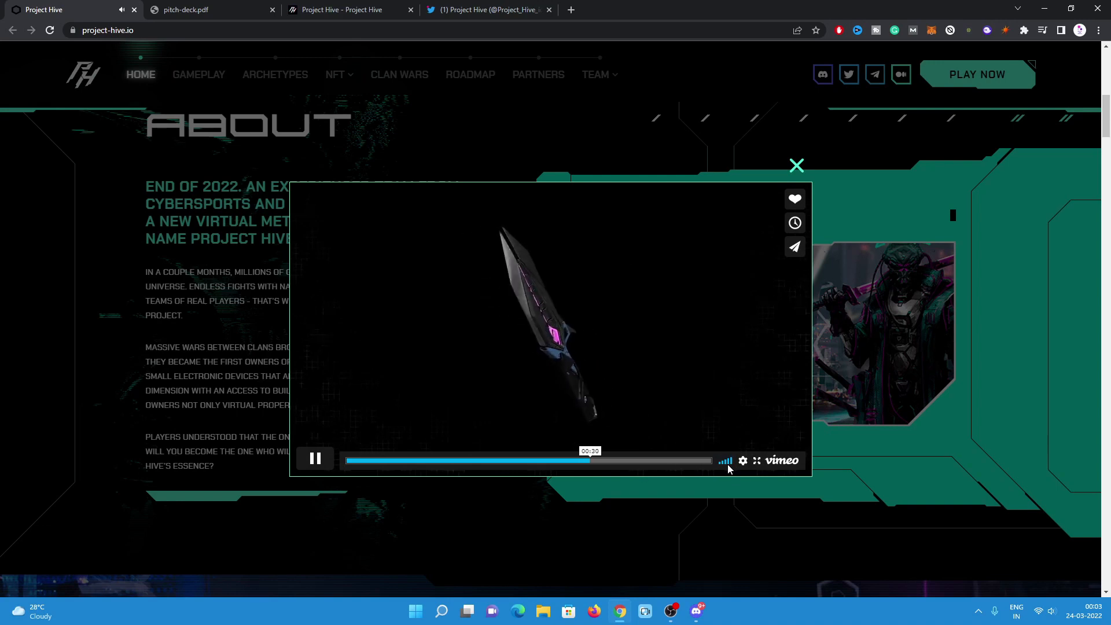
{"action": "left_click", "coordinate": [743, 460]}
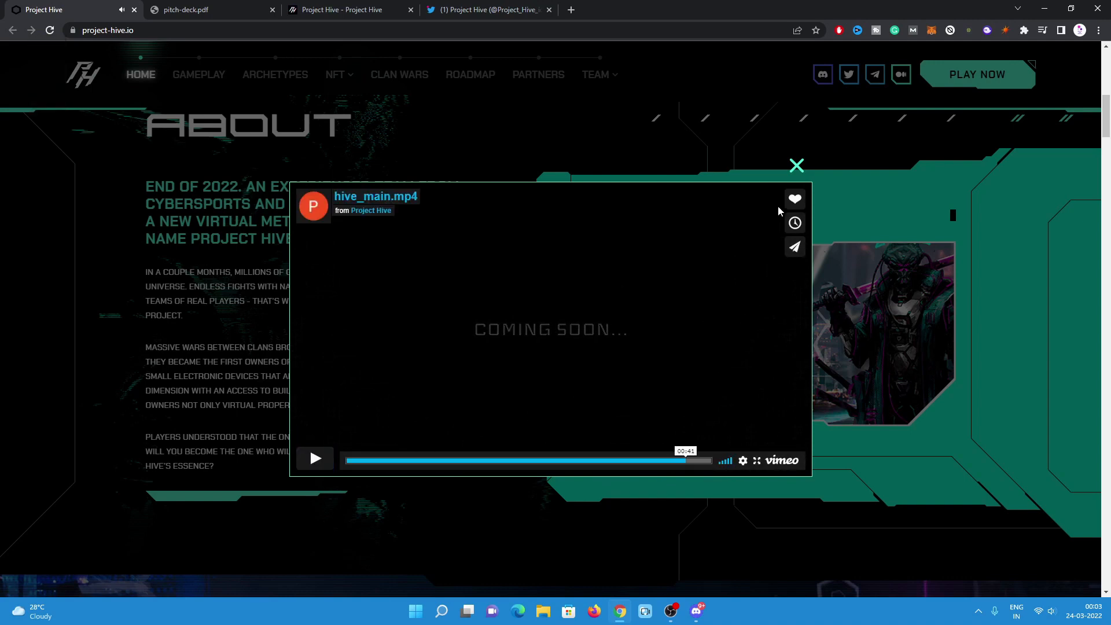
{"action": "left_click", "coordinate": [796, 166]}
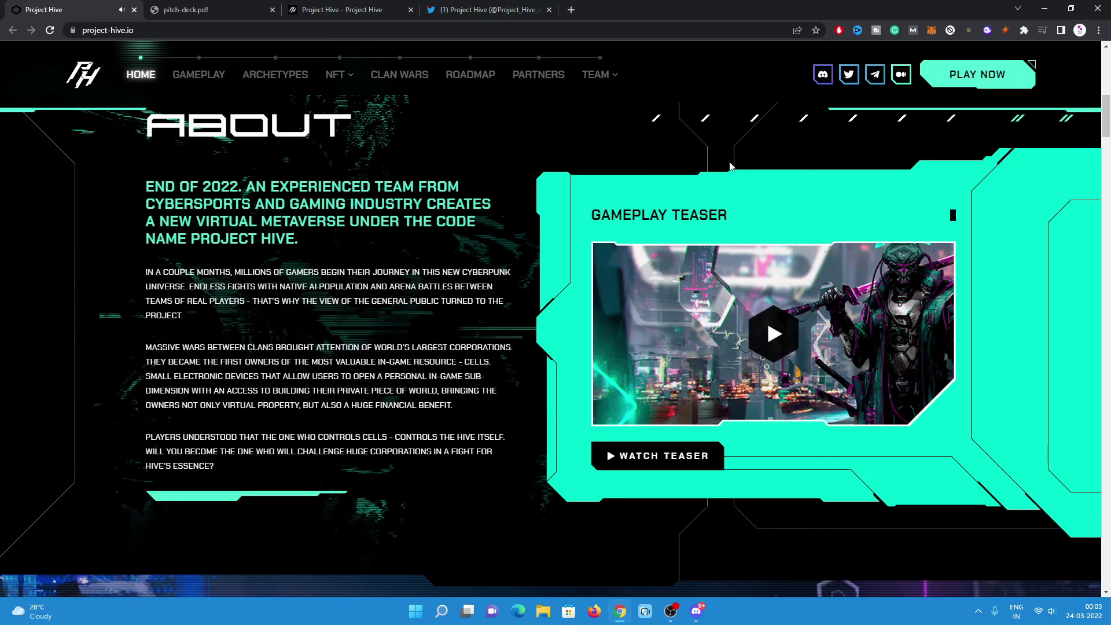
{"action": "mouse_move", "coordinate": [683, 258]}
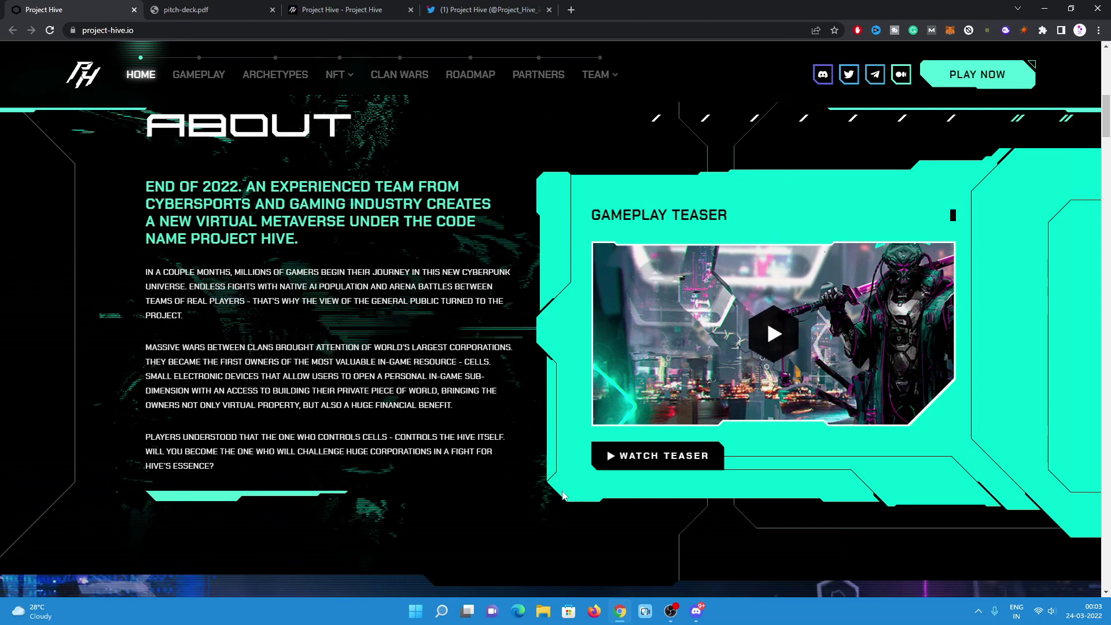
{"action": "left_click", "coordinate": [198, 74]}
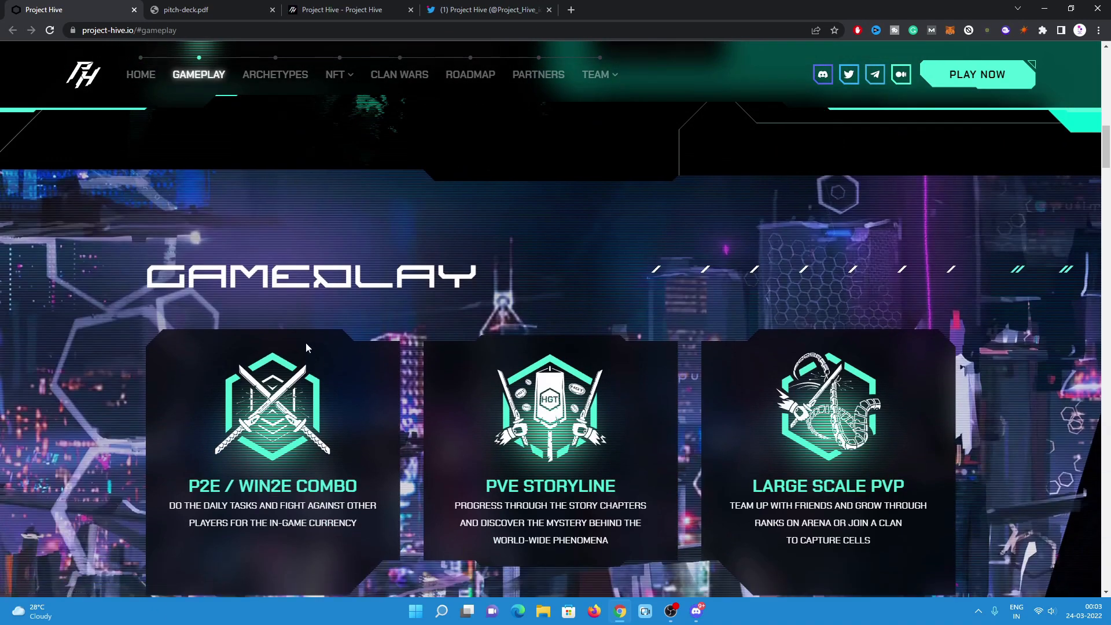
{"action": "scroll", "scroll_direction": "down", "scroll_amount": 3}
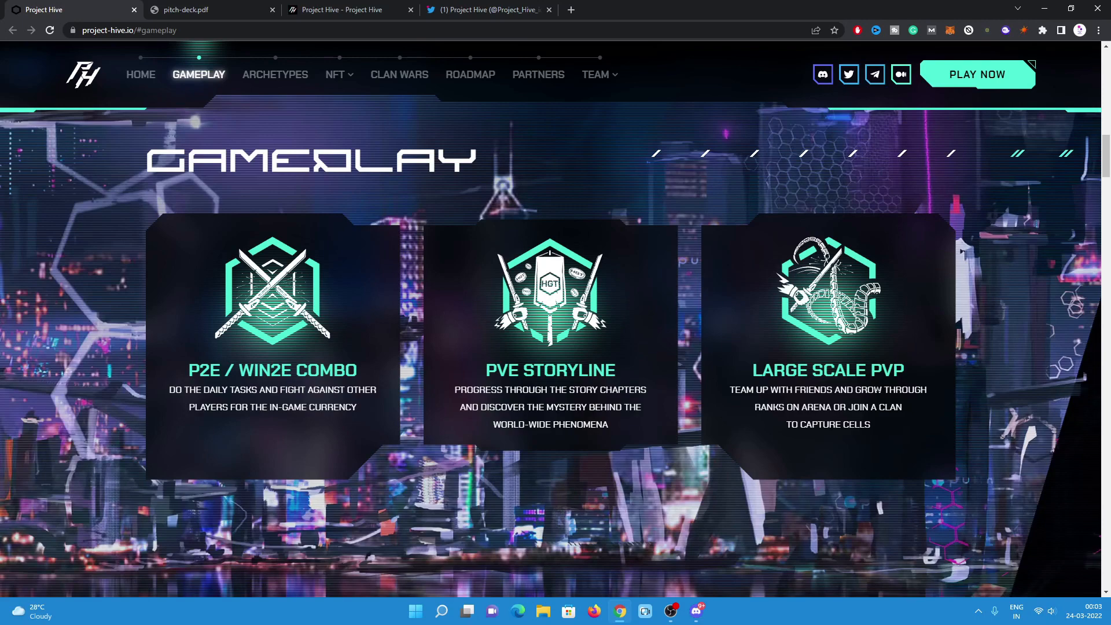
{"action": "mouse_move", "coordinate": [649, 370]}
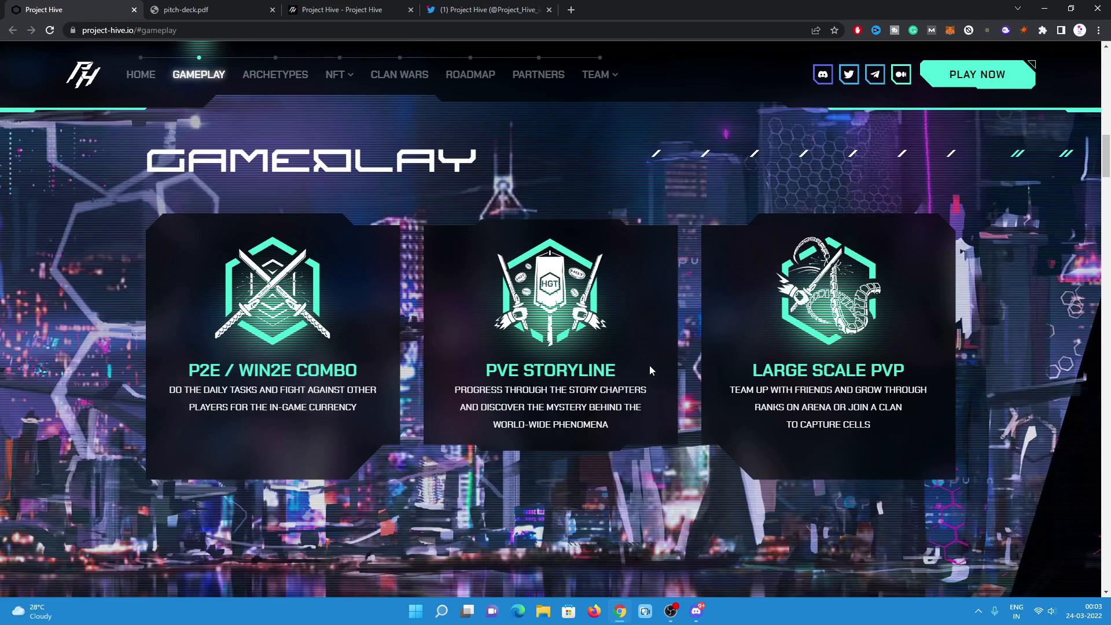
{"action": "mouse_move", "coordinate": [984, 343]}
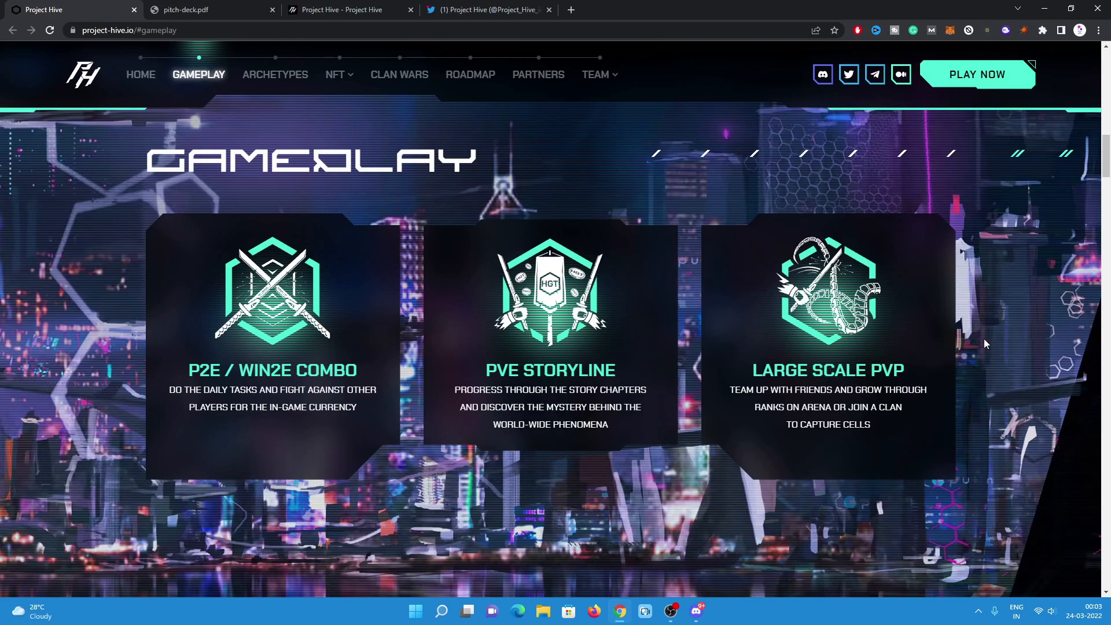
{"action": "mouse_move", "coordinate": [1052, 314]}
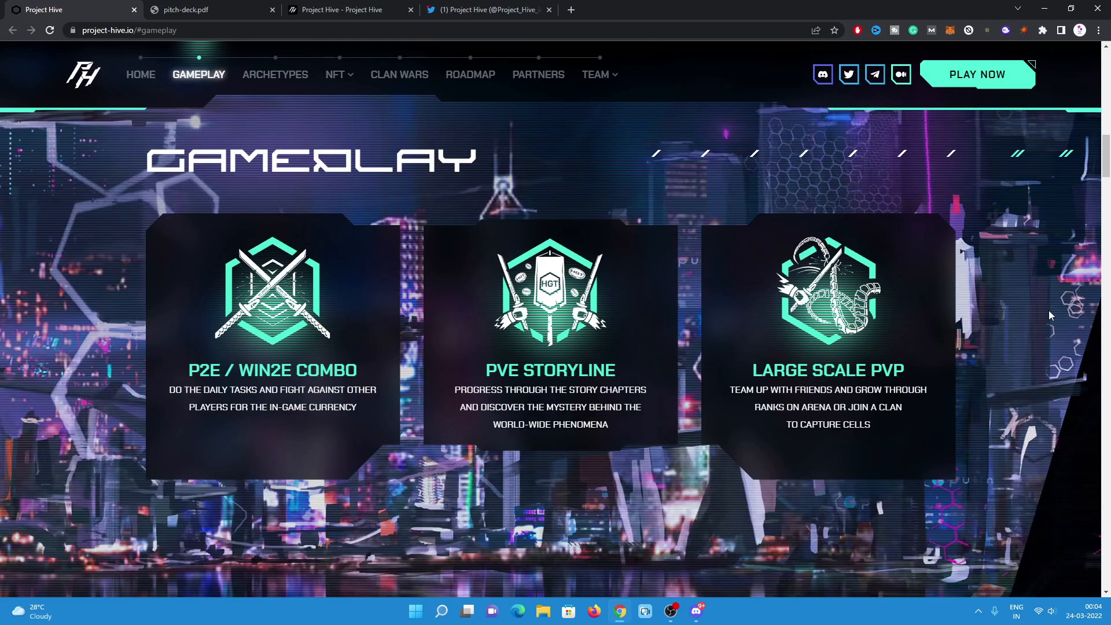
Jump to the Archetypes section showing four archetypes and 22 classes via the nav bar.
{"action": "left_click", "coordinate": [274, 74]}
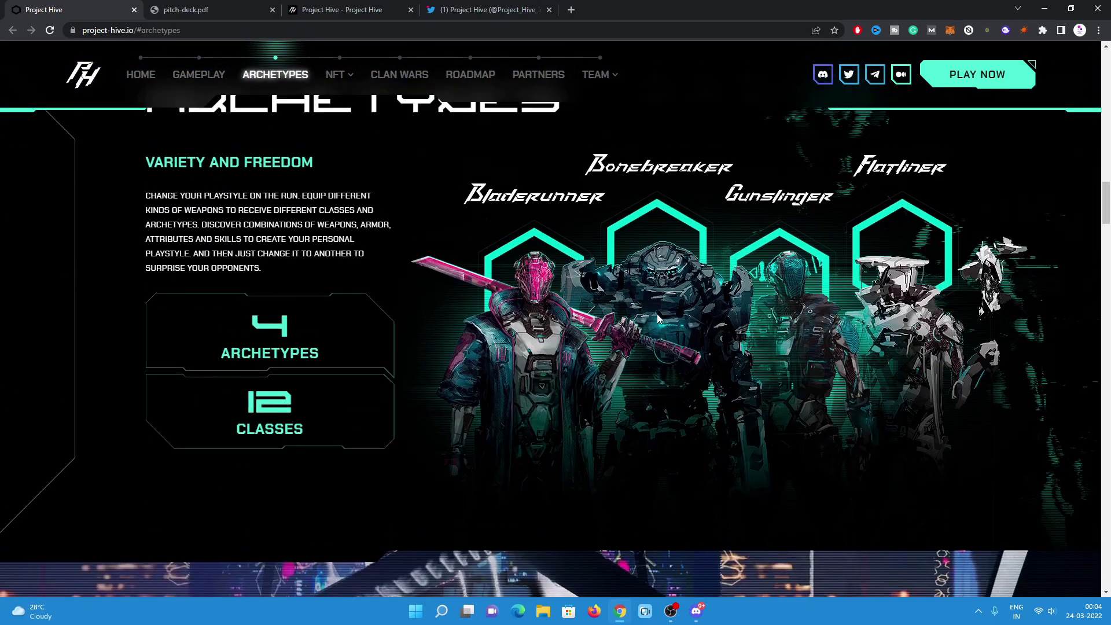
{"action": "scroll", "scroll_direction": "up", "scroll_amount": 3}
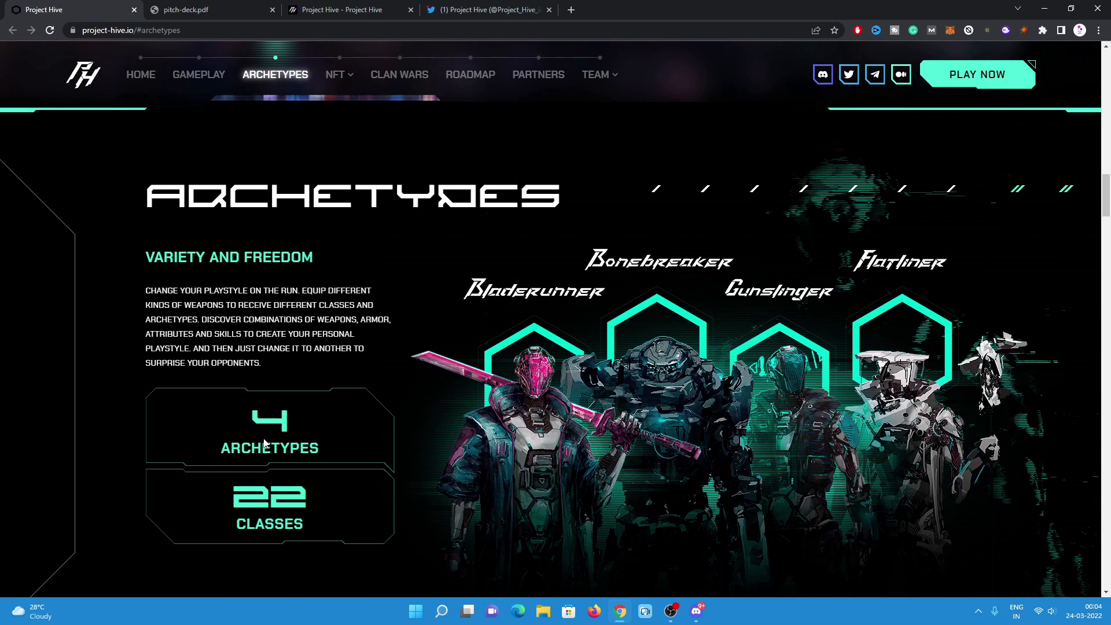
{"action": "mouse_move", "coordinate": [136, 310]}
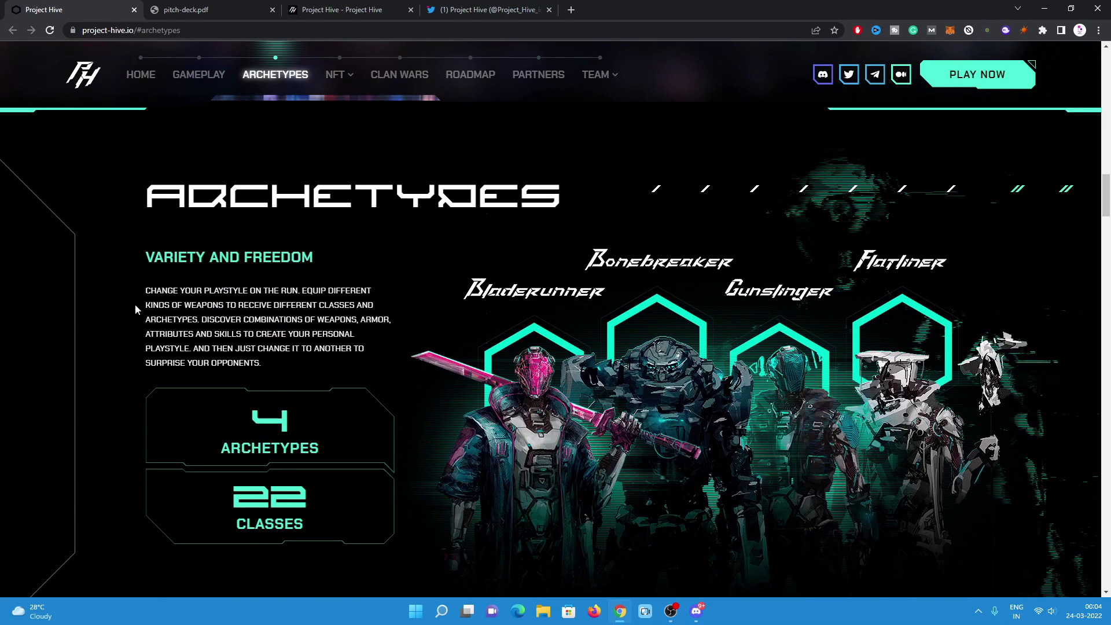
{"action": "mouse_move", "coordinate": [383, 281]}
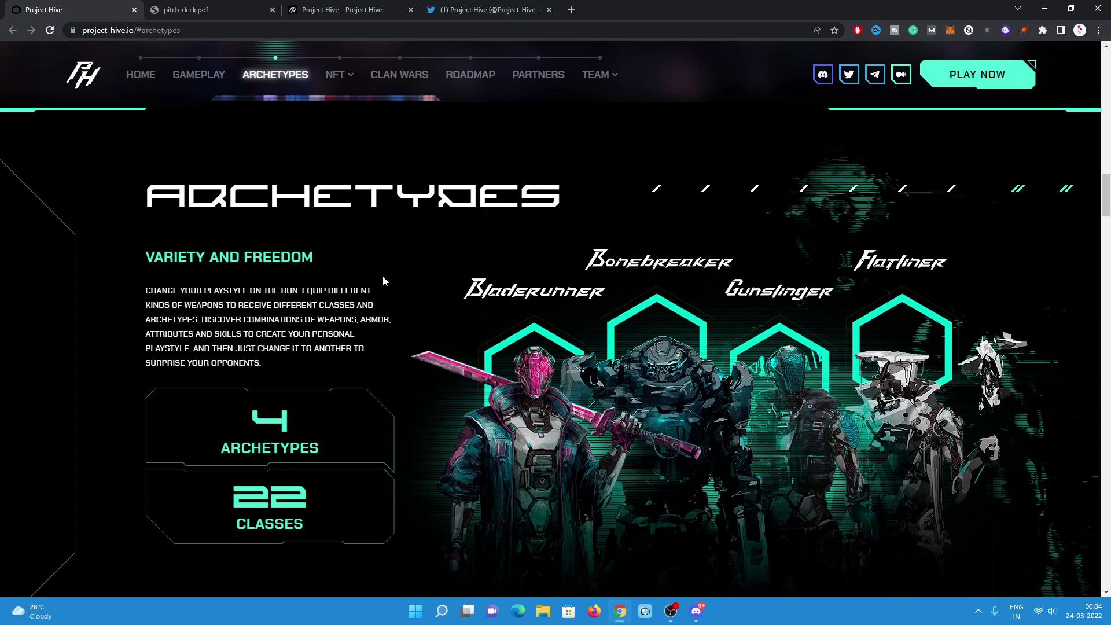
{"action": "mouse_move", "coordinate": [398, 281]}
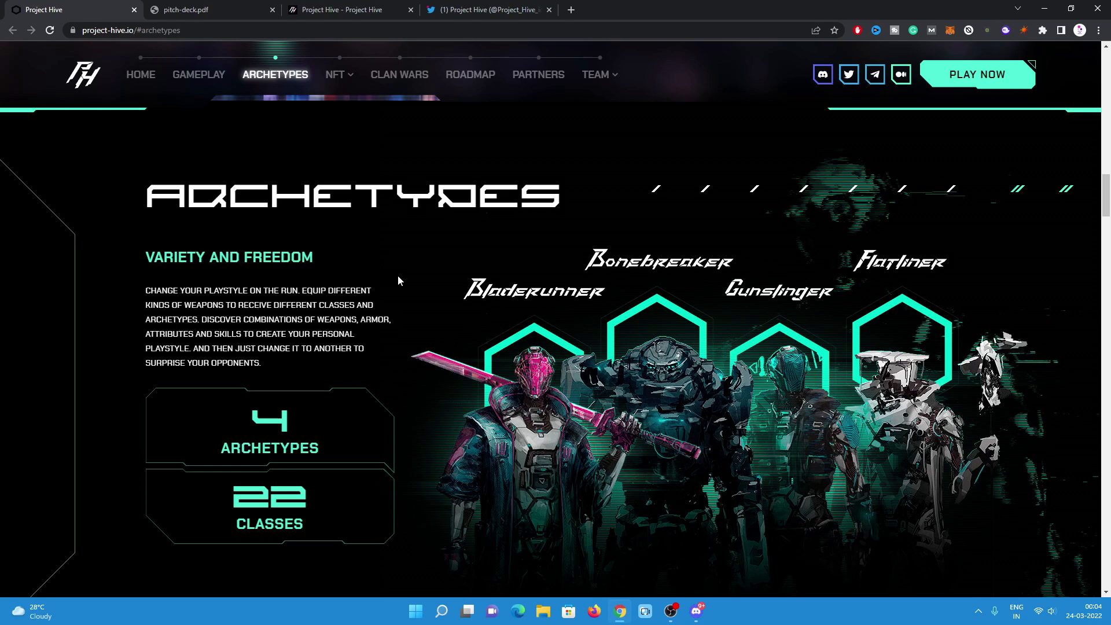
{"action": "mouse_move", "coordinate": [520, 311]}
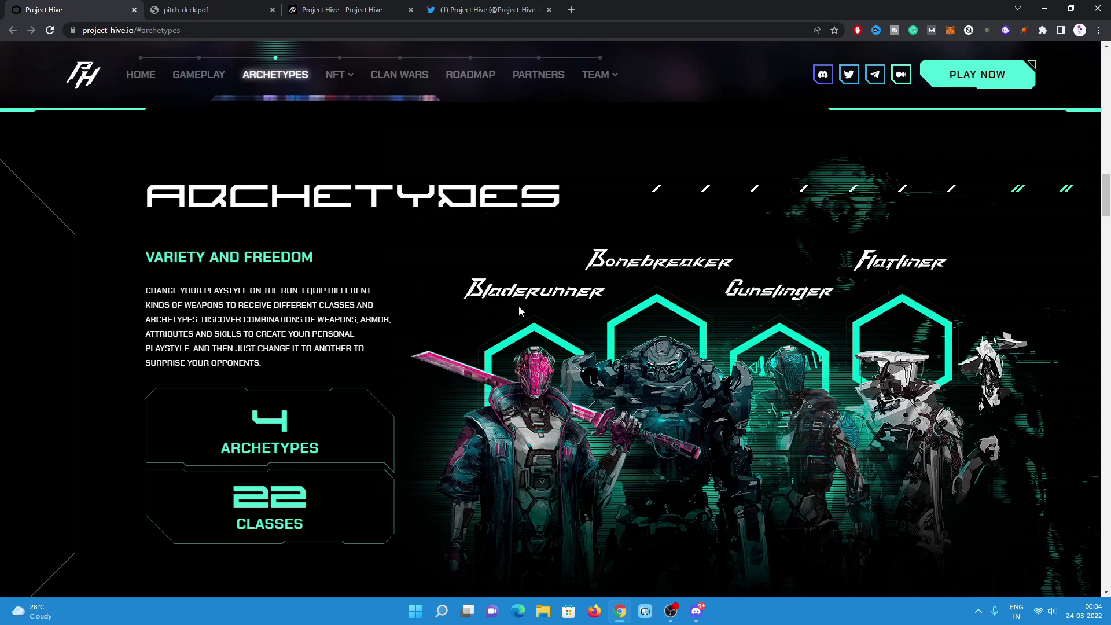
{"action": "mouse_move", "coordinate": [738, 279]}
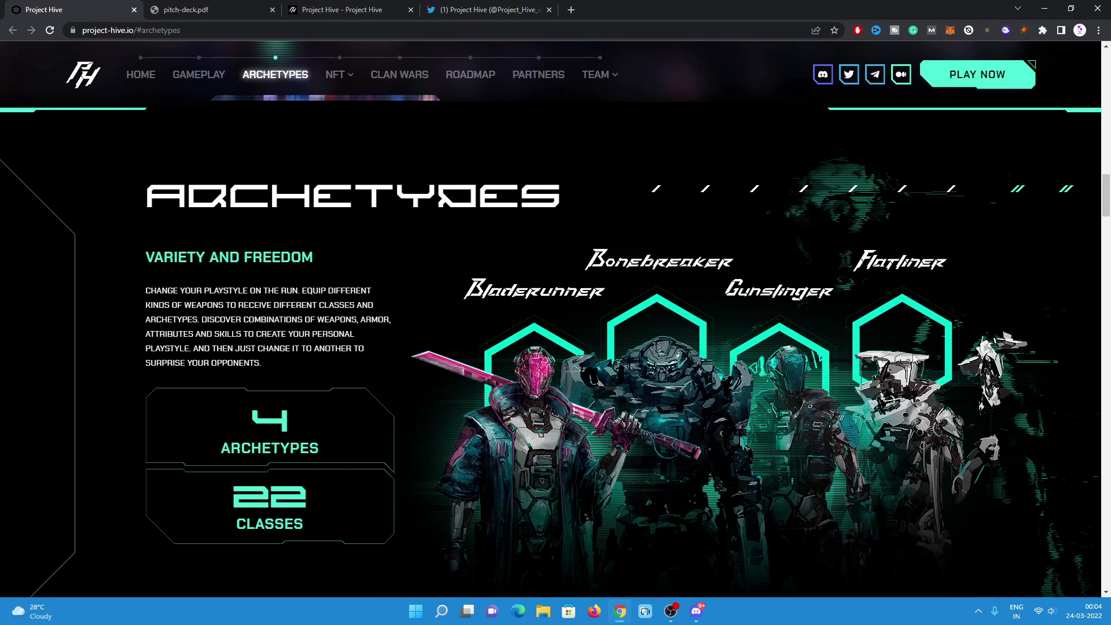
Jump to the NFT Items section via the NFT nav link and scroll to the inventory.
{"action": "left_click", "coordinate": [334, 74]}
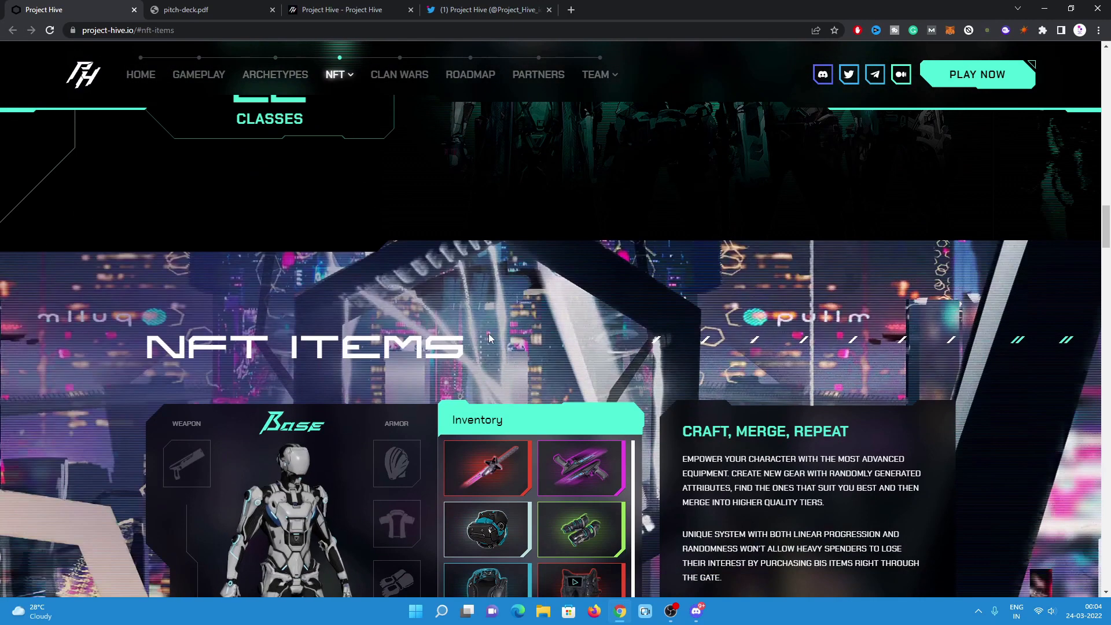
{"action": "scroll", "scroll_direction": "down", "scroll_amount": 3}
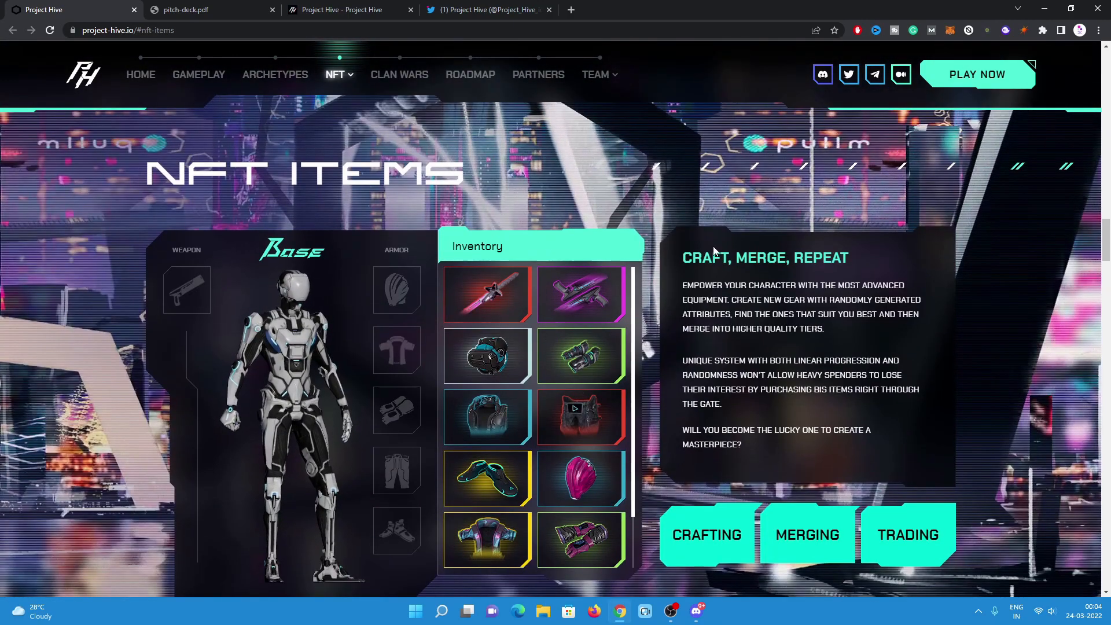
{"action": "scroll", "scroll_direction": "down", "scroll_amount": 3}
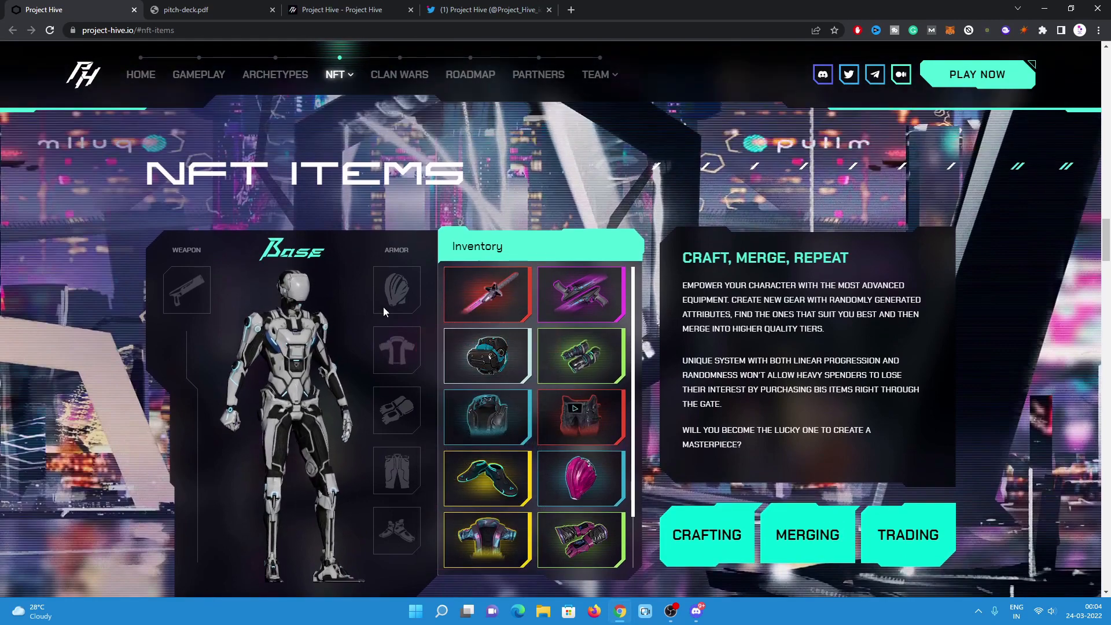
{"action": "mouse_move", "coordinate": [620, 174]}
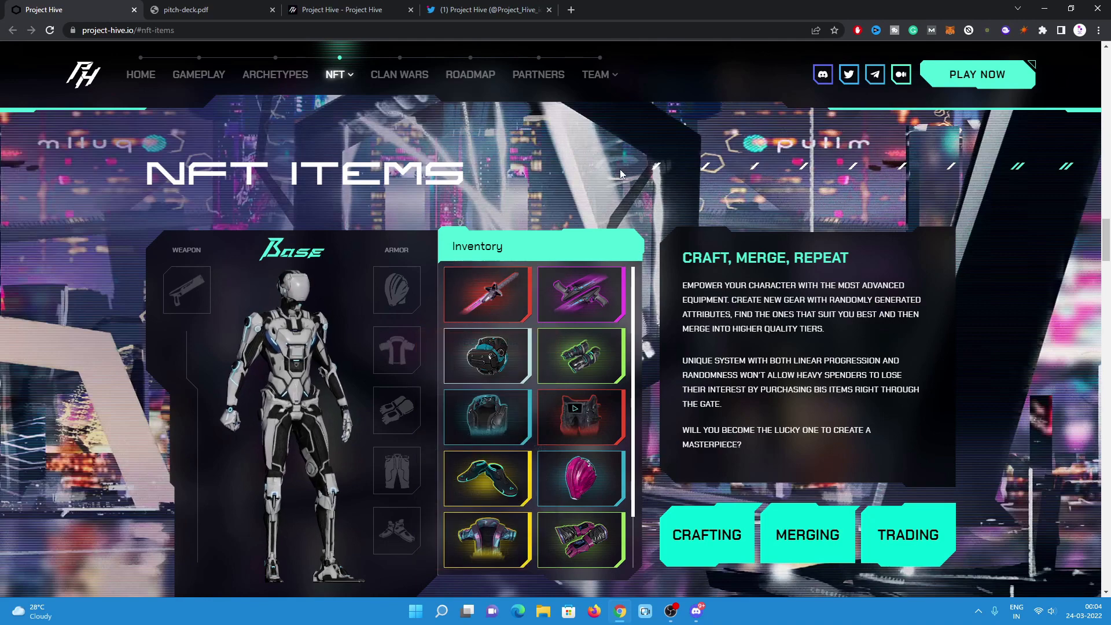
{"action": "mouse_move", "coordinate": [1022, 308]}
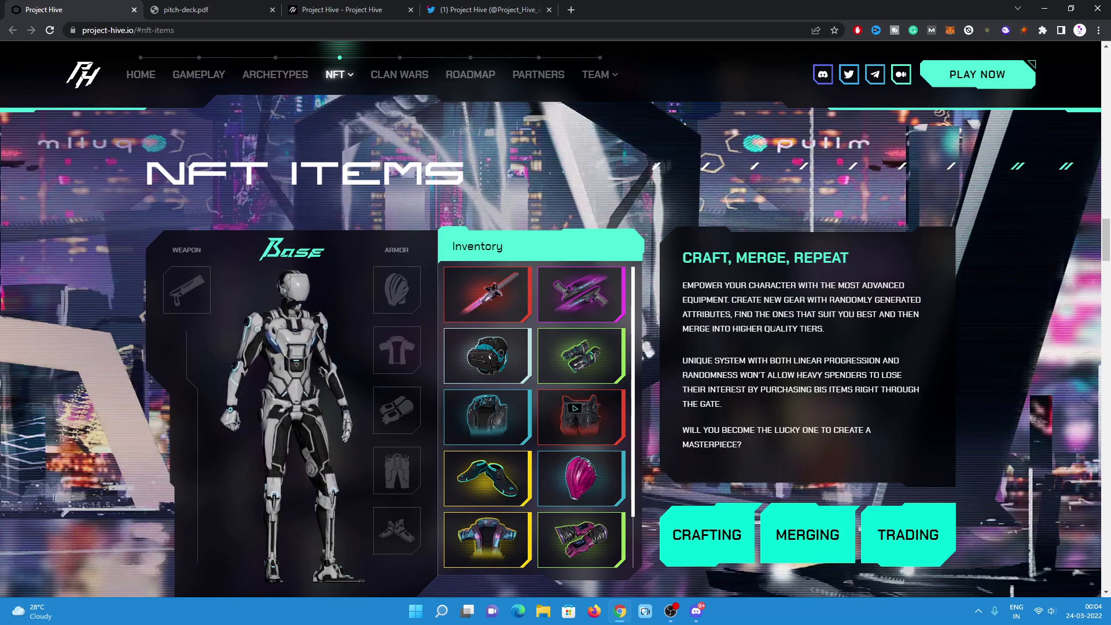
{"action": "mouse_move", "coordinate": [907, 339]}
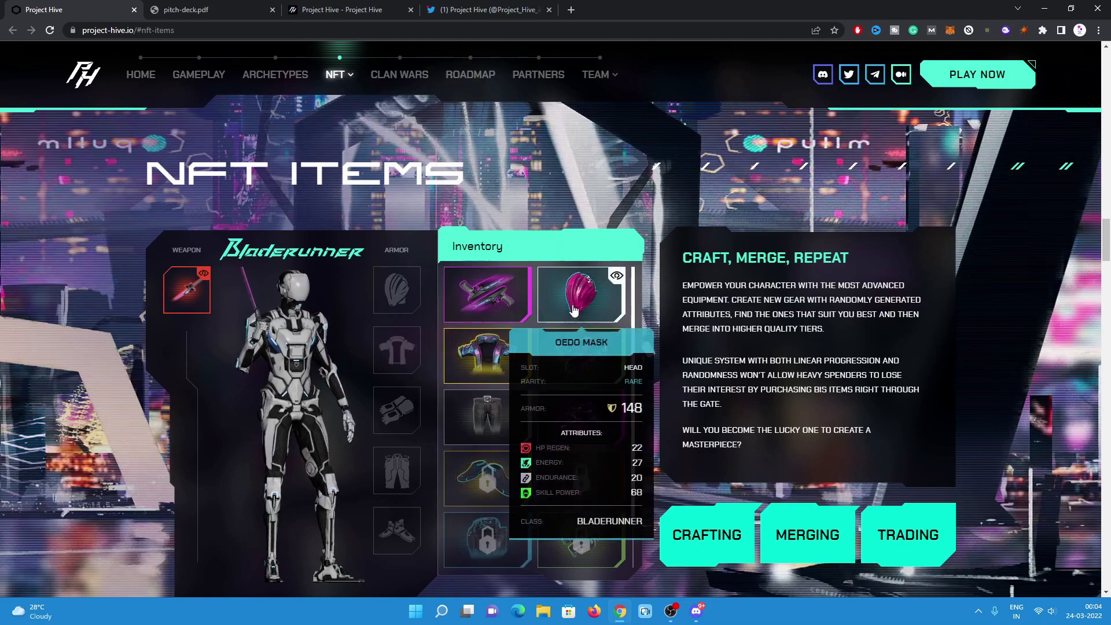
Select Bladerunner gear in the Inventory panel to view item stat cards like Oedo Mask.
{"action": "left_click", "coordinate": [579, 294]}
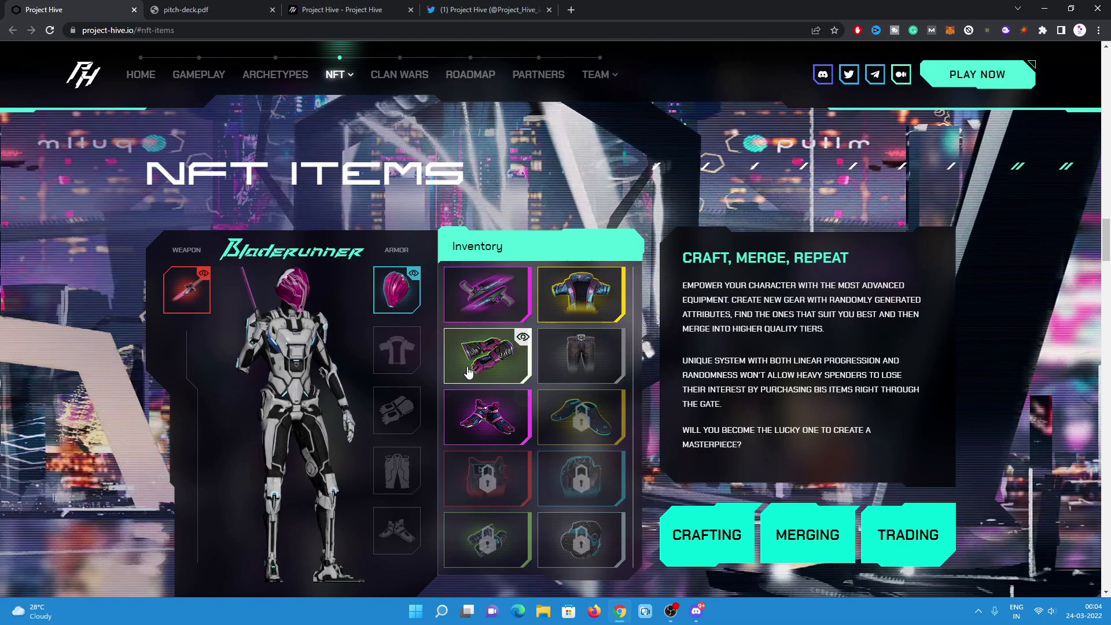
{"action": "mouse_move", "coordinate": [501, 375]}
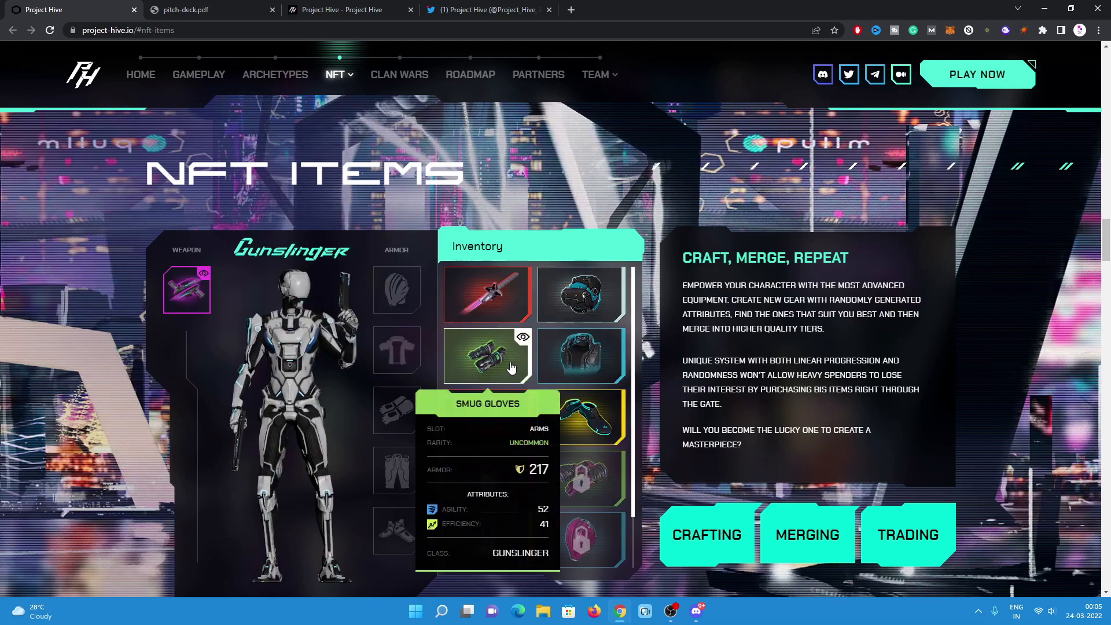
{"action": "left_click", "coordinate": [485, 356]}
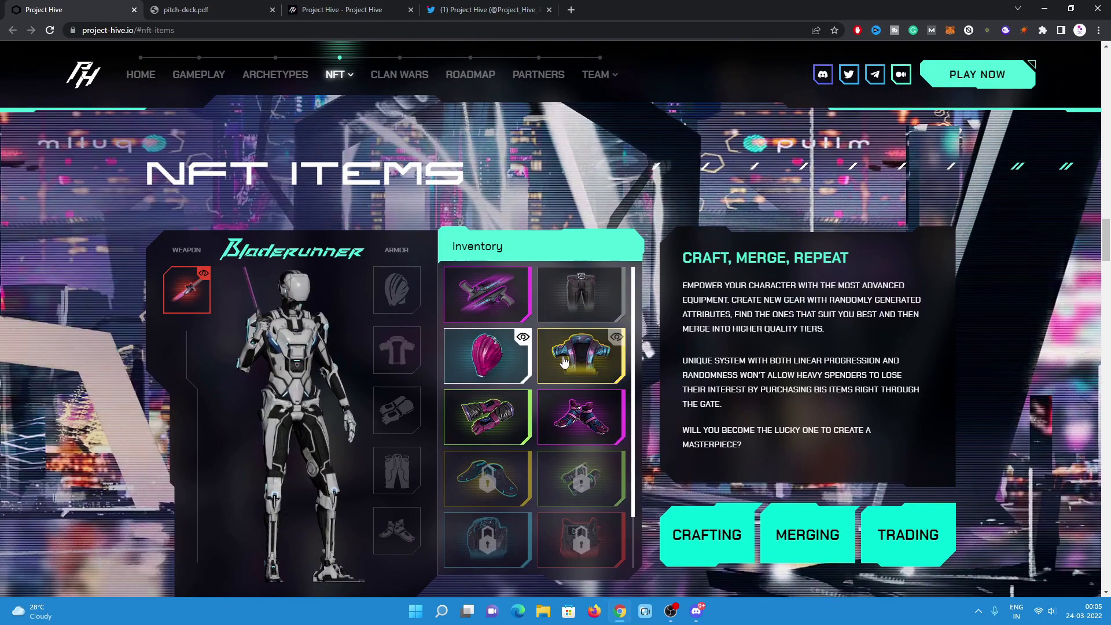
Scroll past NFT Avatars to the Workshop section with the pink-bladed sword skin.
{"action": "scroll", "scroll_direction": "down", "scroll_amount": 3}
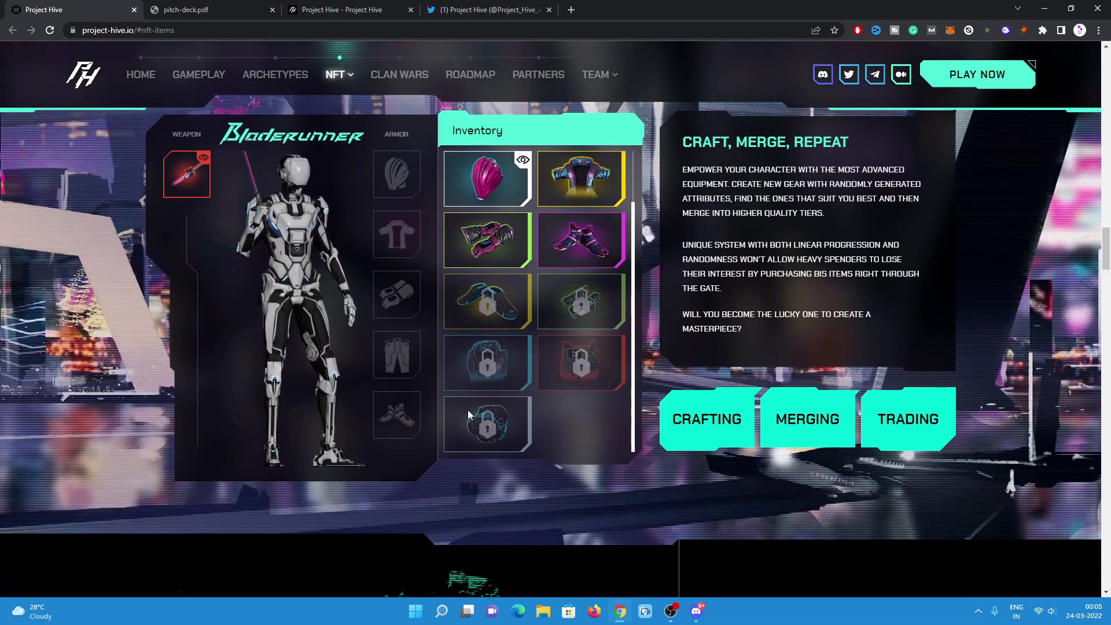
{"action": "scroll", "scroll_direction": "down", "scroll_amount": 3}
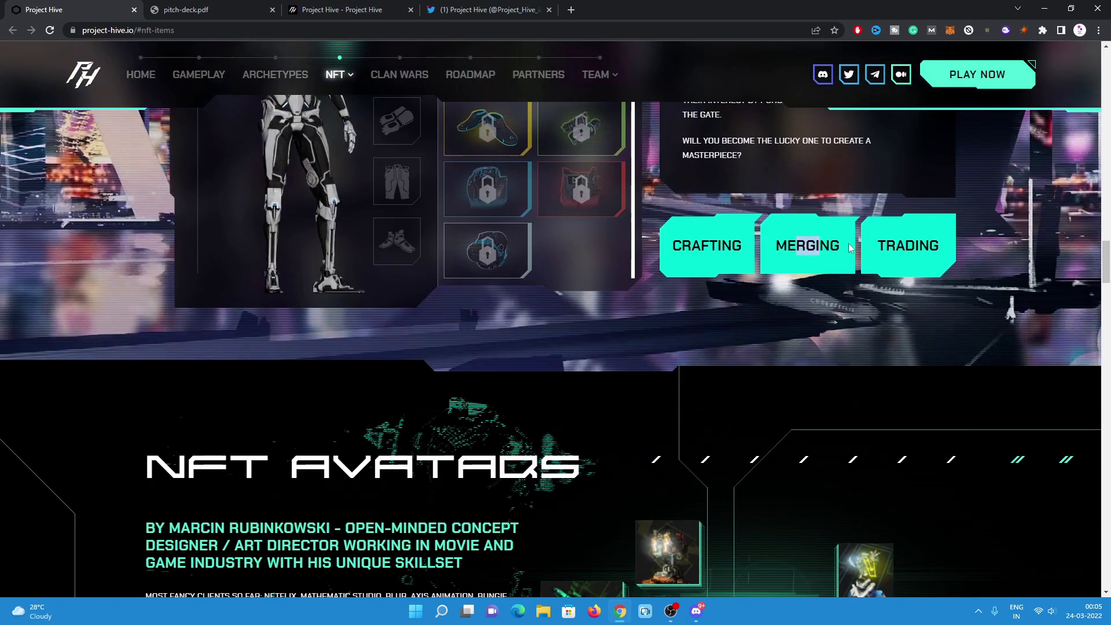
{"action": "scroll", "scroll_direction": "down", "scroll_amount": 3}
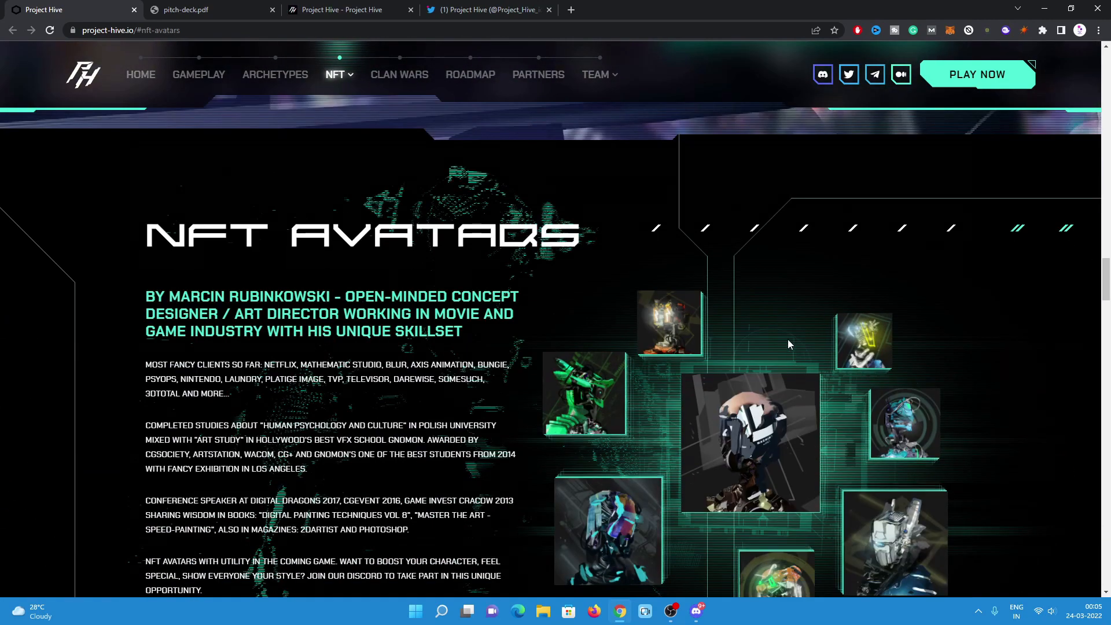
{"action": "scroll", "scroll_direction": "down", "scroll_amount": 3}
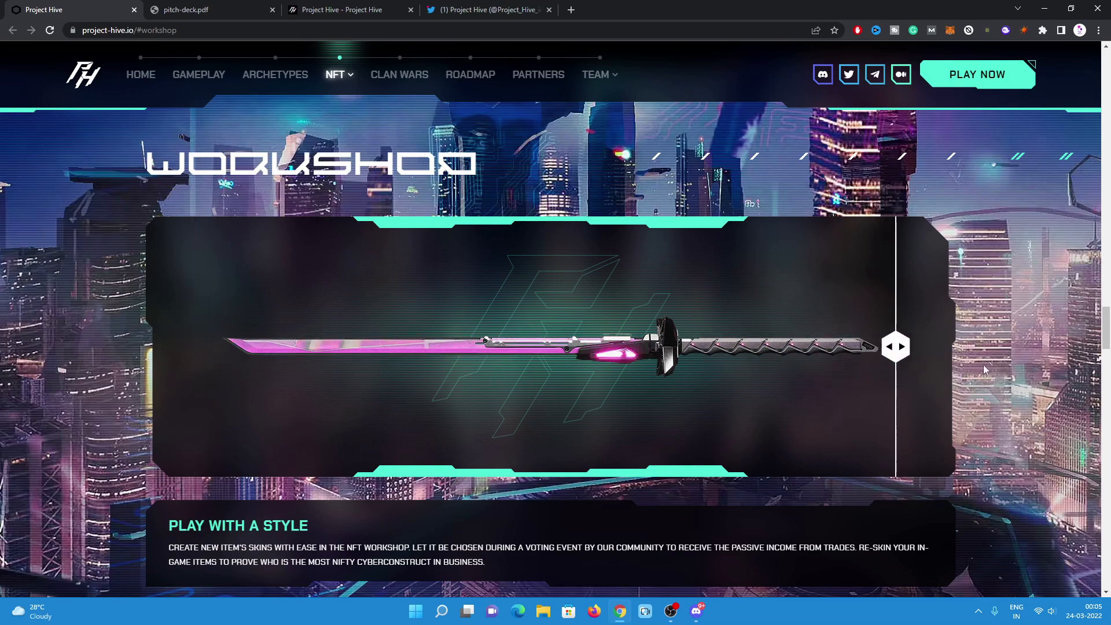
Jump to Clan Wars and bring the clan reward cards and Sector #27 auction into view.
{"action": "left_click", "coordinate": [399, 75]}
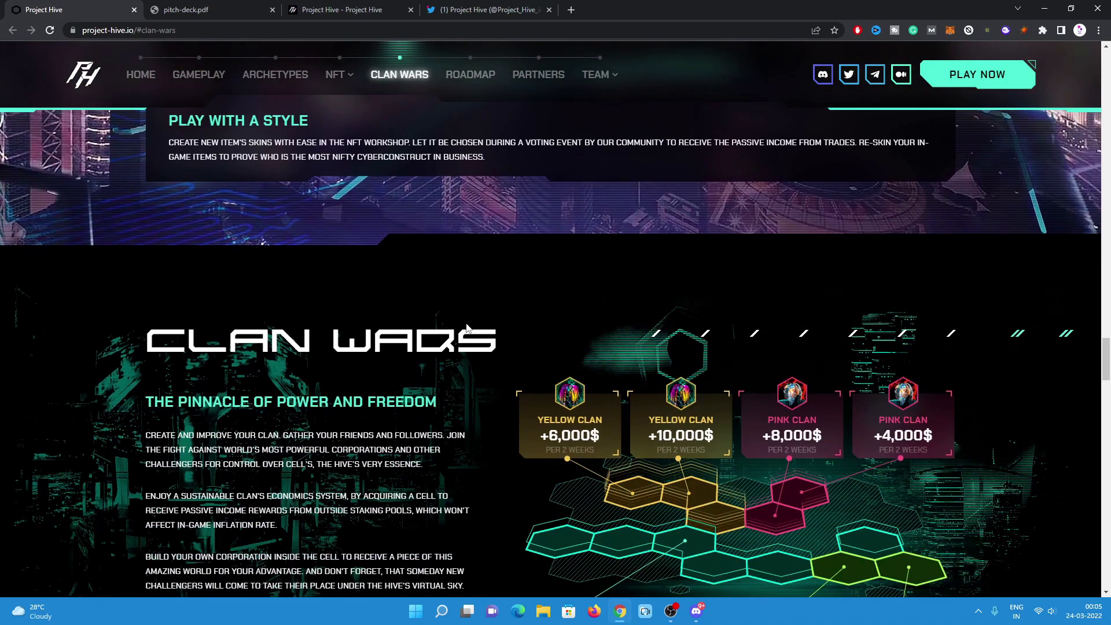
{"action": "scroll", "scroll_direction": "down", "scroll_amount": 3}
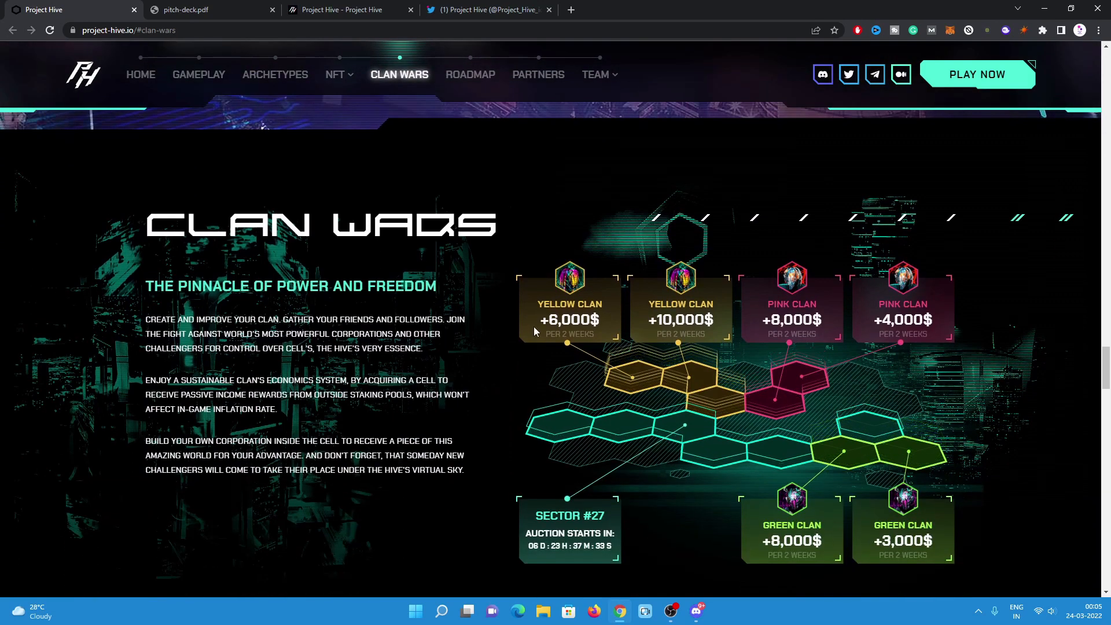
{"action": "mouse_move", "coordinate": [681, 348]}
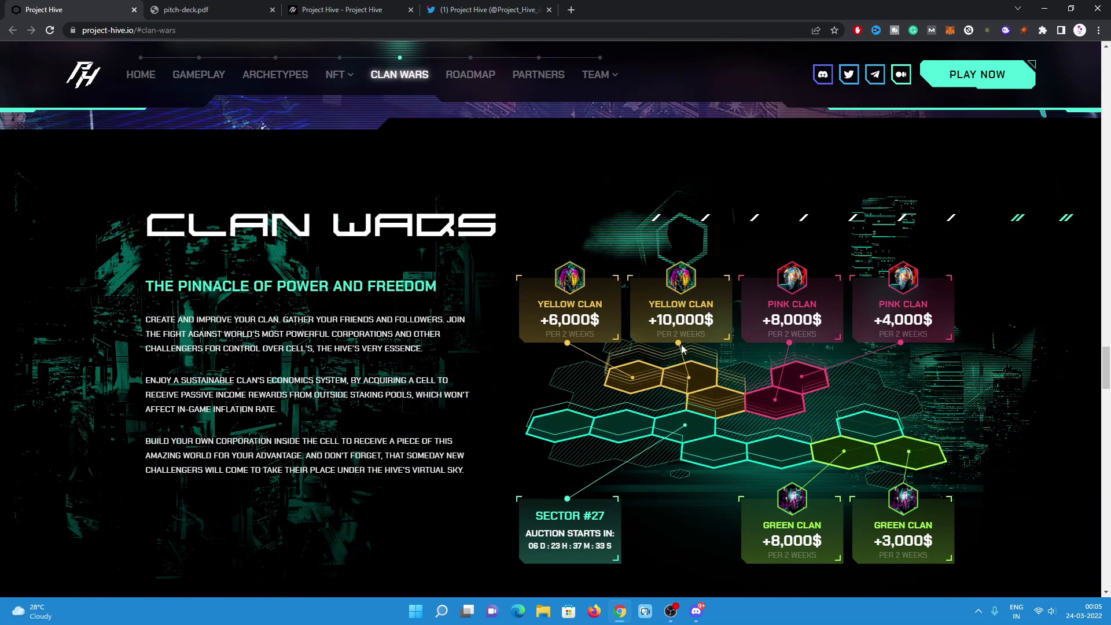
{"action": "scroll", "scroll_direction": "down", "scroll_amount": 3}
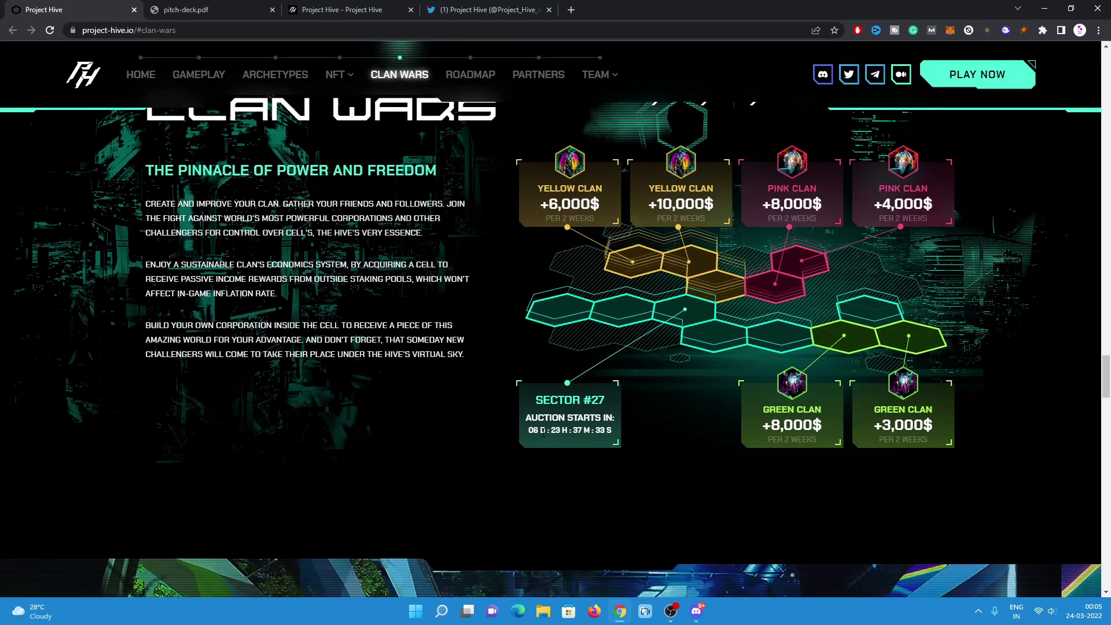
{"action": "mouse_move", "coordinate": [613, 450]}
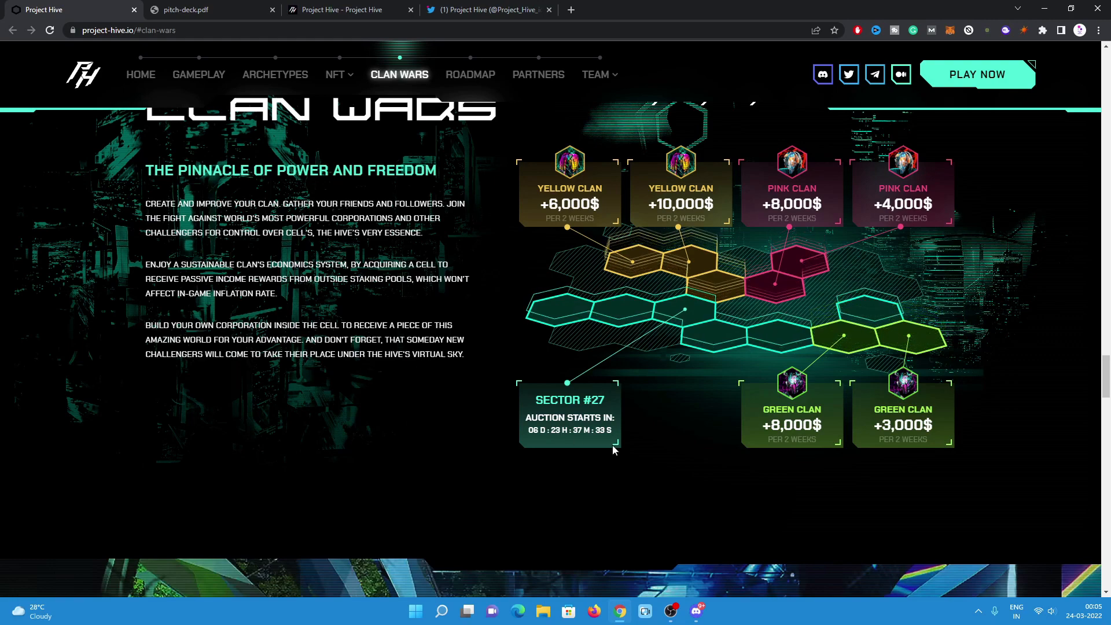
{"action": "scroll", "scroll_direction": "up", "scroll_amount": 3}
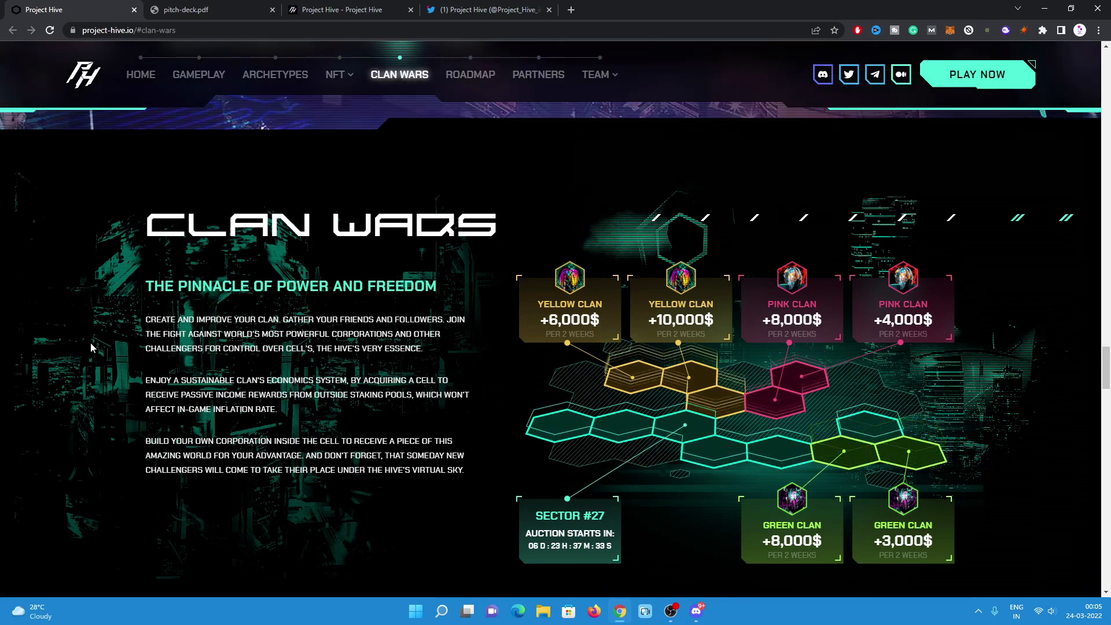
Jump to the Roadmap section listing the 2021 quarterly milestones via the nav bar.
{"action": "left_click", "coordinate": [469, 74]}
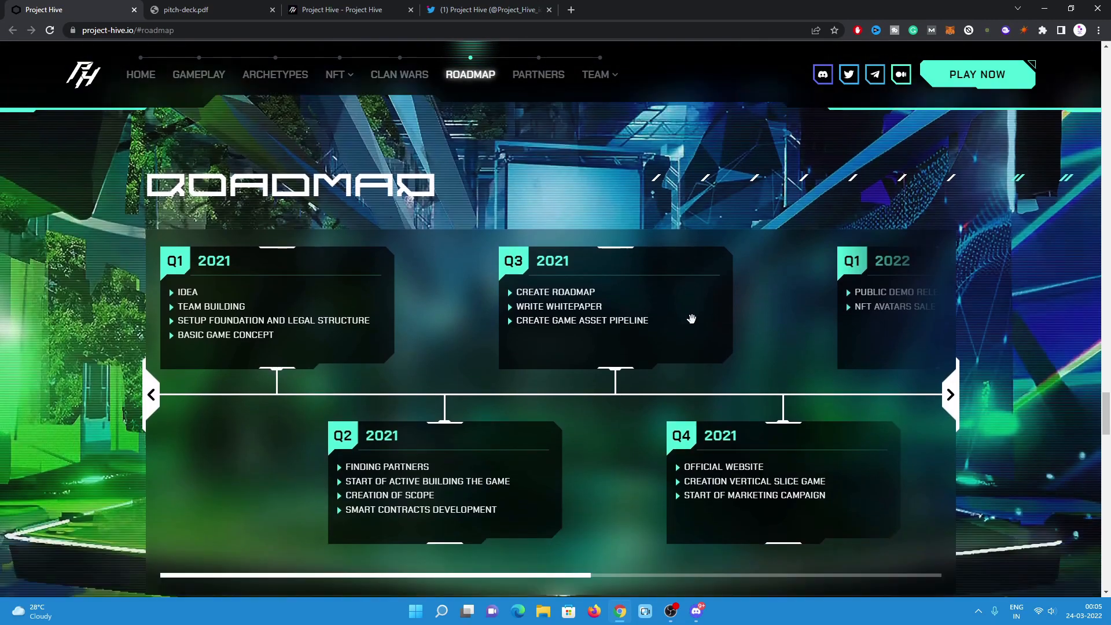
{"action": "scroll", "scroll_direction": "down", "scroll_amount": 3}
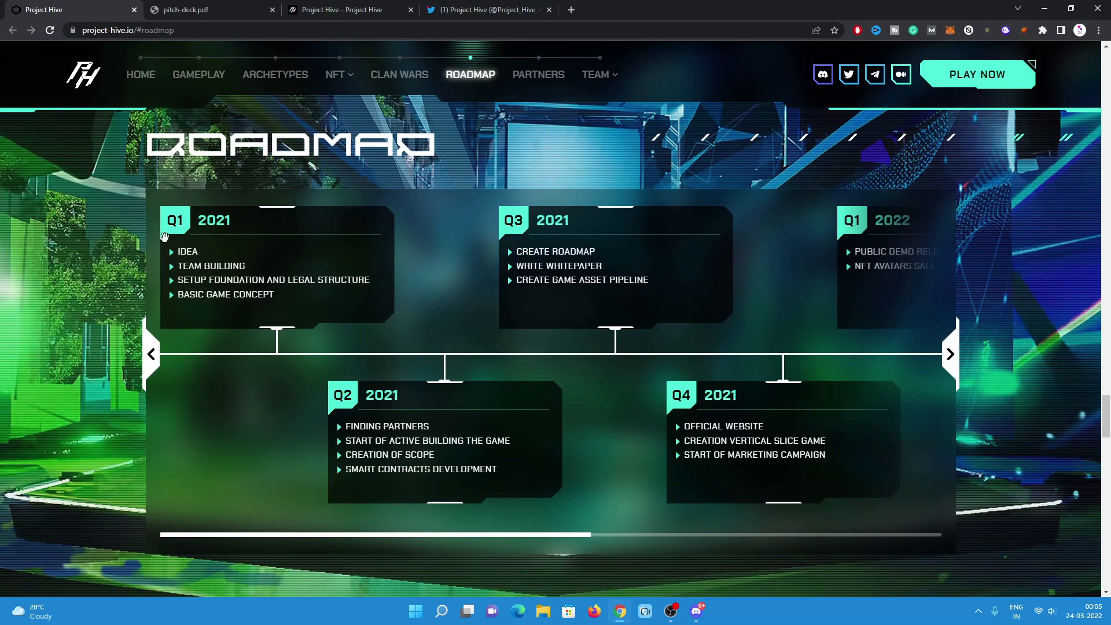
{"action": "mouse_move", "coordinate": [316, 242]}
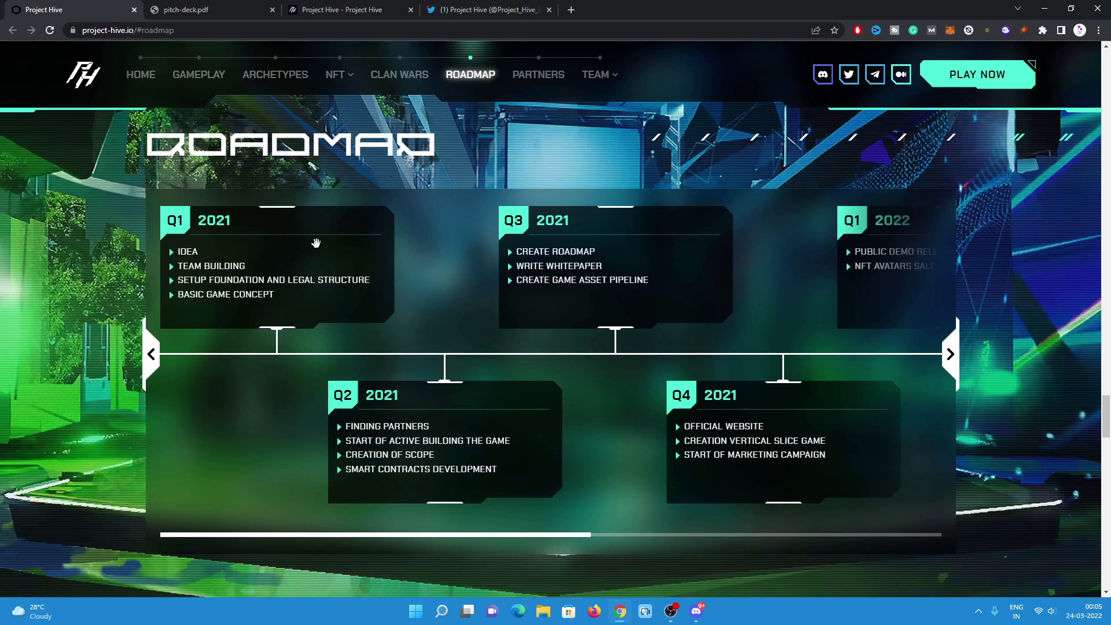
{"action": "mouse_move", "coordinate": [332, 249]}
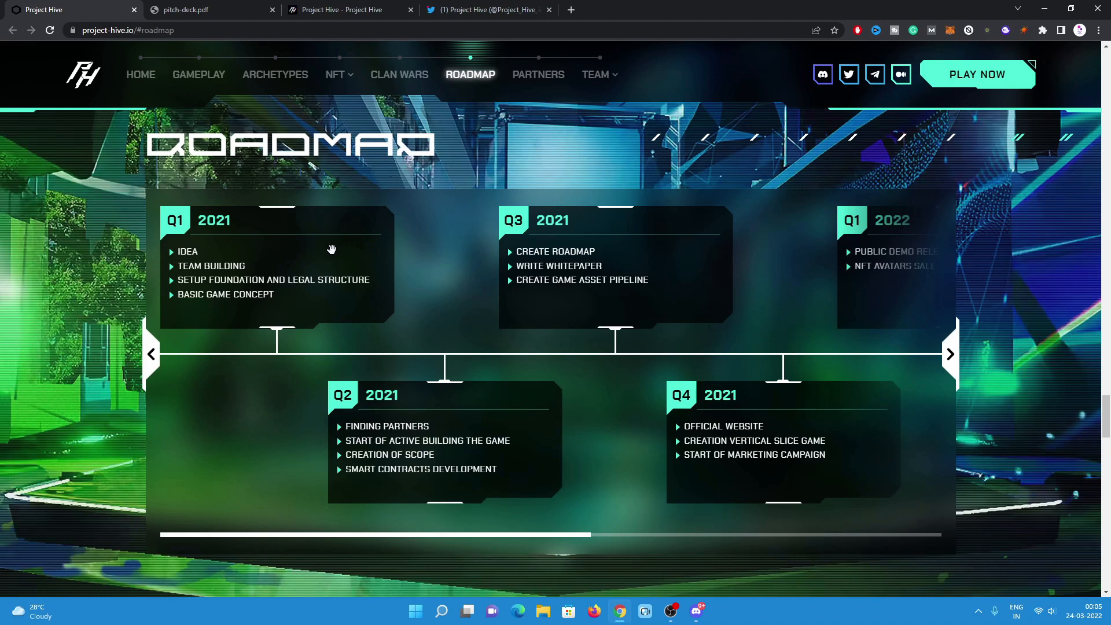
{"action": "mouse_move", "coordinate": [311, 279]}
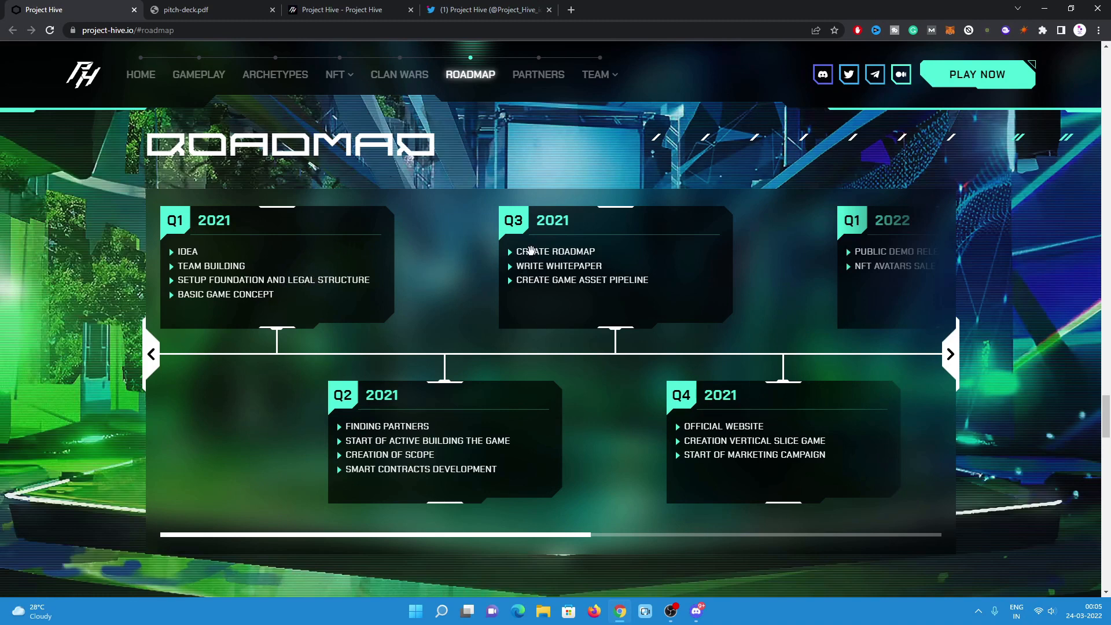
{"action": "mouse_move", "coordinate": [664, 254]}
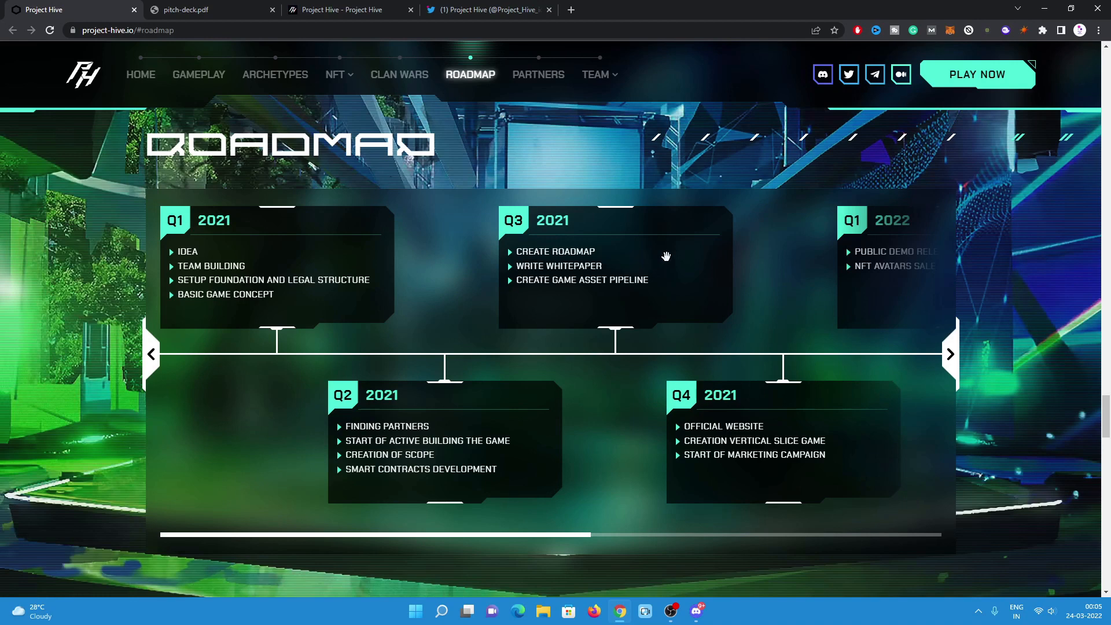
{"action": "mouse_move", "coordinate": [679, 256]}
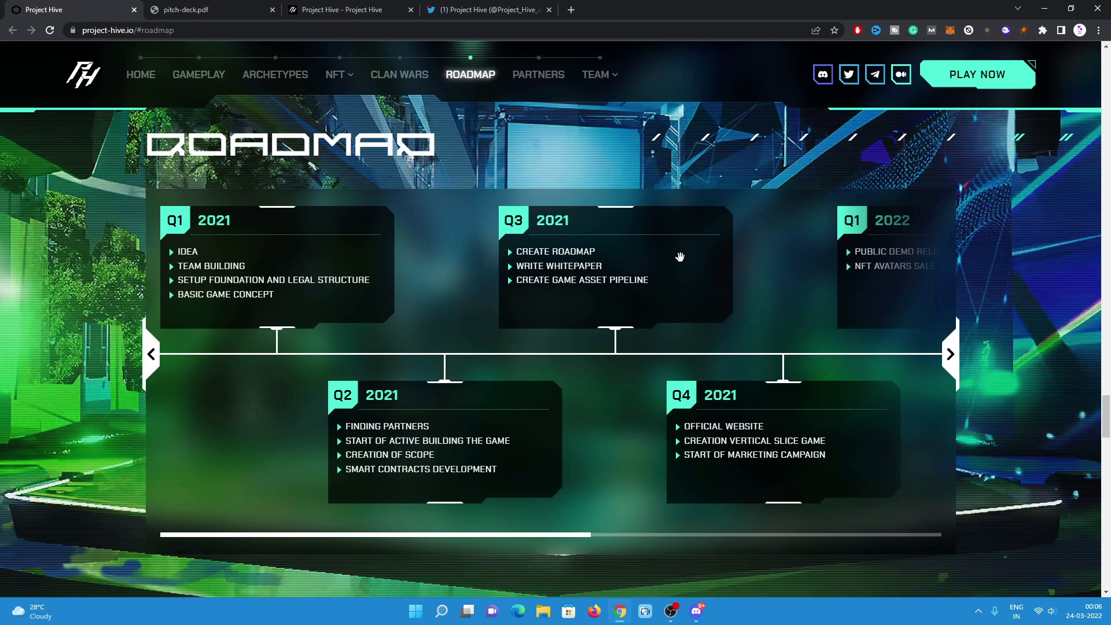
{"action": "mouse_move", "coordinate": [878, 355]}
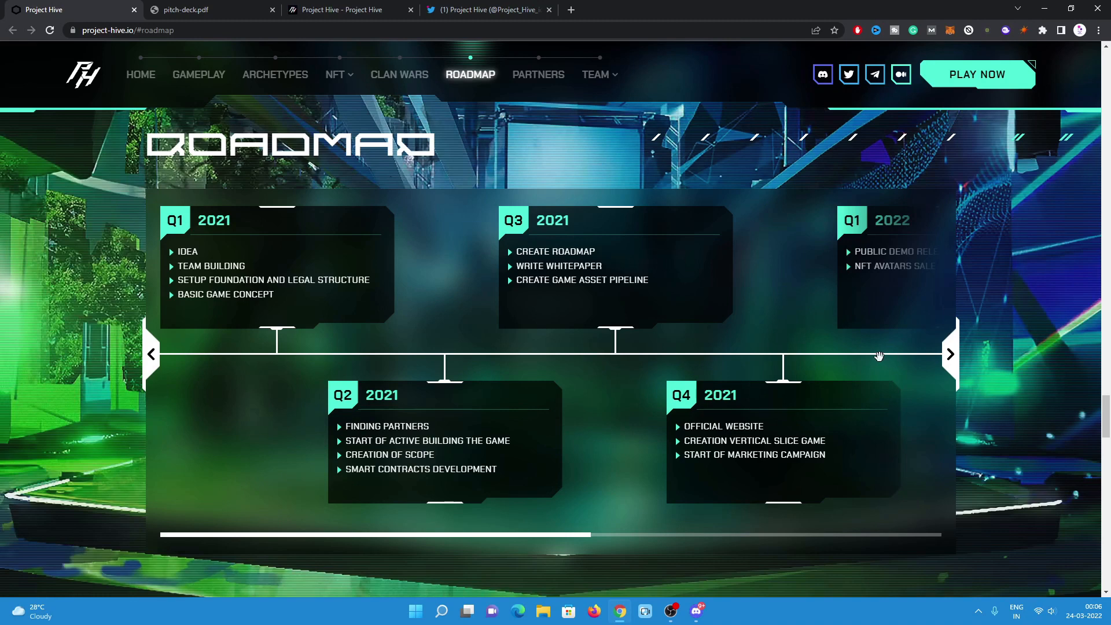
{"action": "mouse_move", "coordinate": [948, 365]}
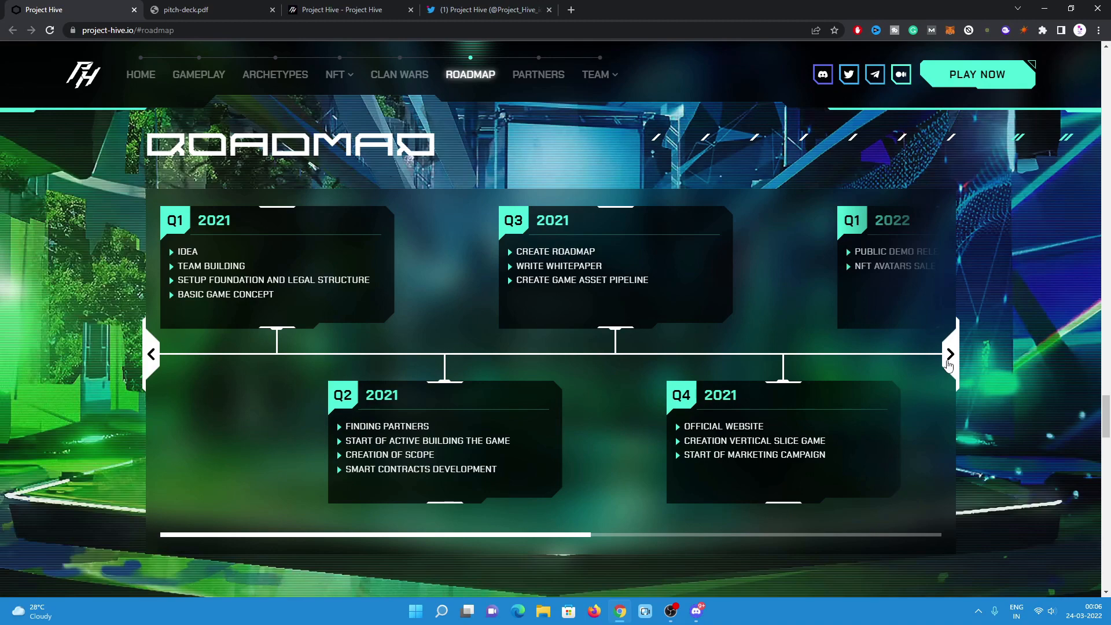
{"action": "left_click", "coordinate": [948, 354]}
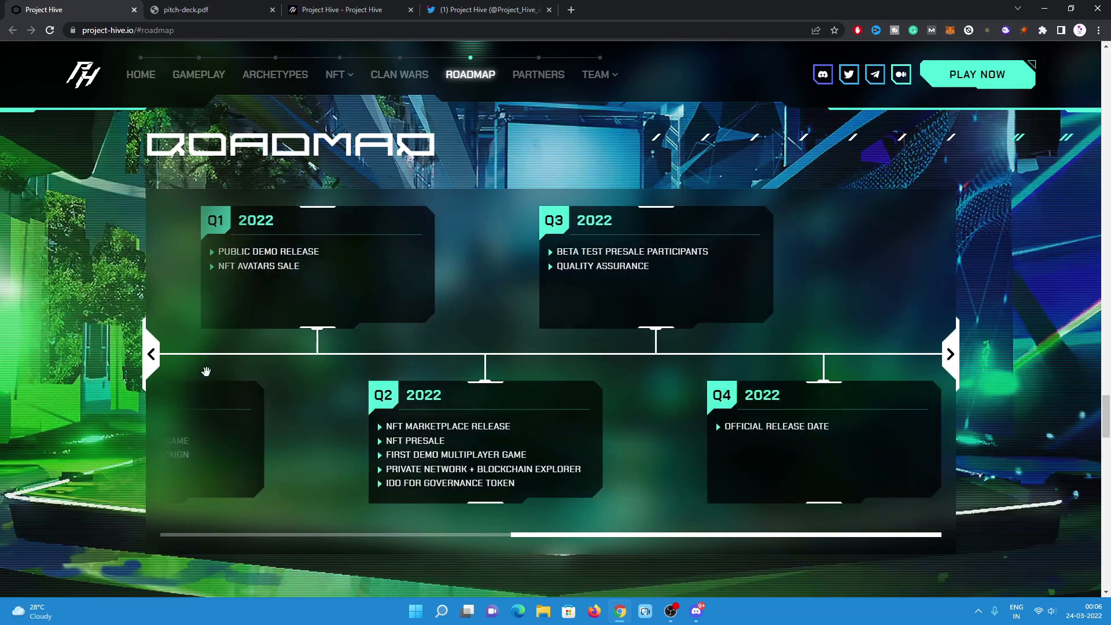
{"action": "left_click", "coordinate": [151, 354]}
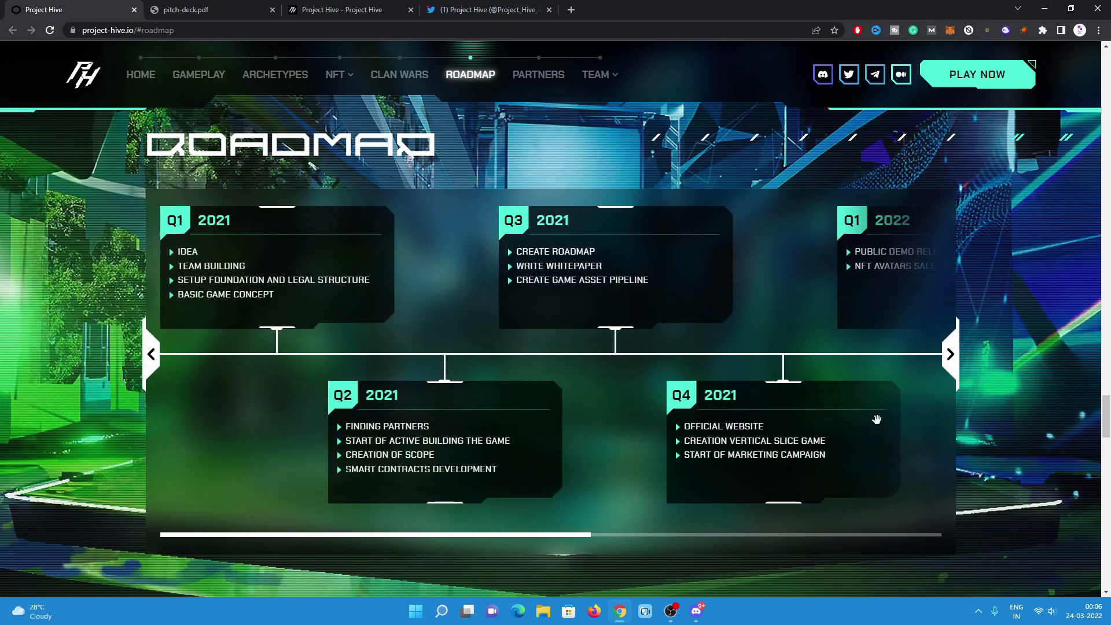
{"action": "left_click", "coordinate": [949, 354]}
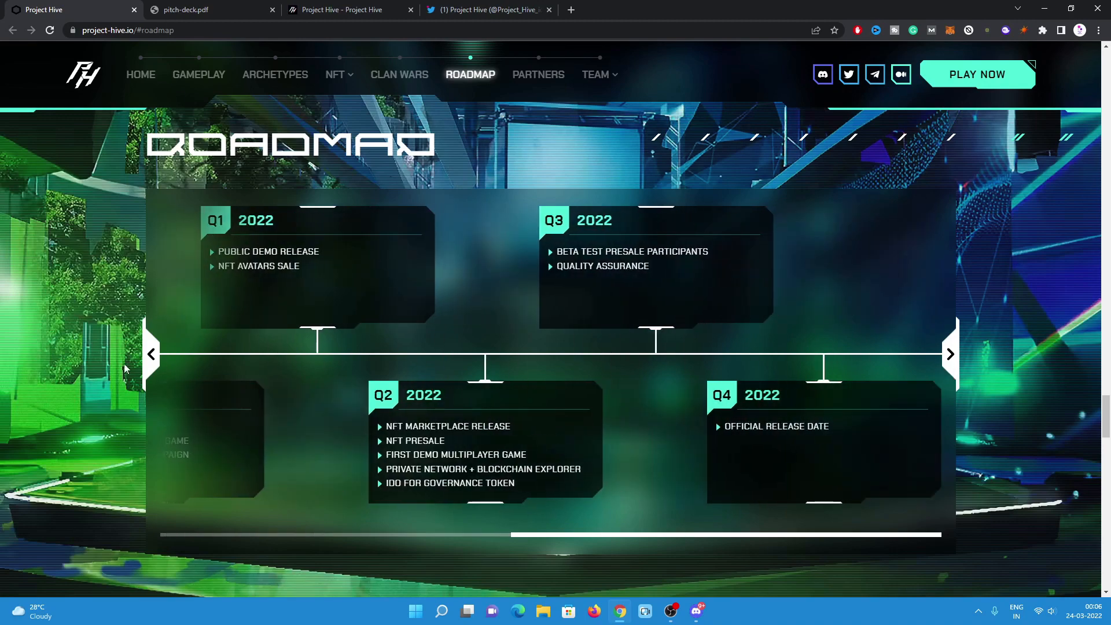
{"action": "left_click", "coordinate": [152, 354]}
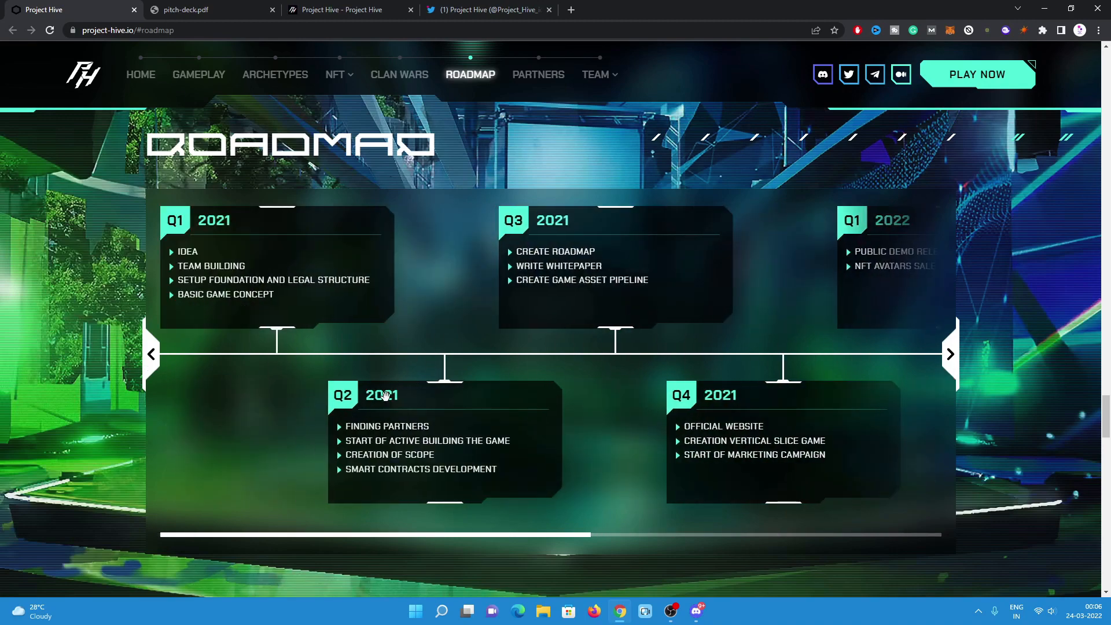
{"action": "mouse_move", "coordinate": [538, 418]}
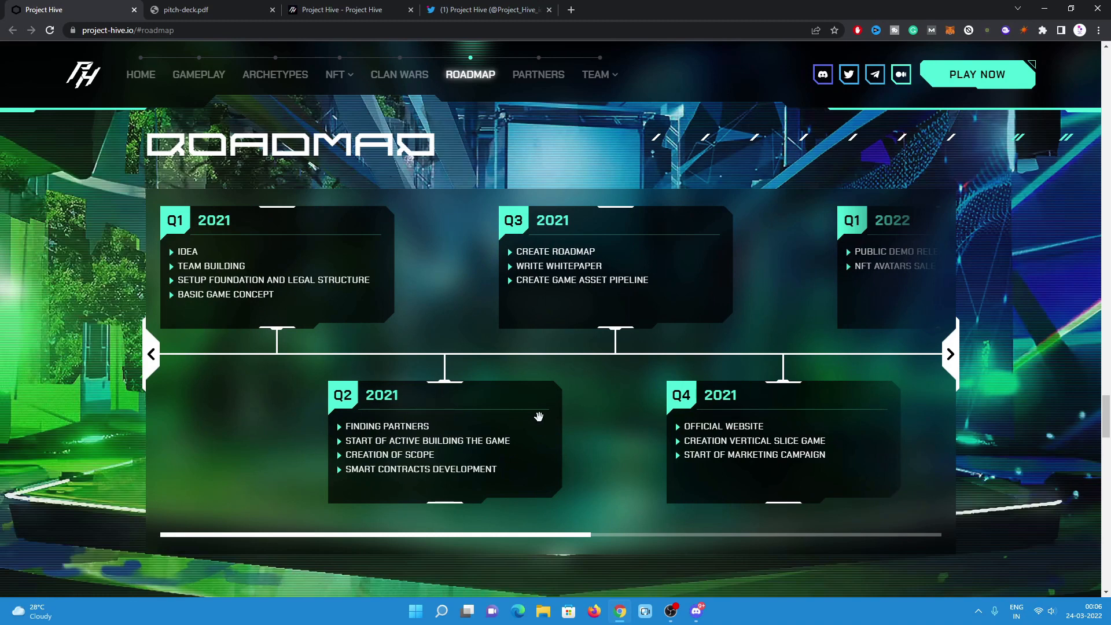
{"action": "mouse_move", "coordinate": [545, 444]}
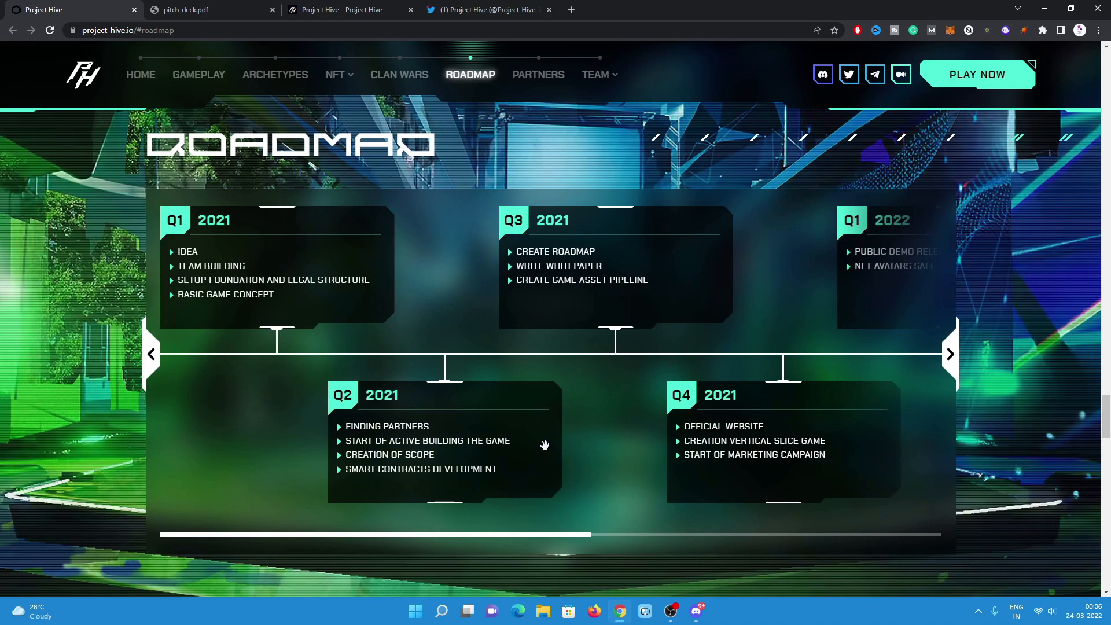
{"action": "mouse_move", "coordinate": [602, 267]}
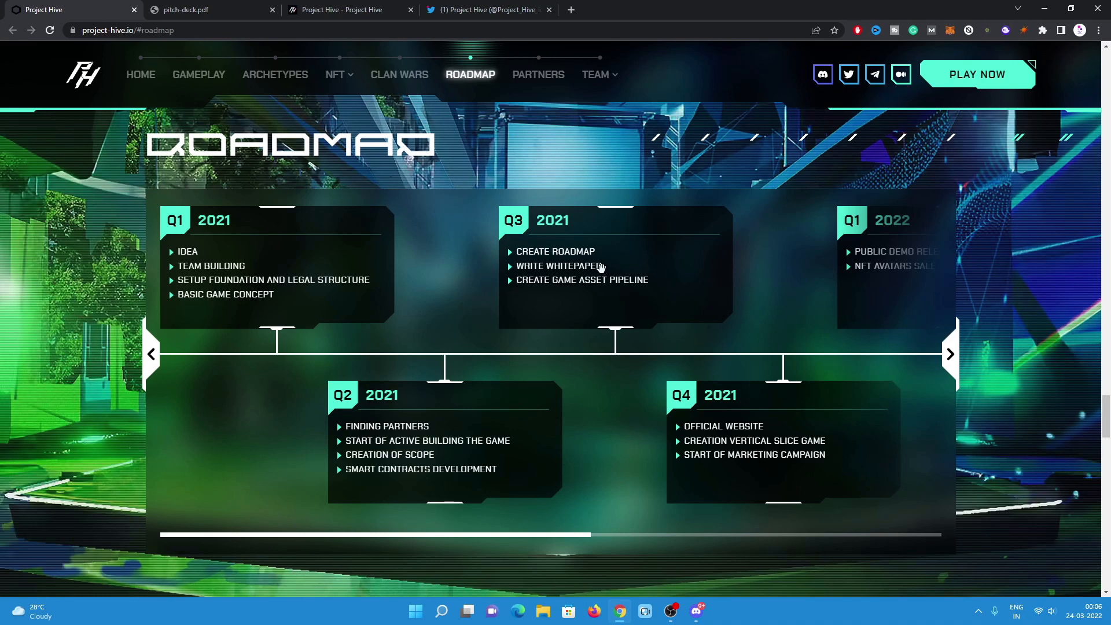
{"action": "mouse_move", "coordinate": [757, 494]}
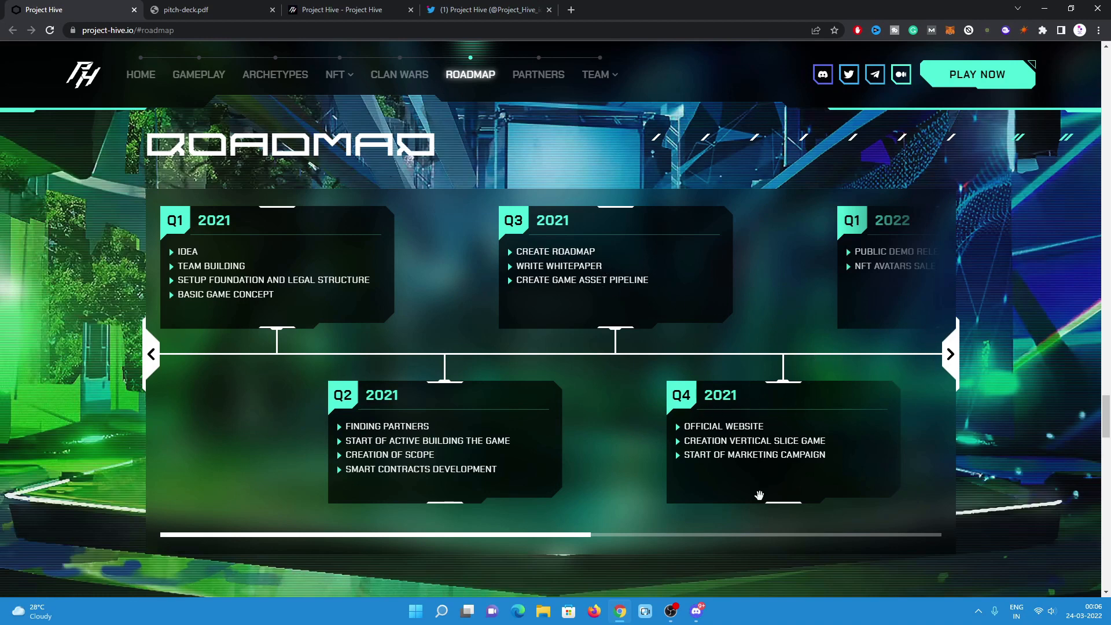
{"action": "mouse_move", "coordinate": [666, 478]}
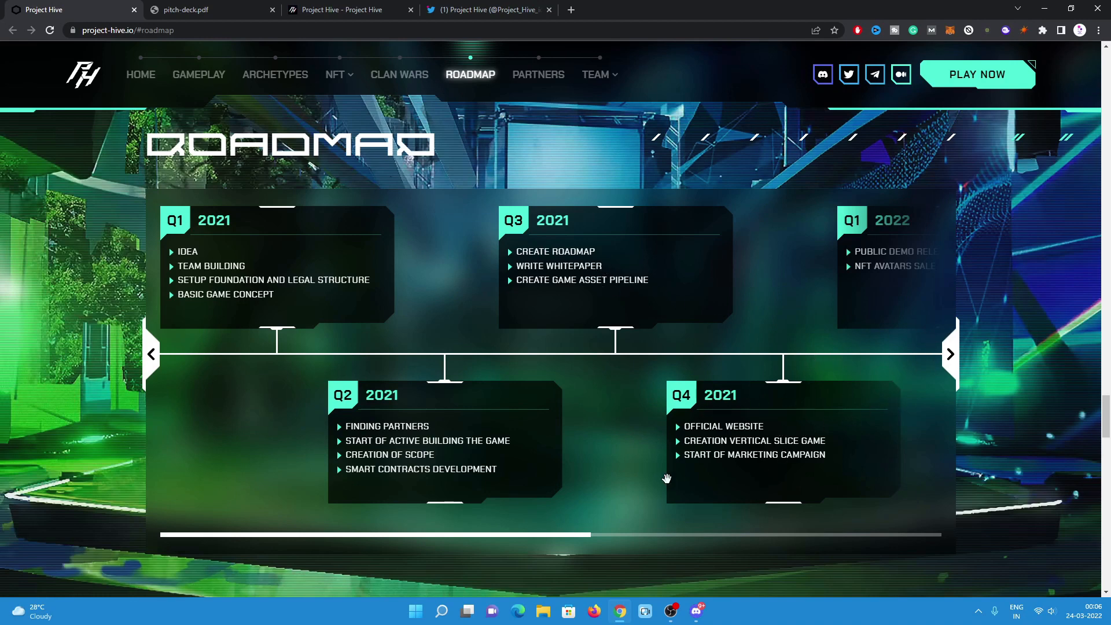
{"action": "mouse_move", "coordinate": [954, 375]}
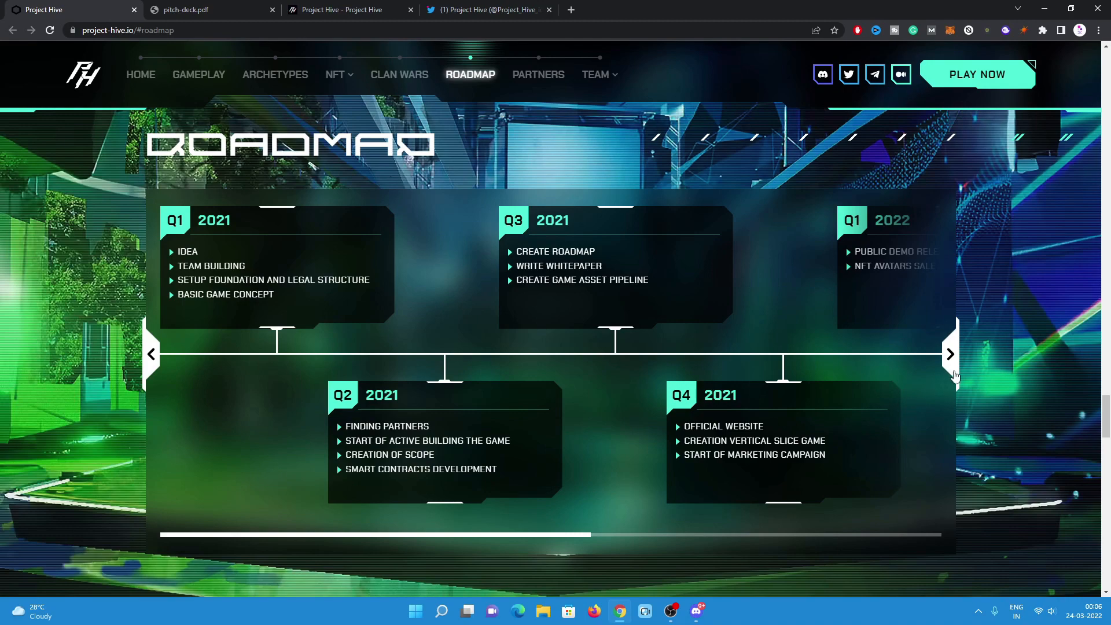
Advance the roadmap to 2022, then scroll down to the Partners section with SolRazr and ZBS Capital.
{"action": "left_click", "coordinate": [948, 354]}
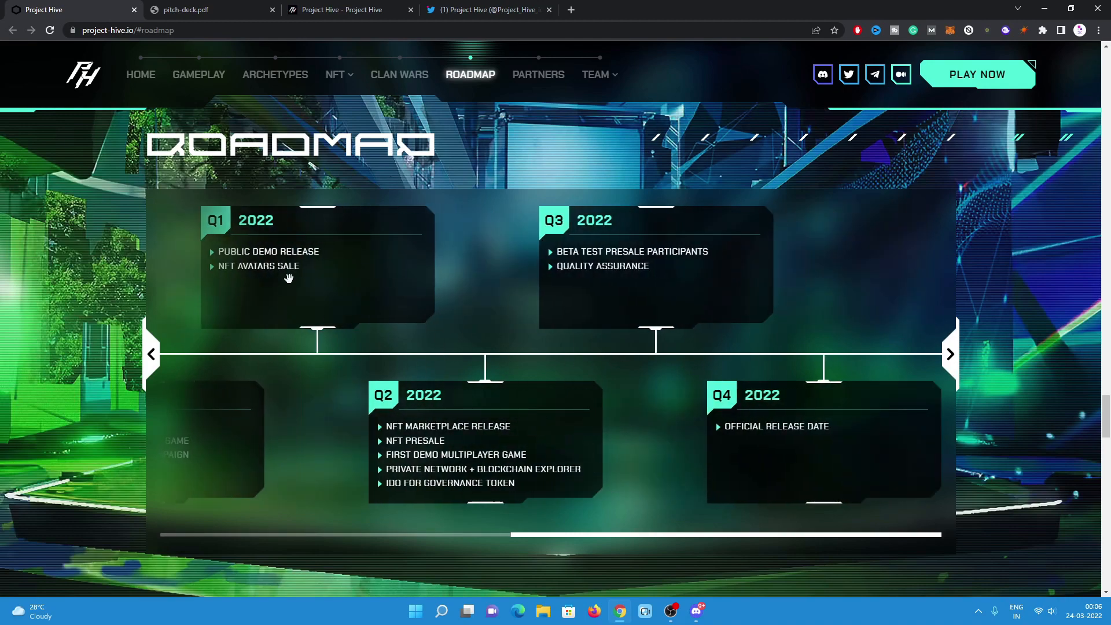
{"action": "mouse_move", "coordinate": [348, 276]}
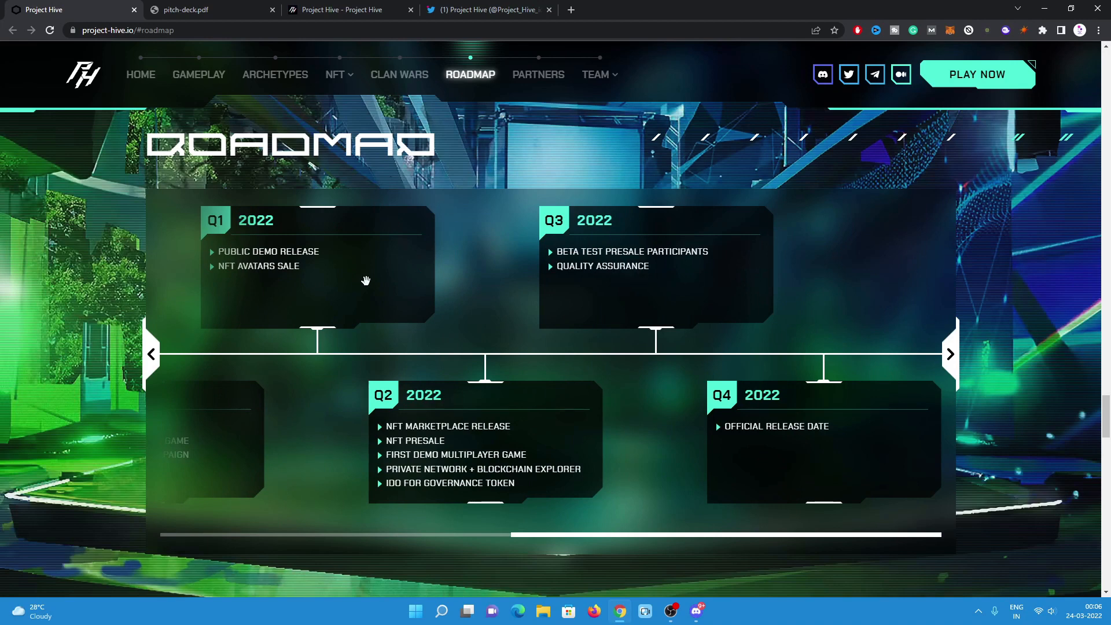
{"action": "mouse_move", "coordinate": [473, 424]}
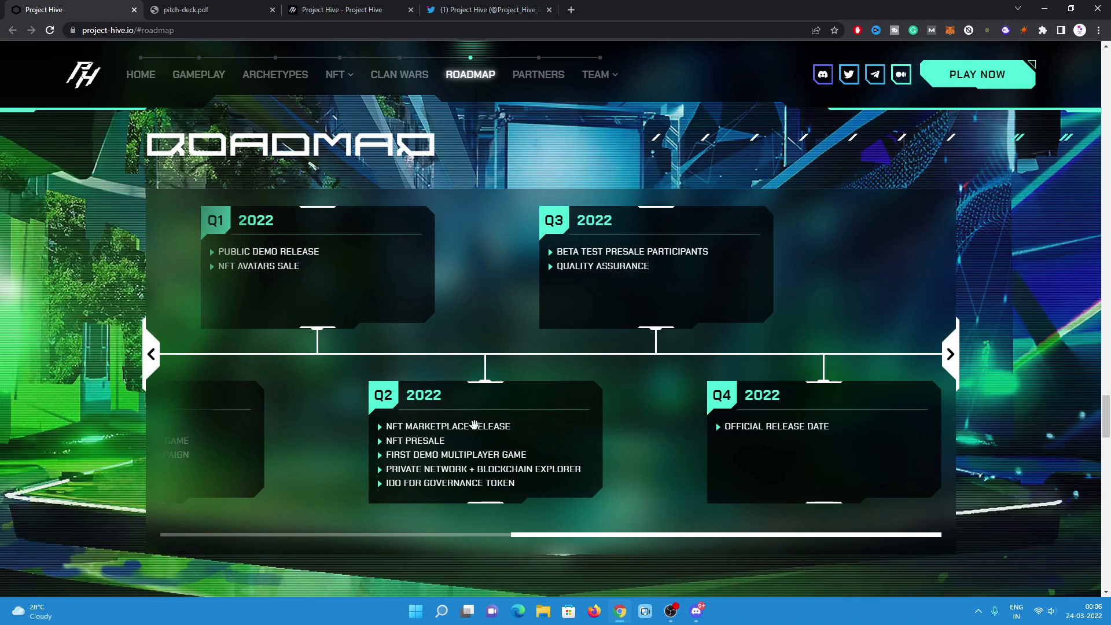
{"action": "mouse_move", "coordinate": [479, 402]}
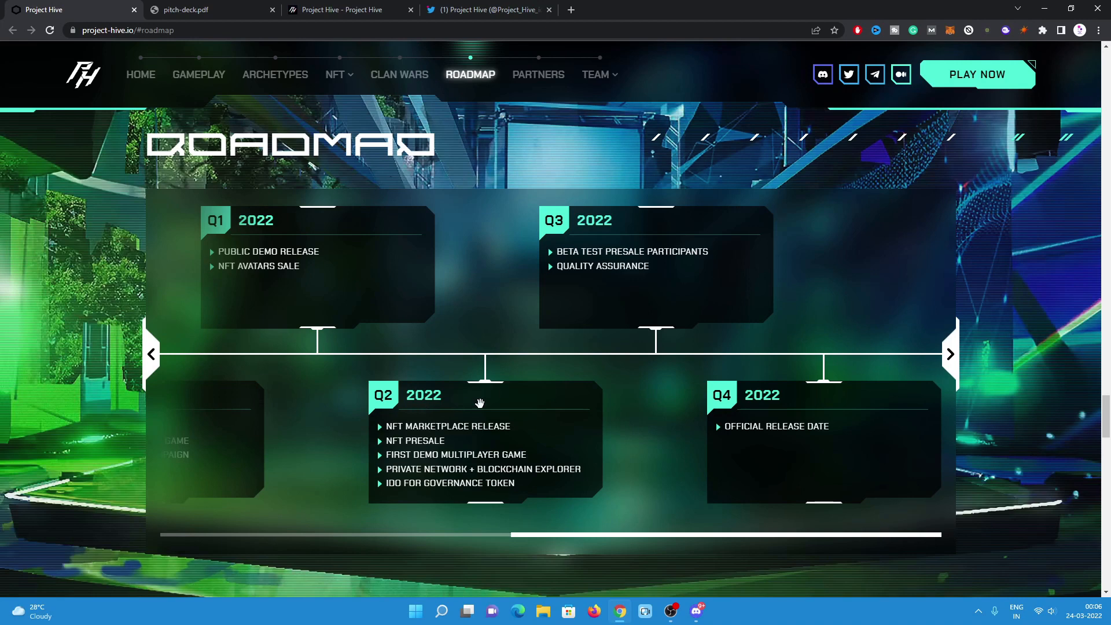
{"action": "mouse_move", "coordinate": [630, 430]}
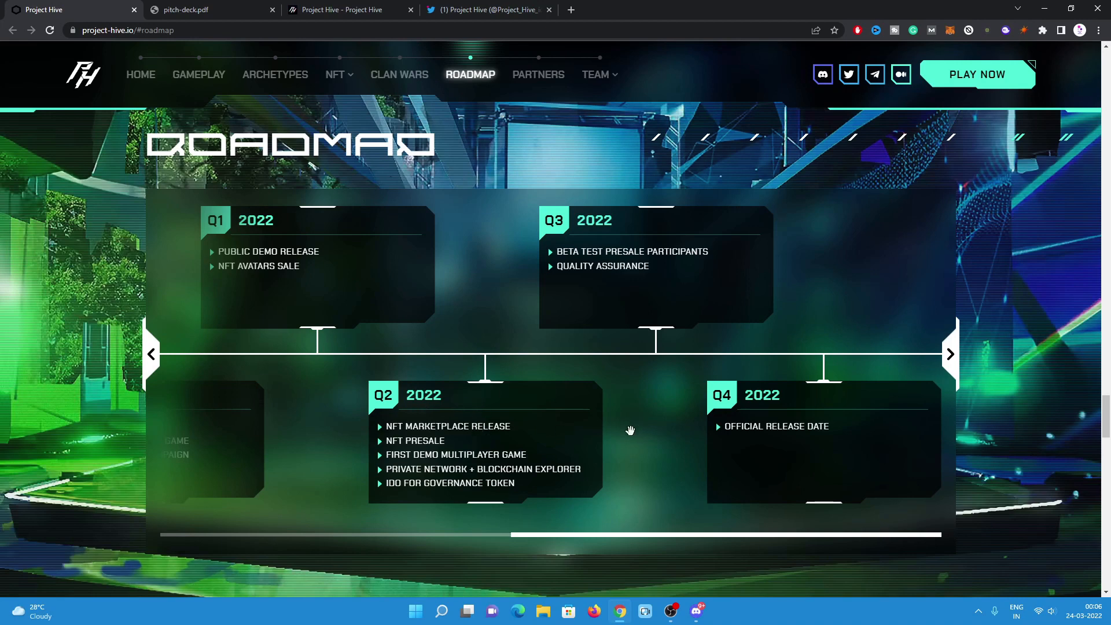
{"action": "mouse_move", "coordinate": [593, 437]}
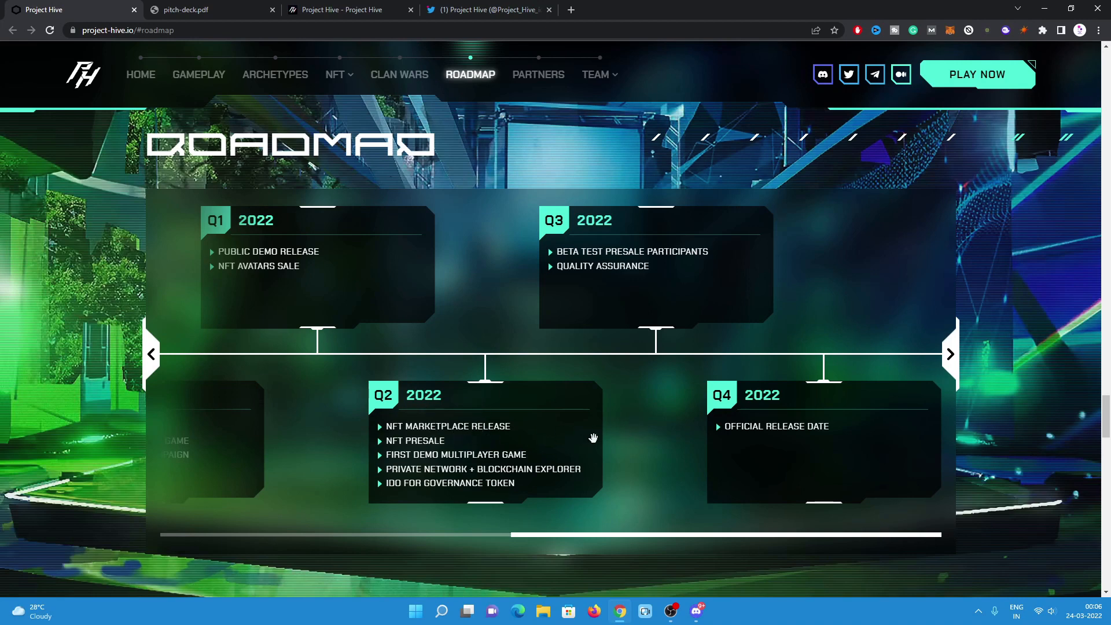
{"action": "mouse_move", "coordinate": [457, 485]}
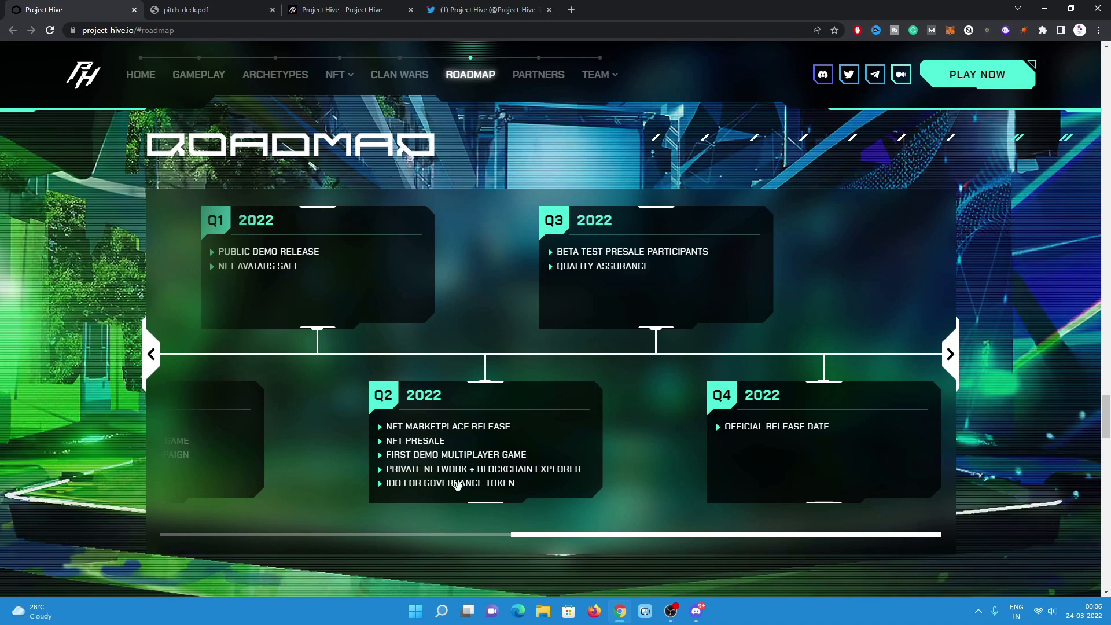
{"action": "mouse_move", "coordinate": [582, 238]}
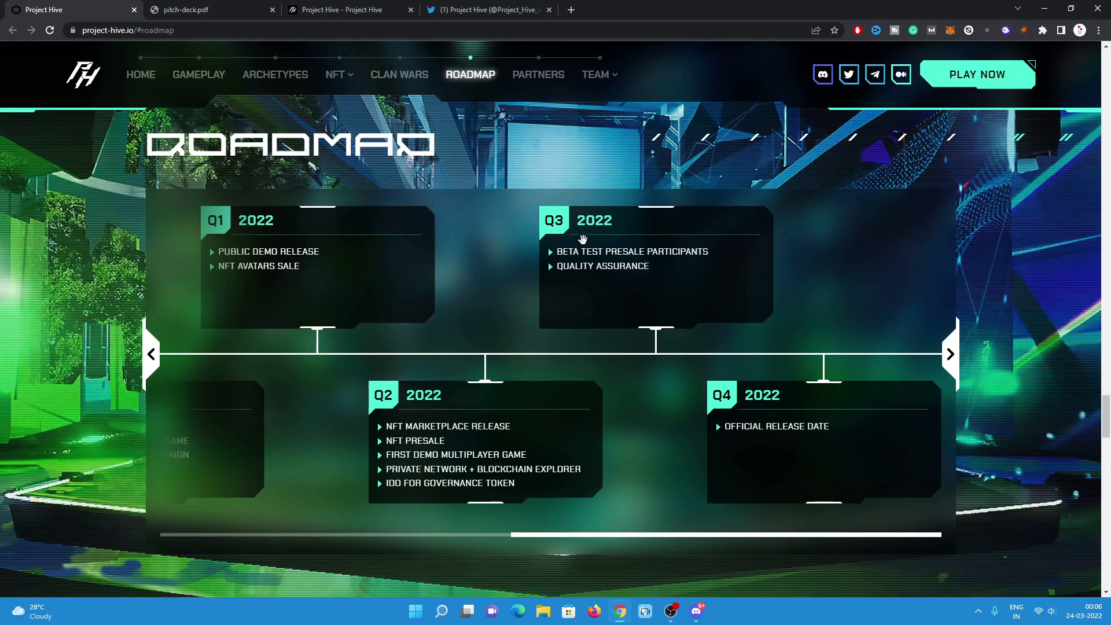
{"action": "mouse_move", "coordinate": [630, 305]}
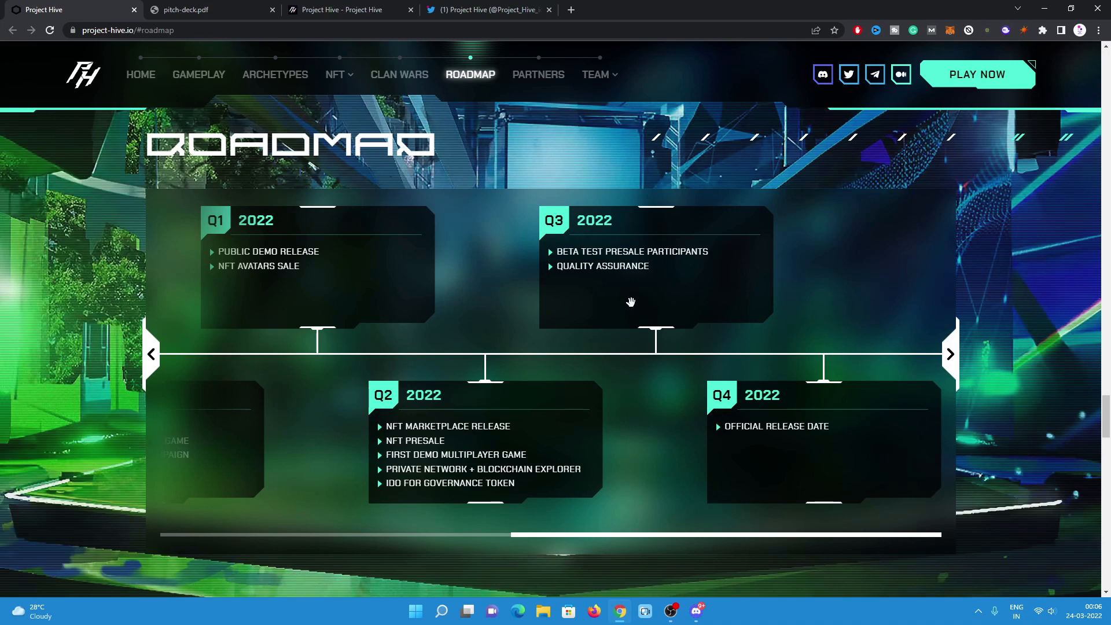
{"action": "mouse_move", "coordinate": [600, 298]}
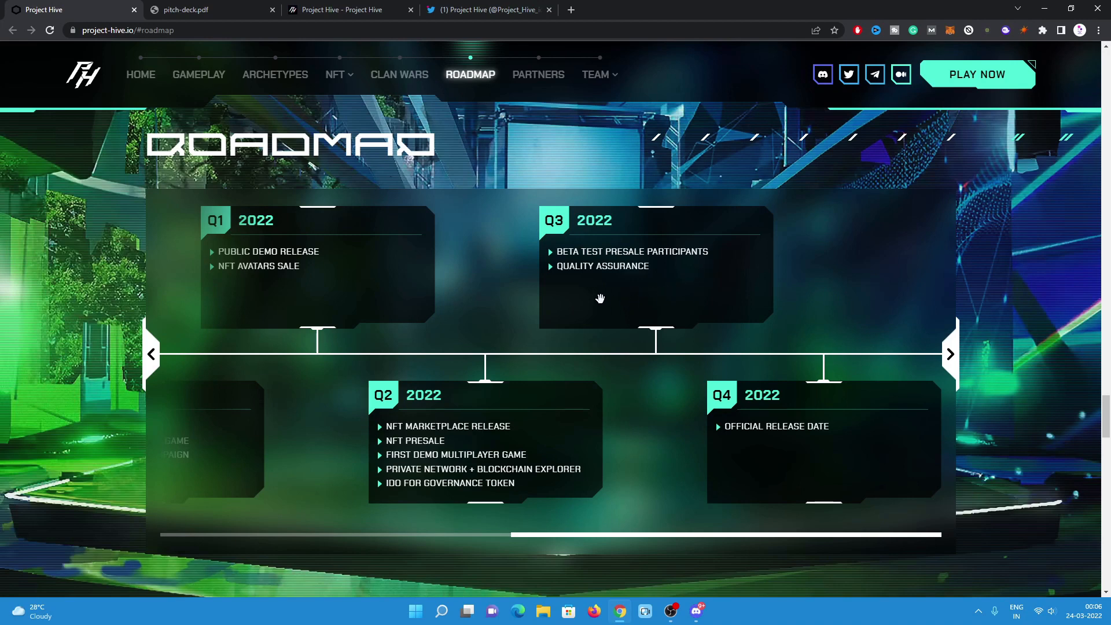
{"action": "mouse_move", "coordinate": [569, 281]}
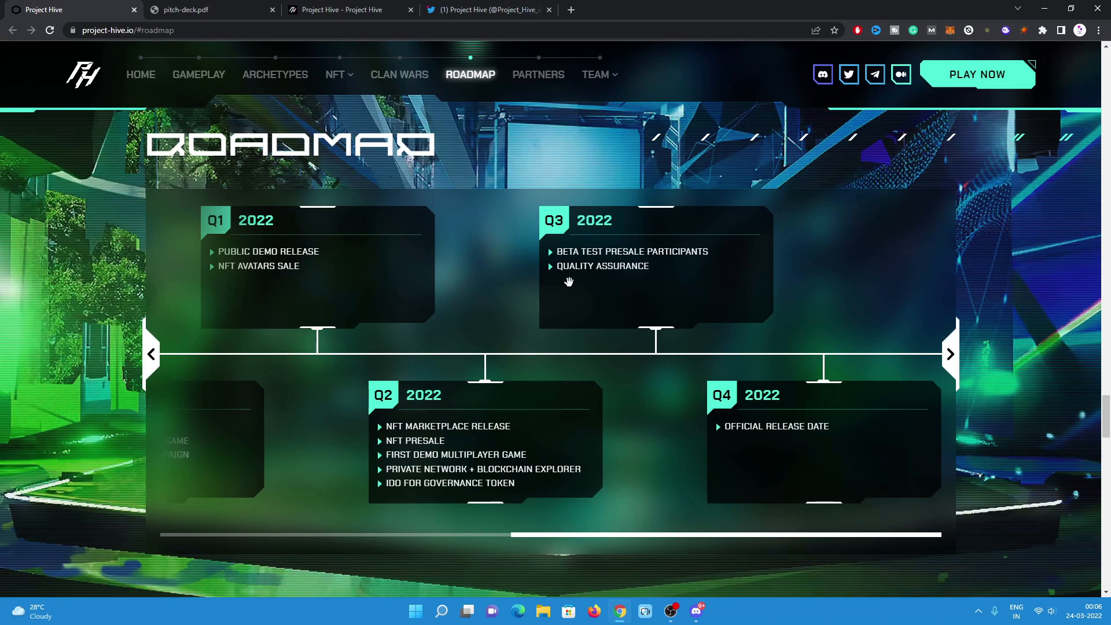
{"action": "mouse_move", "coordinate": [789, 437]}
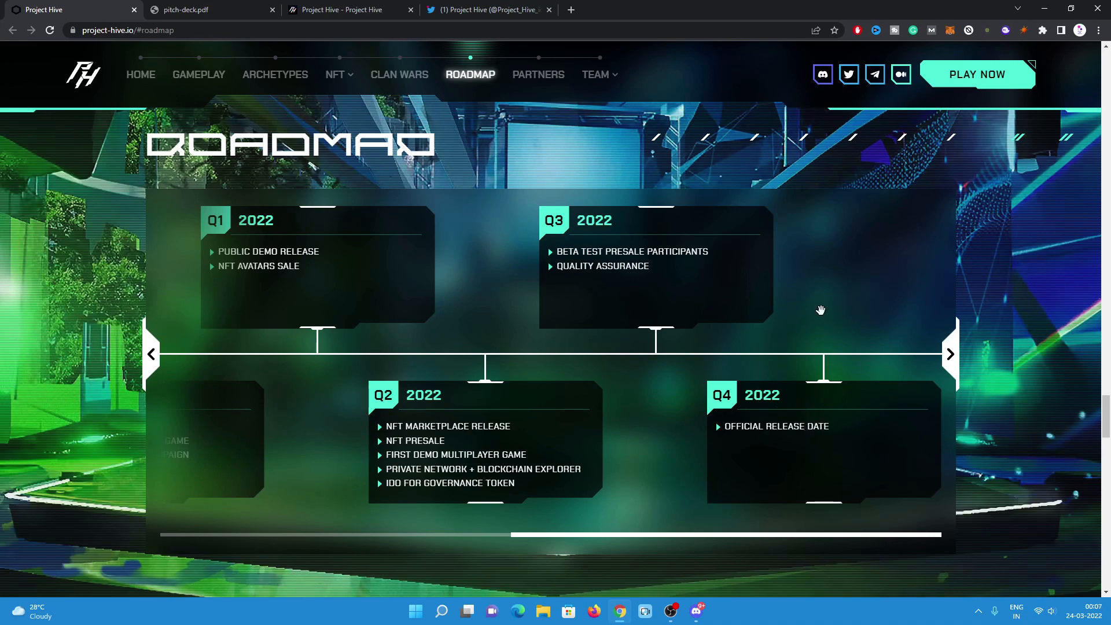
{"action": "mouse_move", "coordinate": [753, 354]}
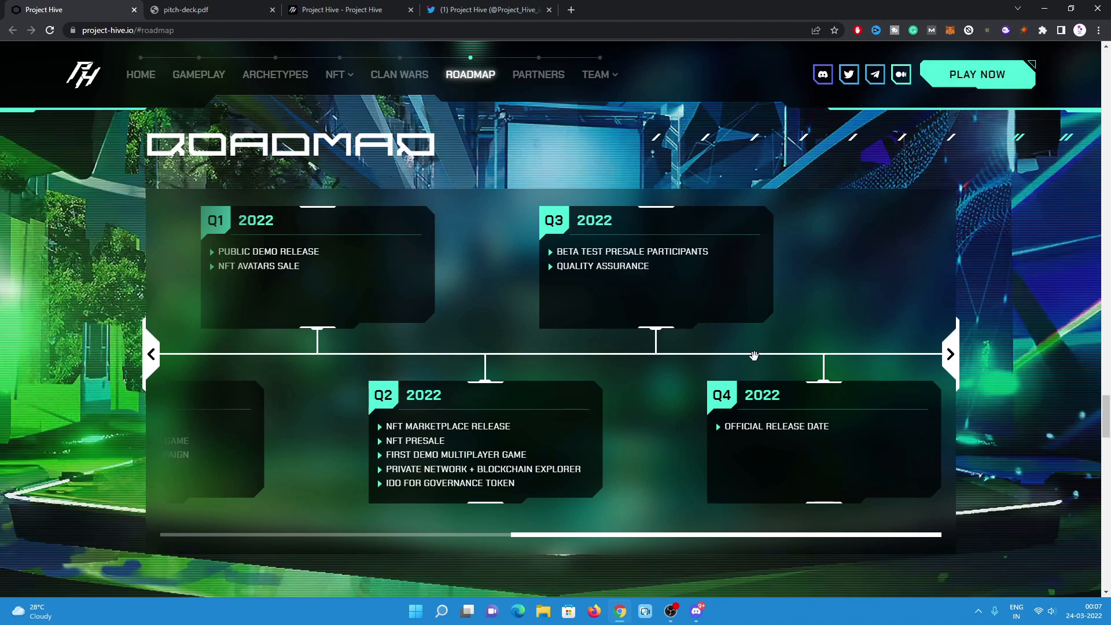
{"action": "scroll", "scroll_direction": "down", "scroll_amount": 3}
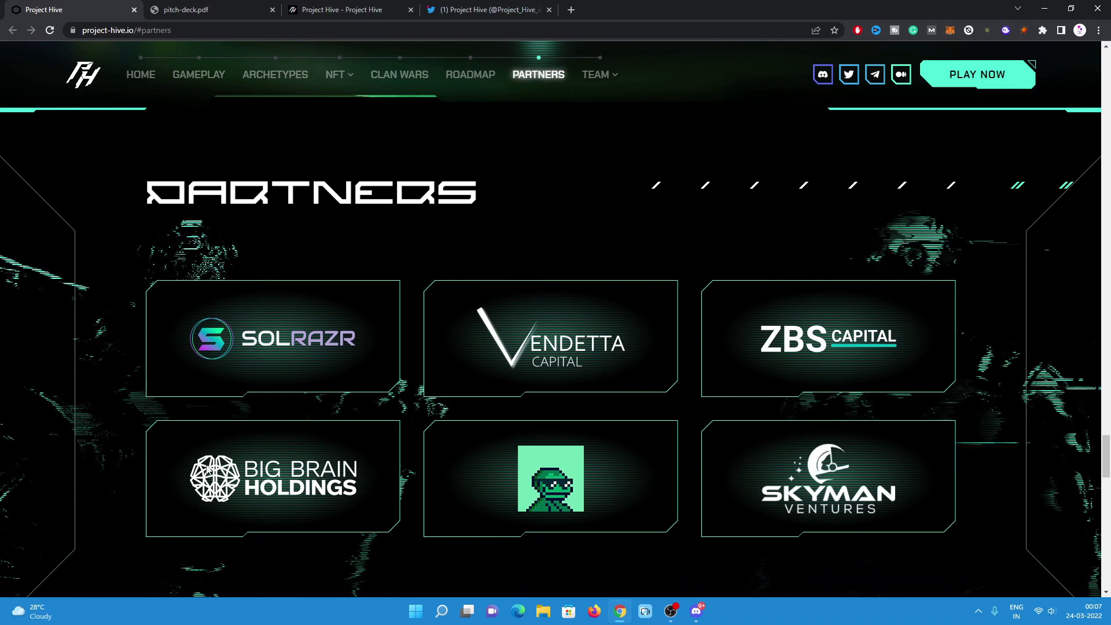
Scroll through the Leadership team profiles down toward the Management section.
{"action": "scroll", "scroll_direction": "down", "scroll_amount": 3}
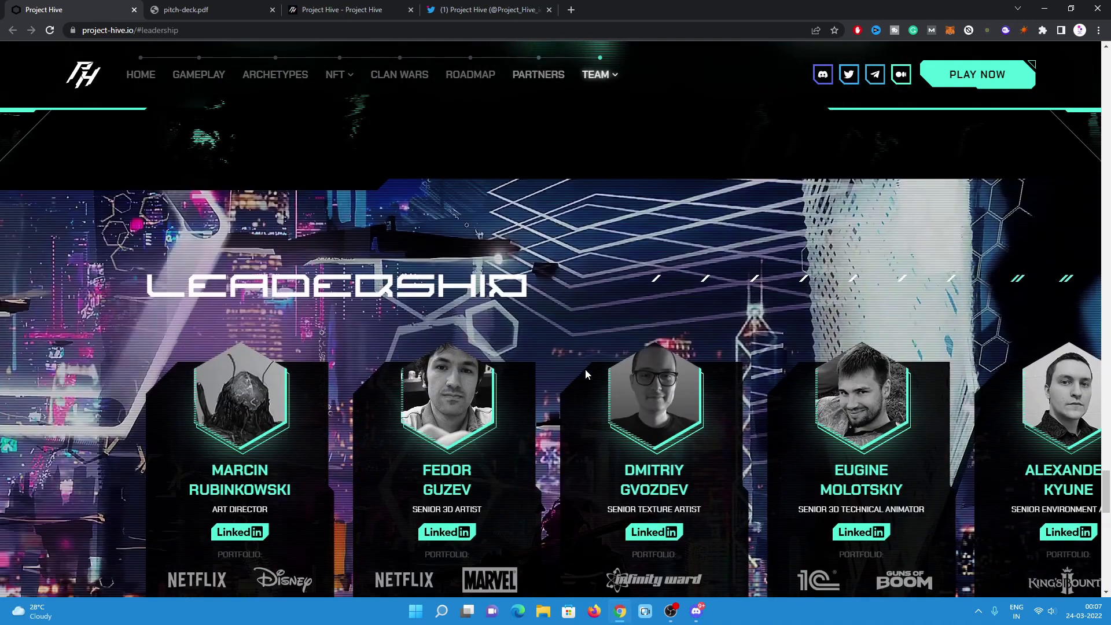
{"action": "scroll", "scroll_direction": "down", "scroll_amount": 3}
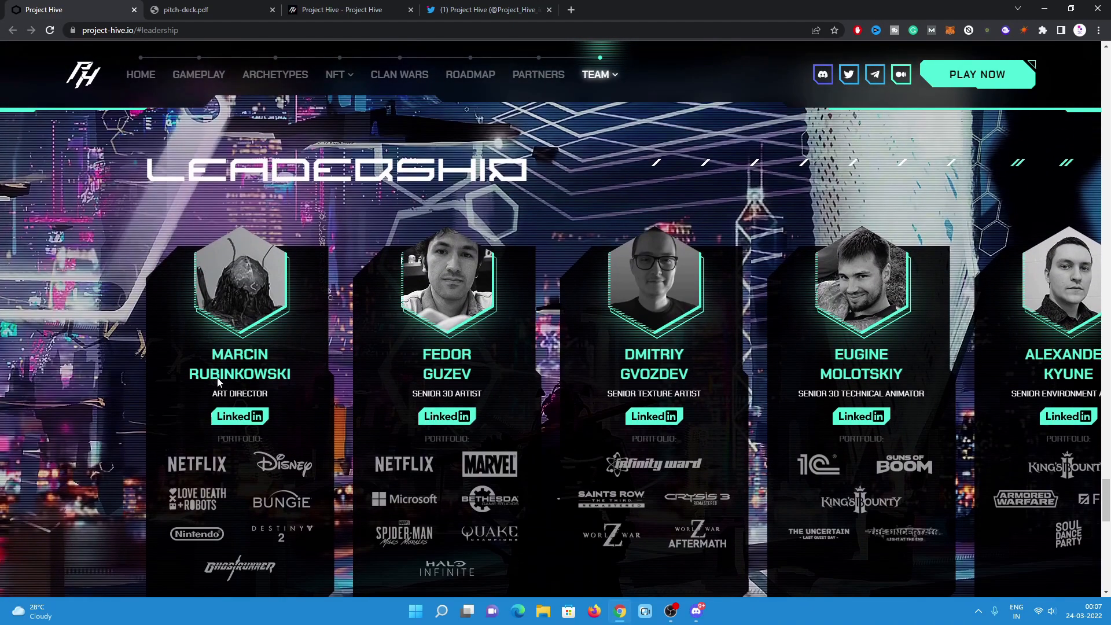
{"action": "mouse_move", "coordinate": [283, 375]}
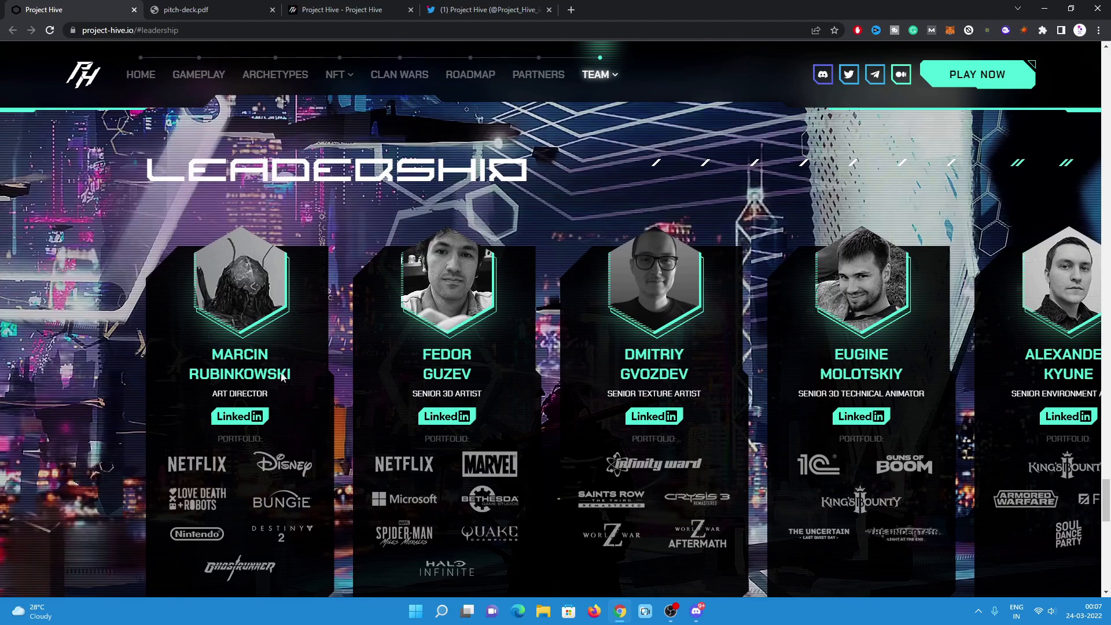
{"action": "mouse_move", "coordinate": [457, 393]}
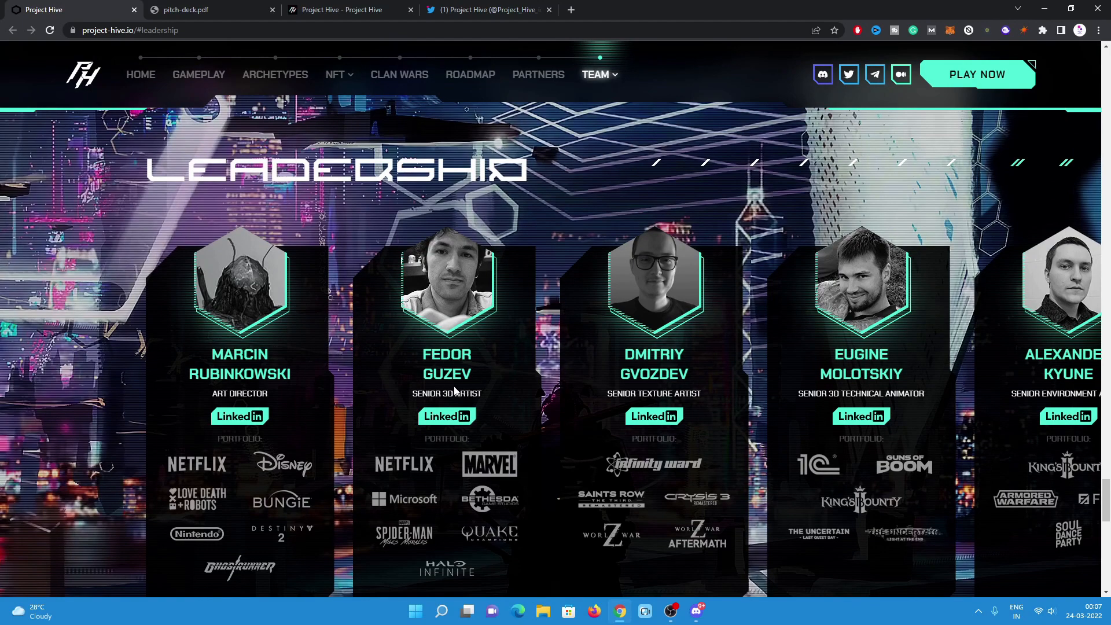
{"action": "mouse_move", "coordinate": [678, 366]}
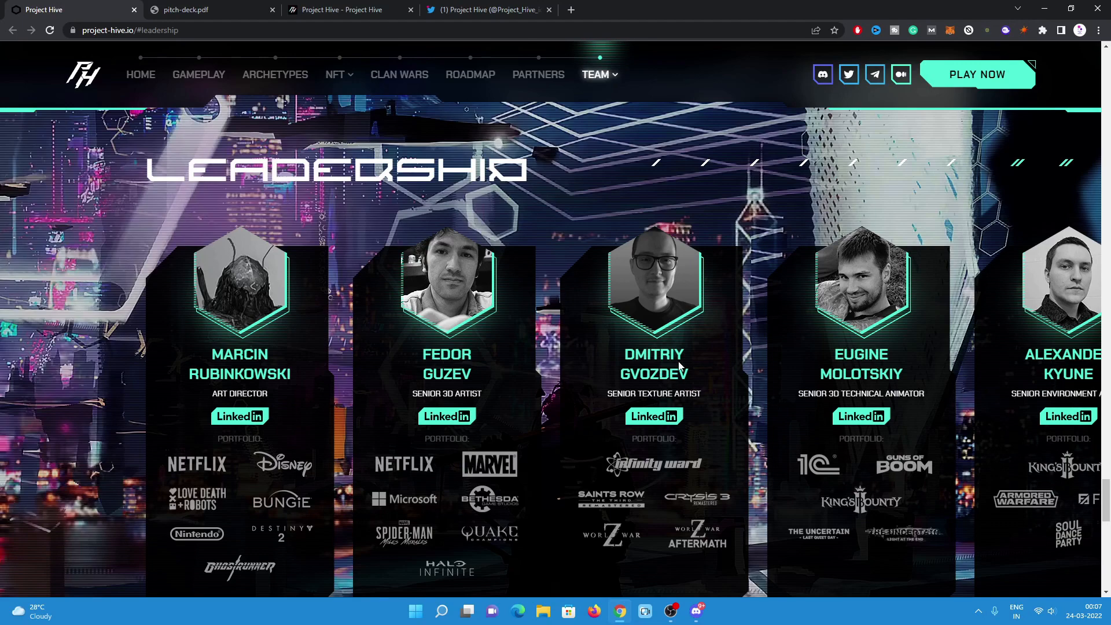
{"action": "mouse_move", "coordinate": [636, 413]}
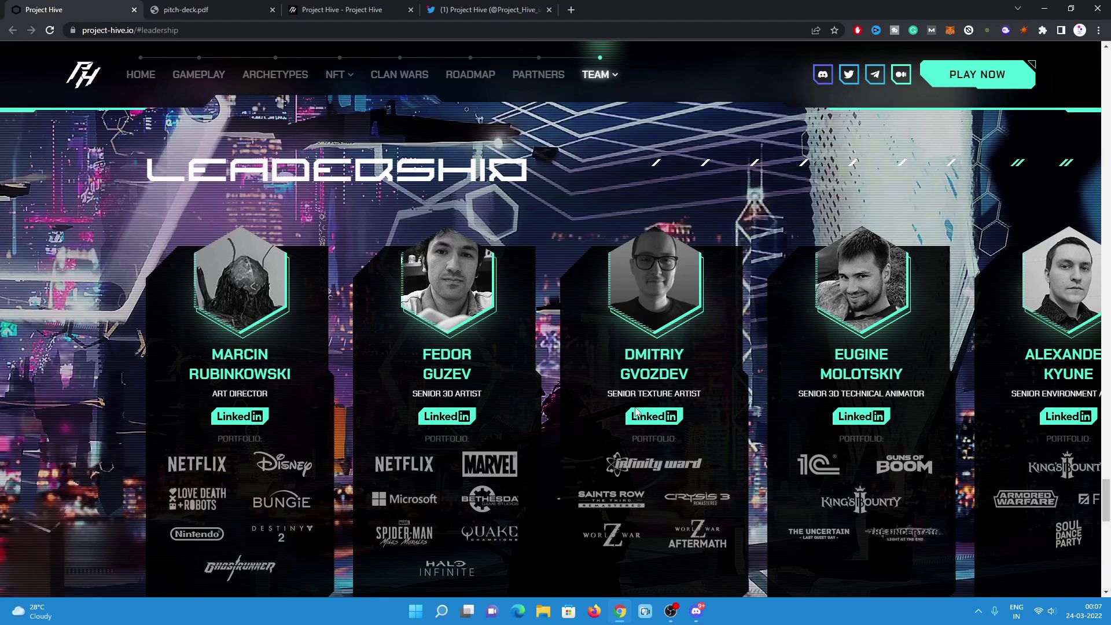
{"action": "scroll", "scroll_direction": "down", "scroll_amount": 3}
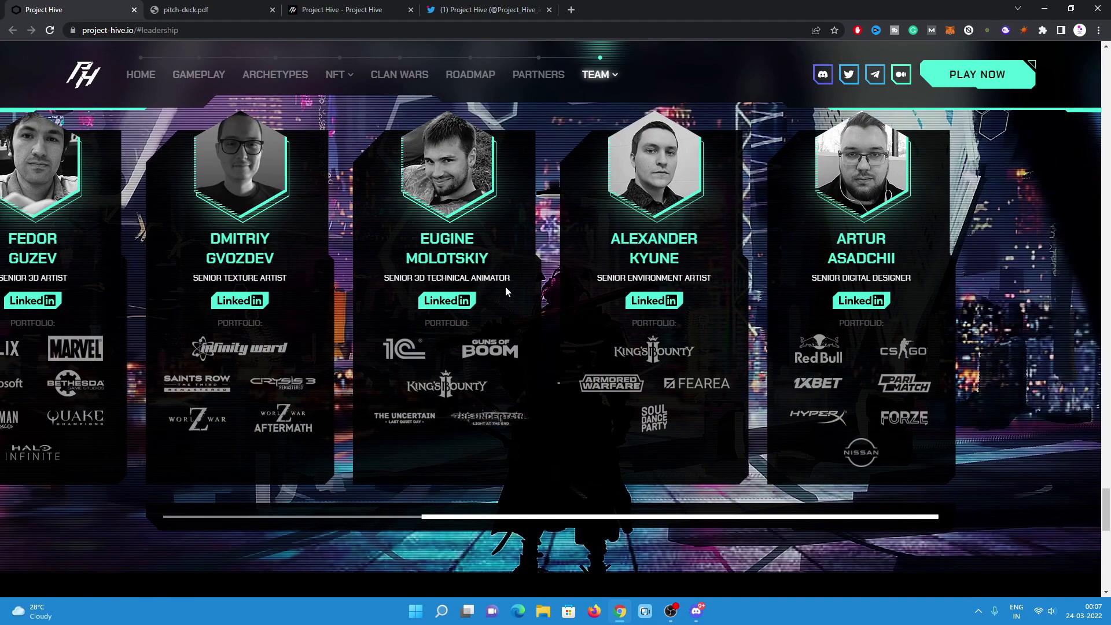
{"action": "mouse_move", "coordinate": [666, 292]}
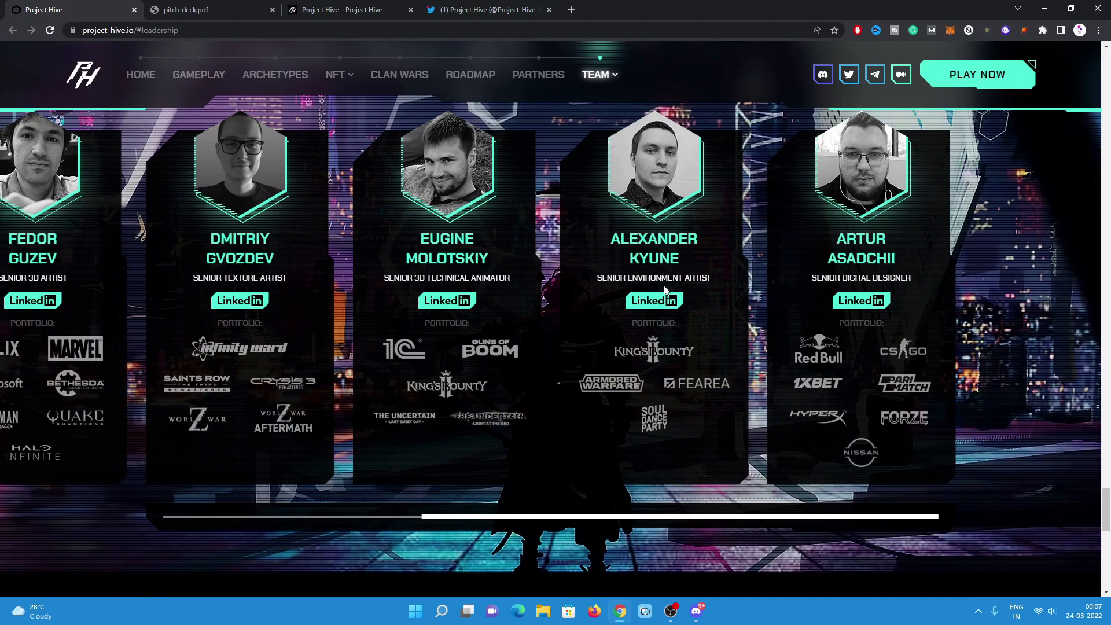
{"action": "mouse_move", "coordinate": [717, 295]}
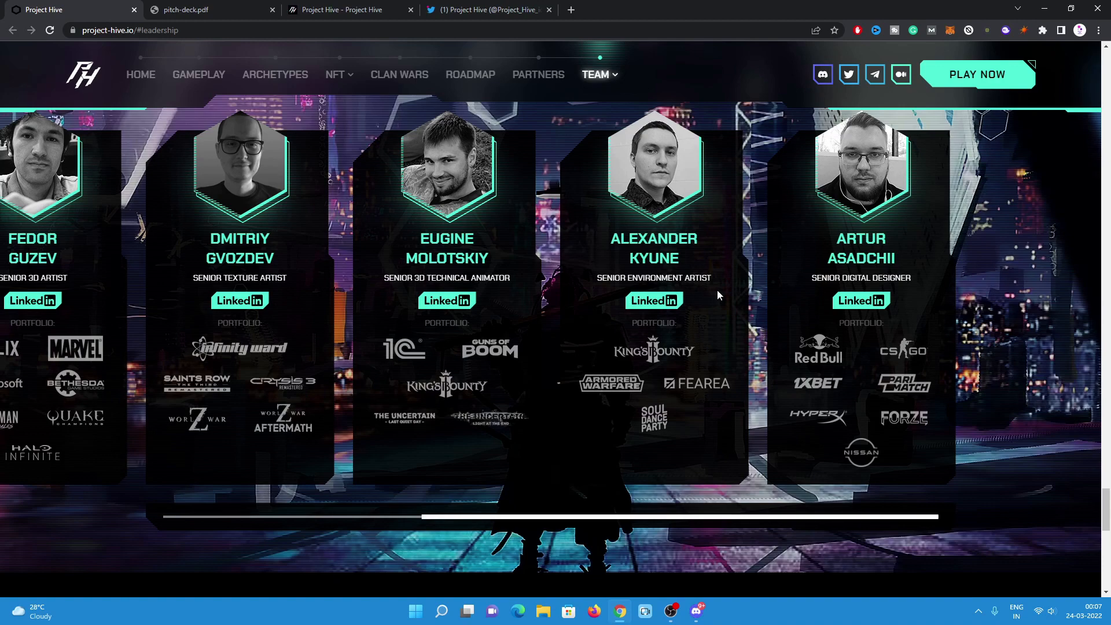
{"action": "mouse_move", "coordinate": [860, 300]}
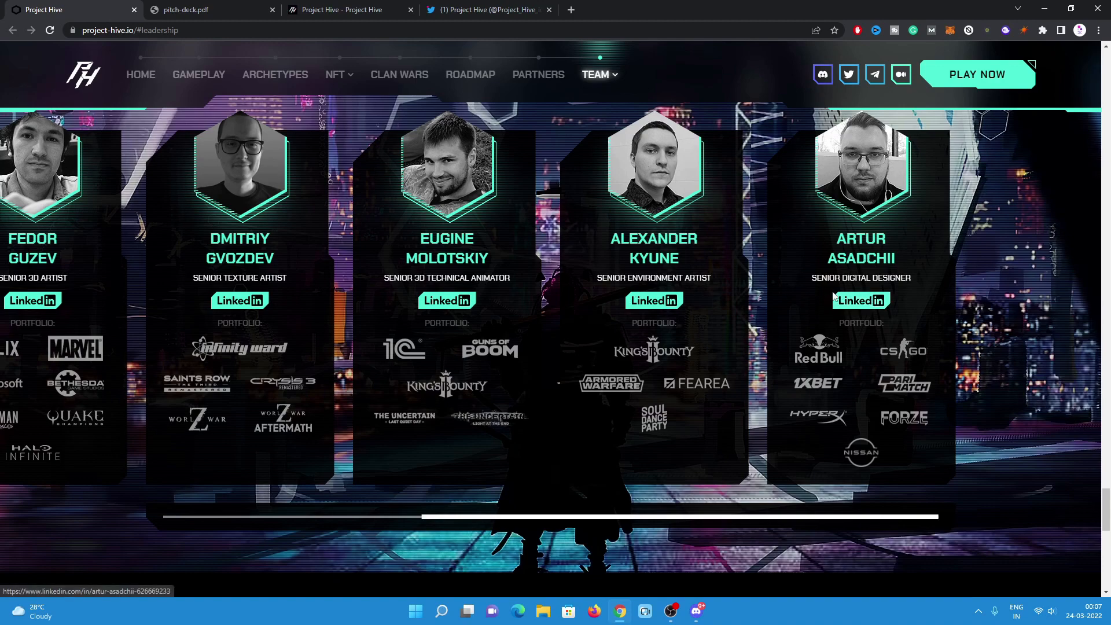
{"action": "mouse_move", "coordinate": [860, 301]}
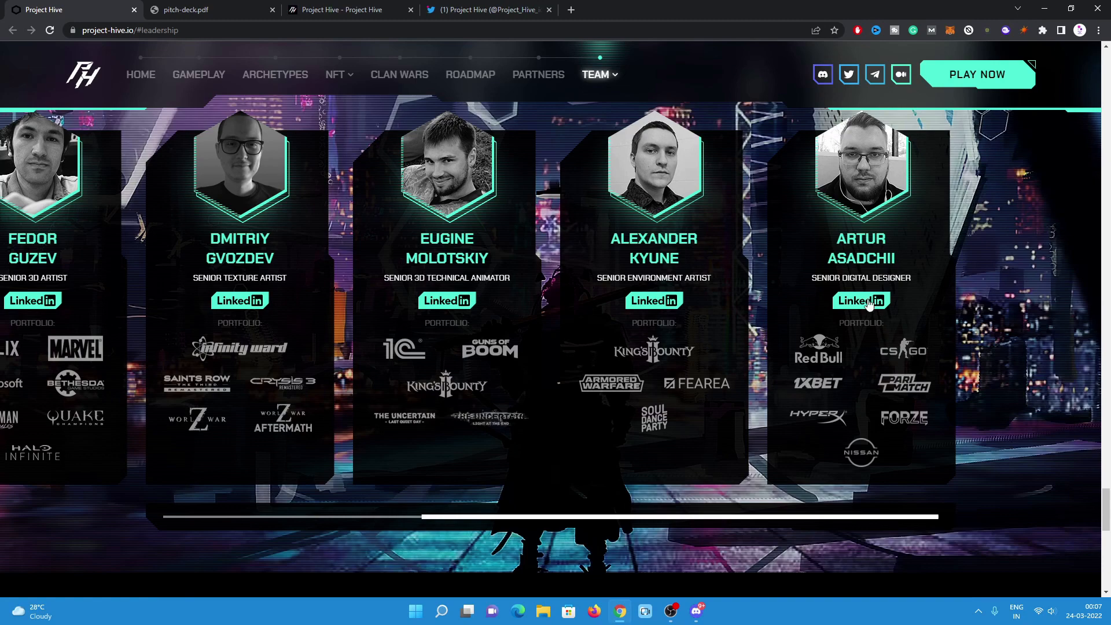
{"action": "mouse_move", "coordinate": [652, 299]}
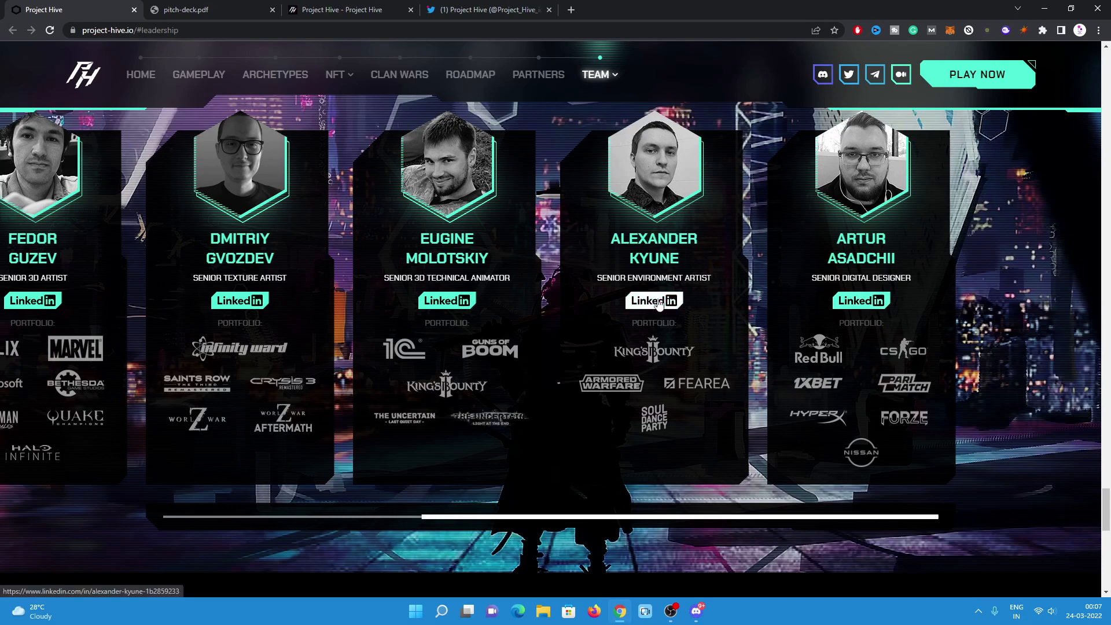
{"action": "mouse_move", "coordinate": [733, 307]}
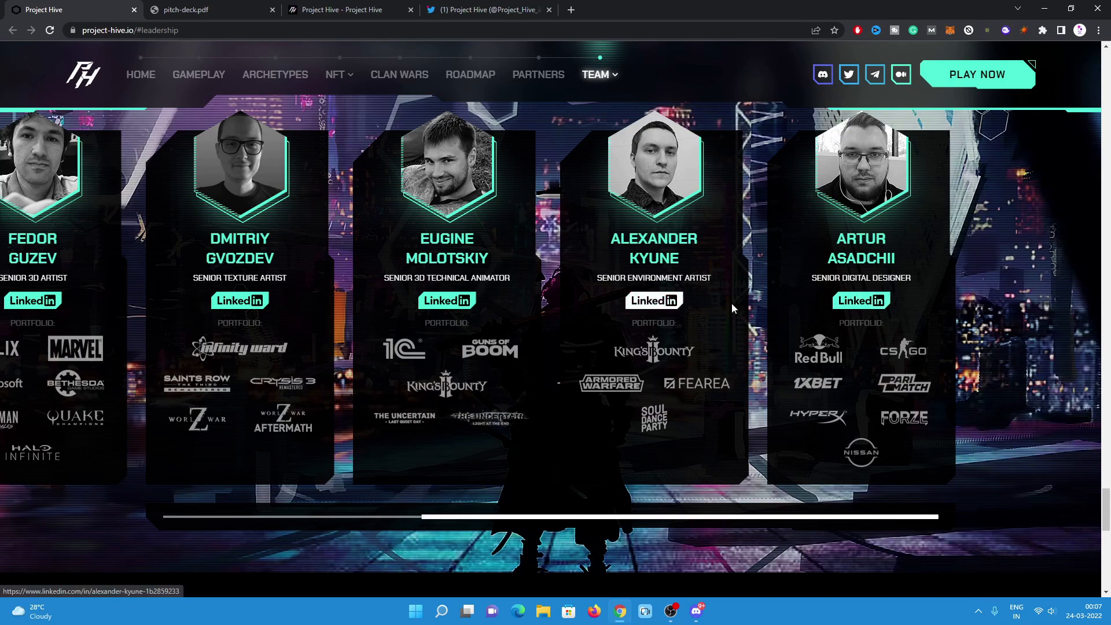
{"action": "mouse_move", "coordinate": [859, 300]}
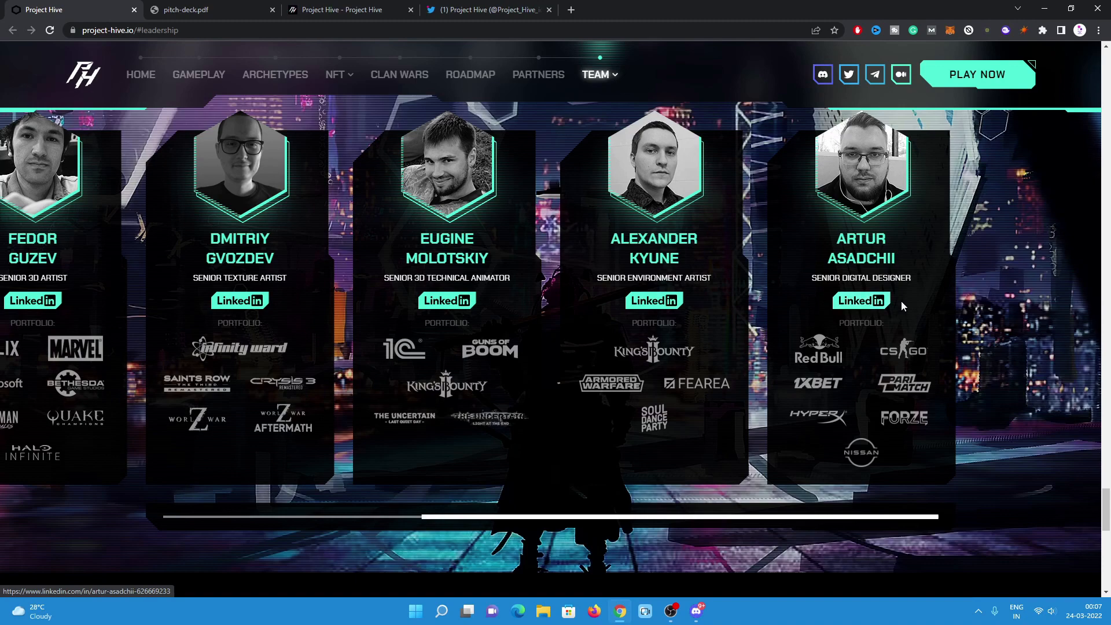
{"action": "scroll", "scroll_direction": "down", "scroll_amount": 3}
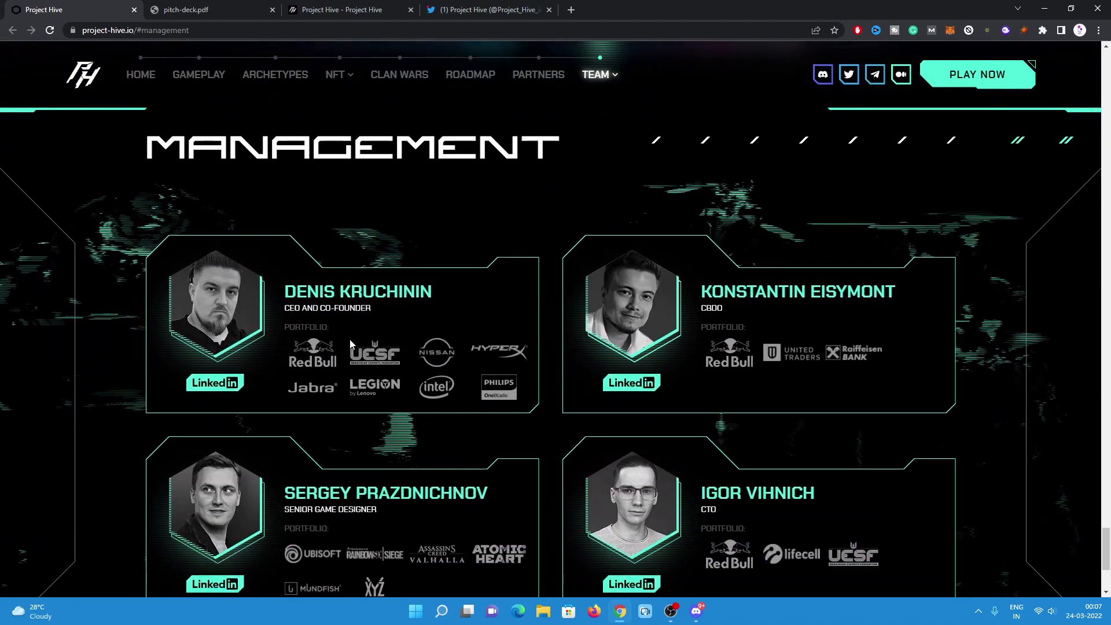
View the four Management member cards, then switch to the pitch-deck.pdf tab.
{"action": "scroll", "scroll_direction": "down", "scroll_amount": 3}
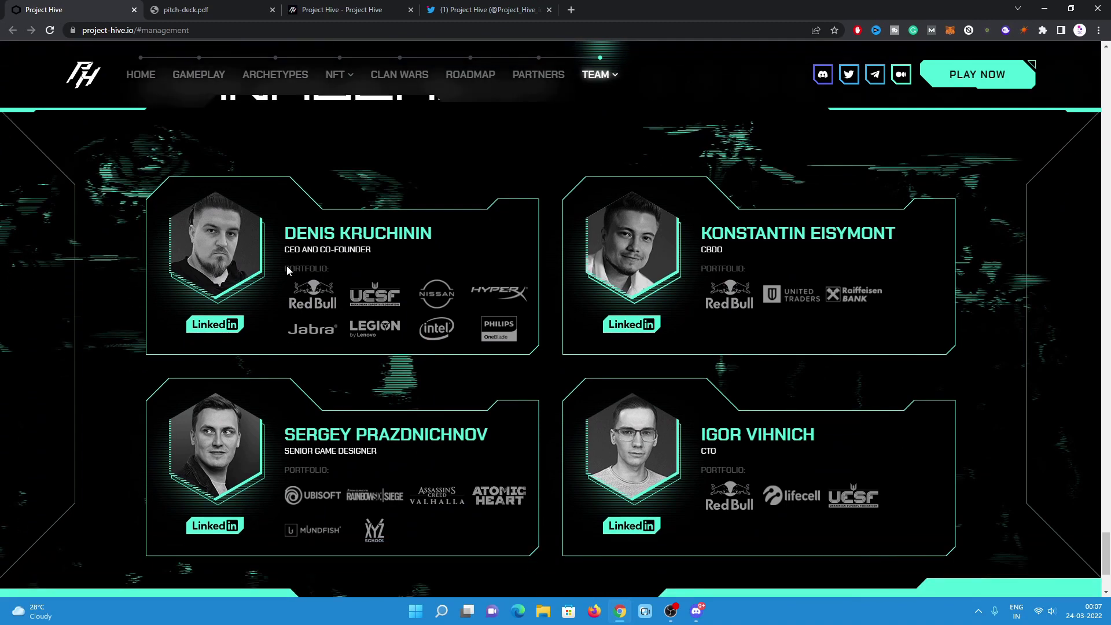
{"action": "mouse_move", "coordinate": [729, 300]}
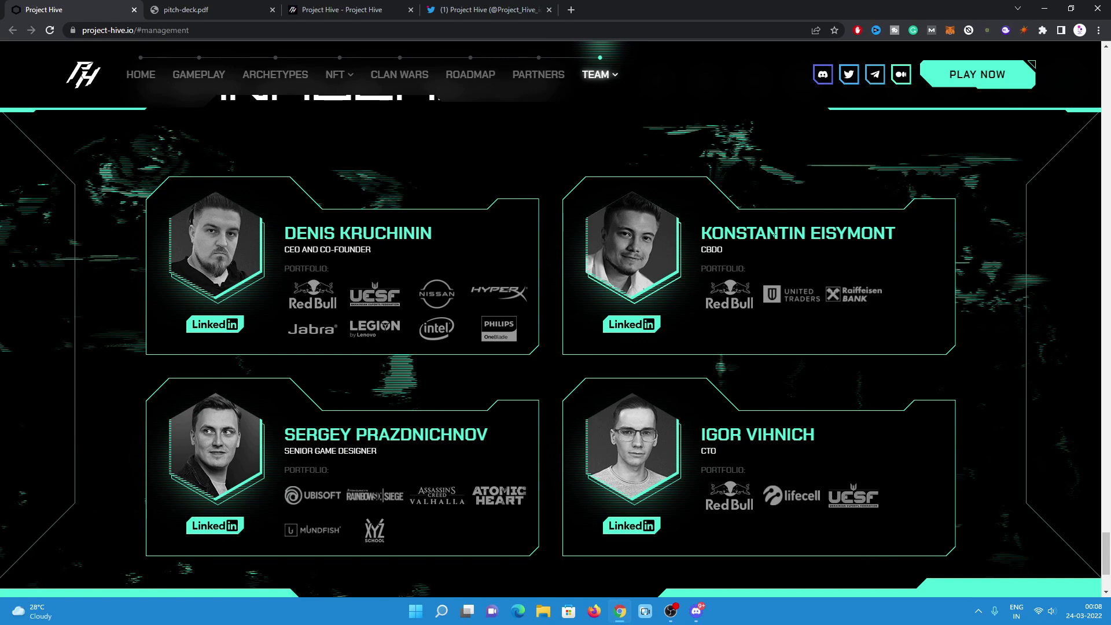
{"action": "mouse_move", "coordinate": [591, 303]}
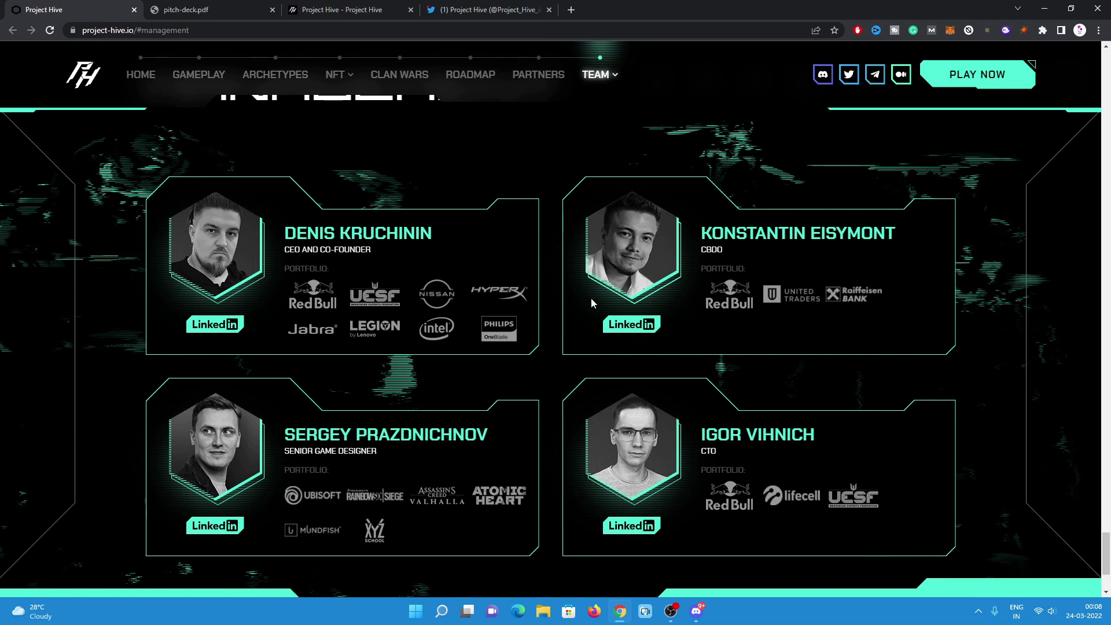
{"action": "scroll", "scroll_direction": "down", "scroll_amount": 3}
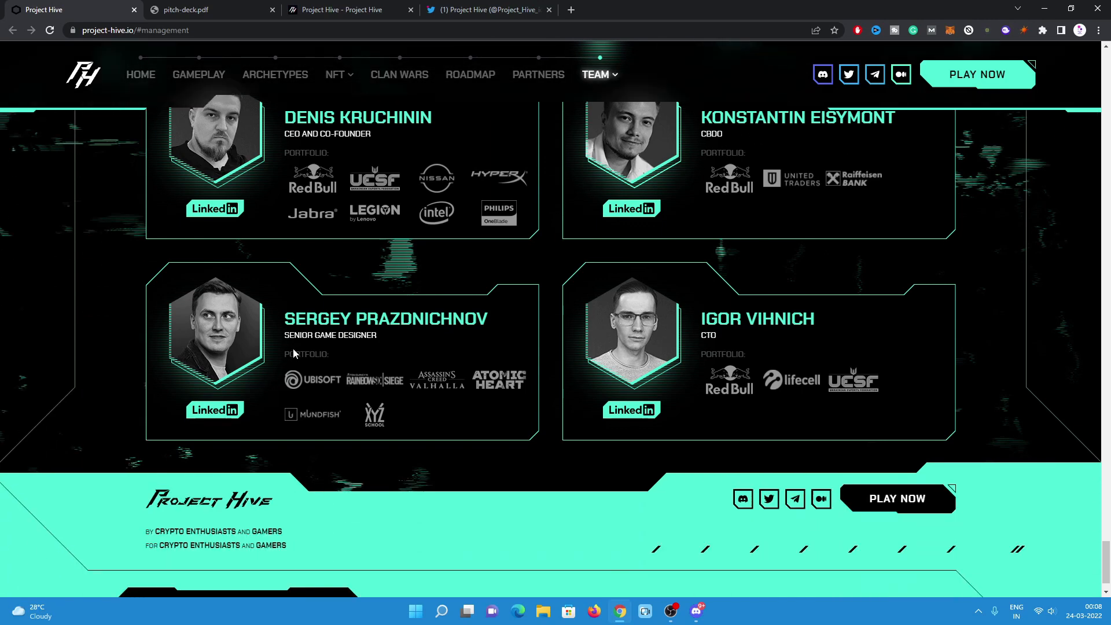
{"action": "mouse_move", "coordinate": [742, 337]}
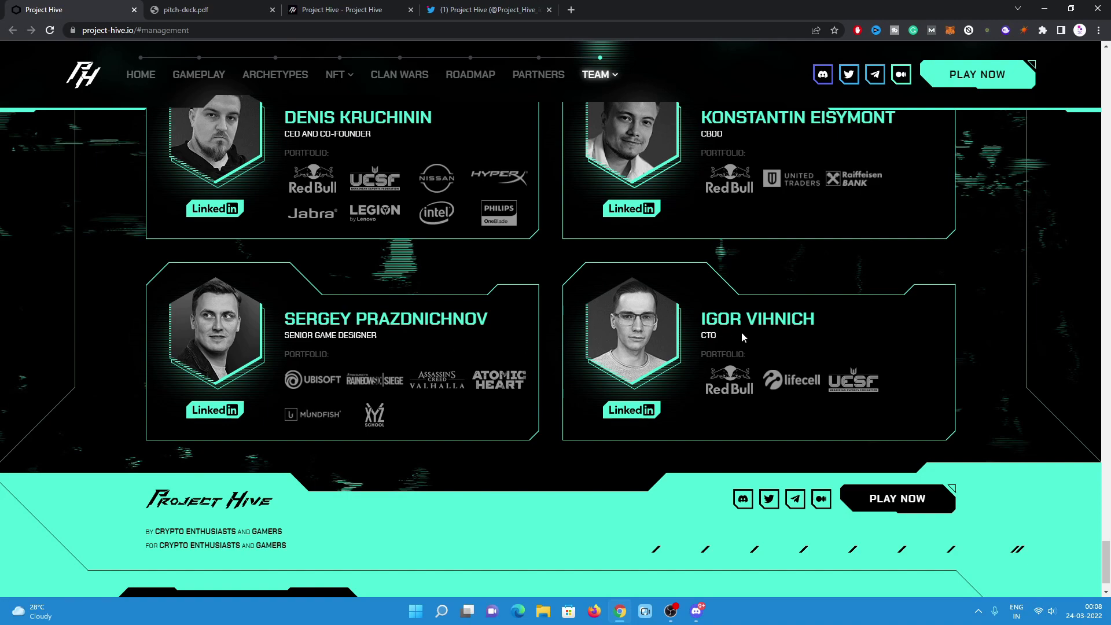
{"action": "scroll", "scroll_direction": "up", "scroll_amount": 3}
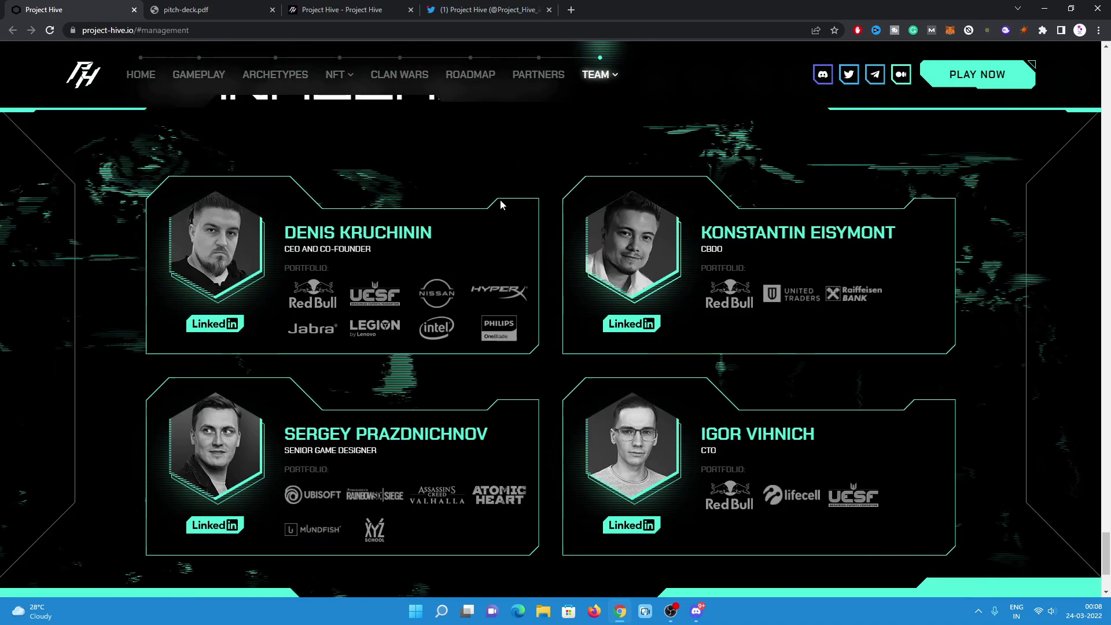
{"action": "left_click", "coordinate": [206, 10]}
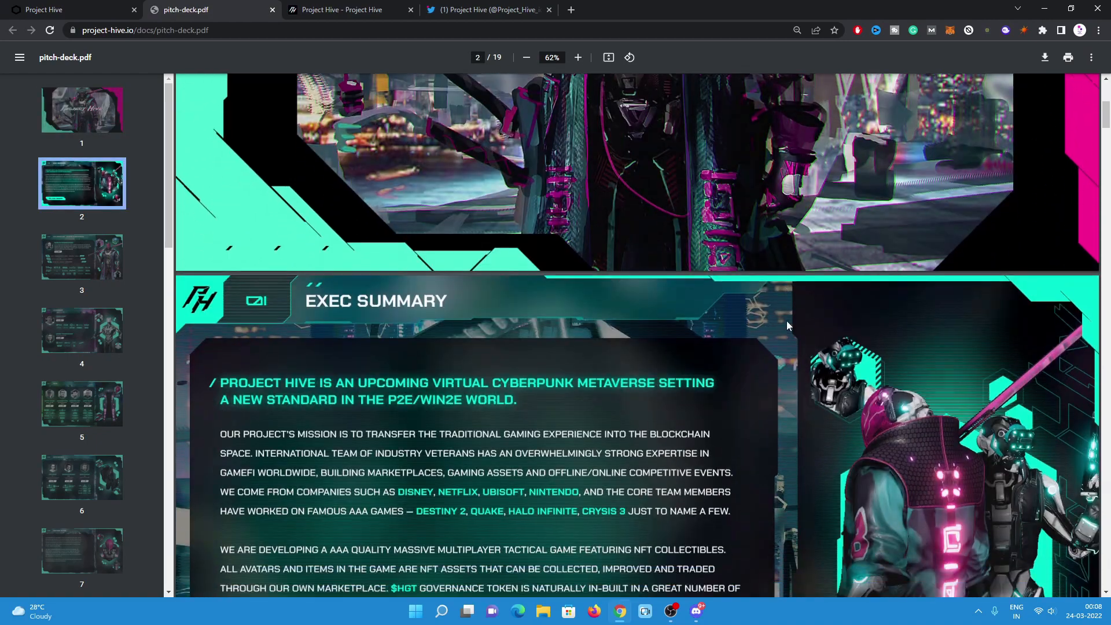
Page the pitch deck to its Management slide, then switch to the Project Hive whitepaper tab.
{"action": "scroll", "scroll_direction": "down", "scroll_amount": 3}
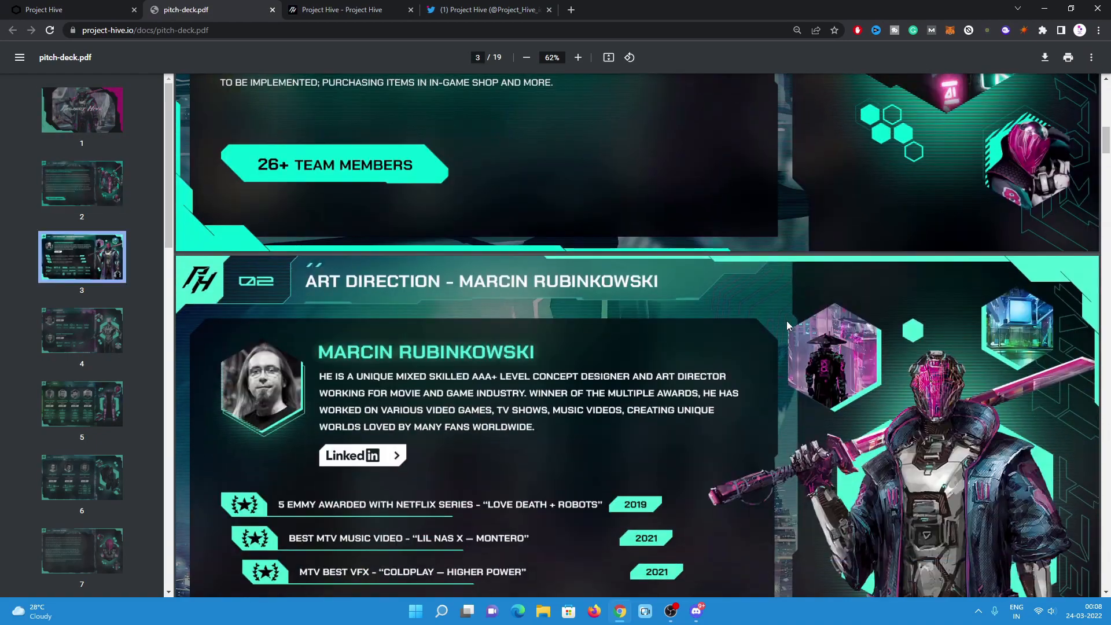
{"action": "scroll", "scroll_direction": "down", "scroll_amount": 3}
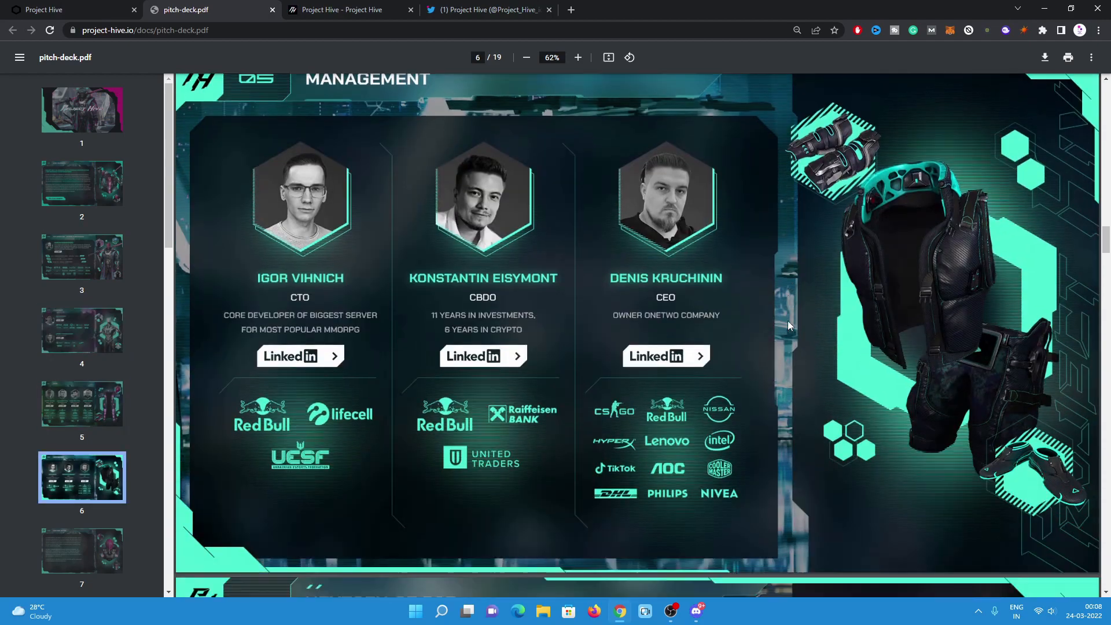
{"action": "left_click", "coordinate": [346, 9]}
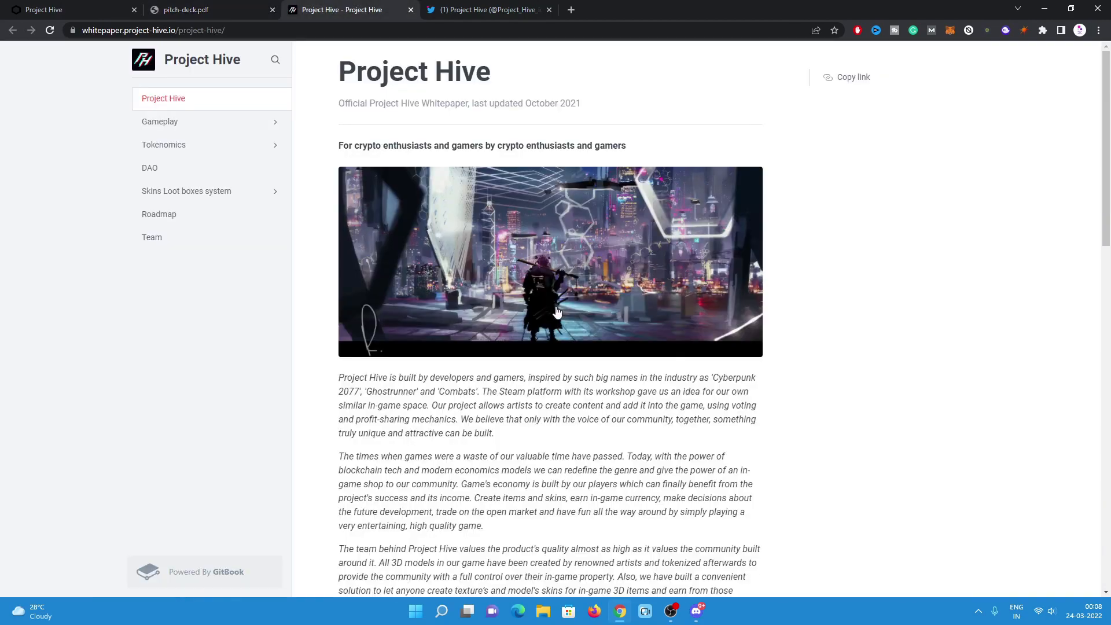
Scroll down through the whitepaper intro and the Gameplay section's class artwork.
{"action": "scroll", "scroll_direction": "down", "scroll_amount": 3}
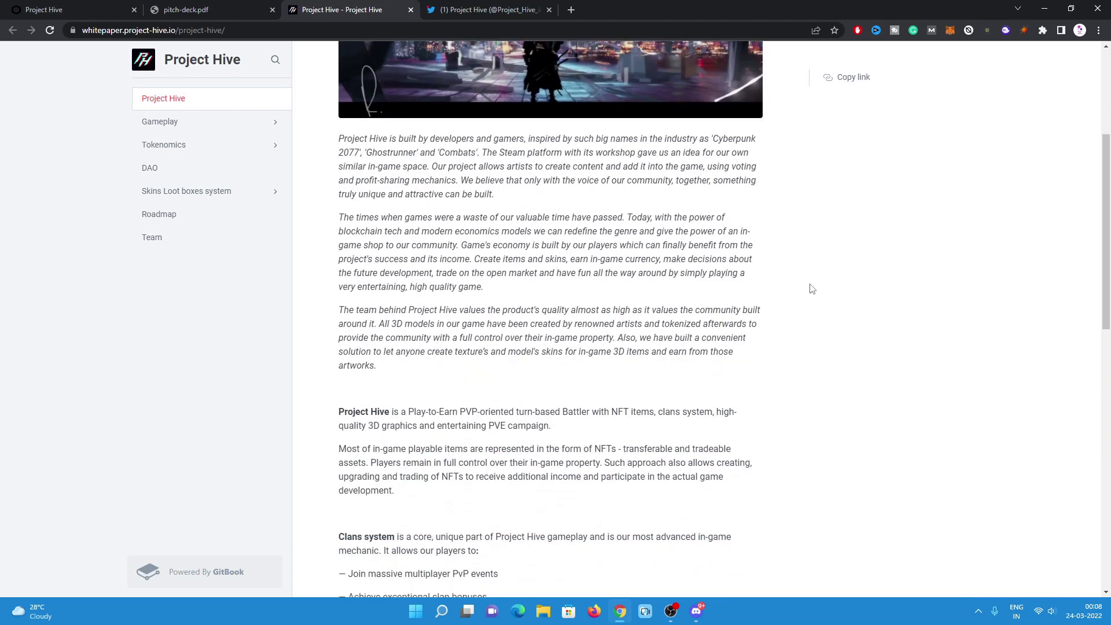
{"action": "scroll", "scroll_direction": "down", "scroll_amount": 3}
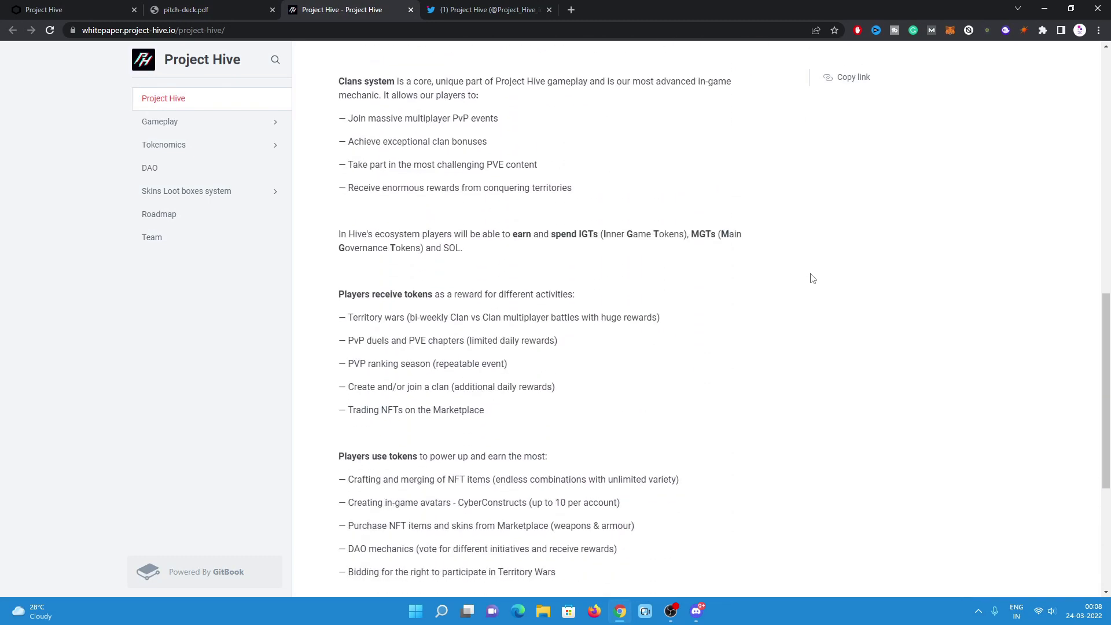
{"action": "scroll", "scroll_direction": "down", "scroll_amount": 3}
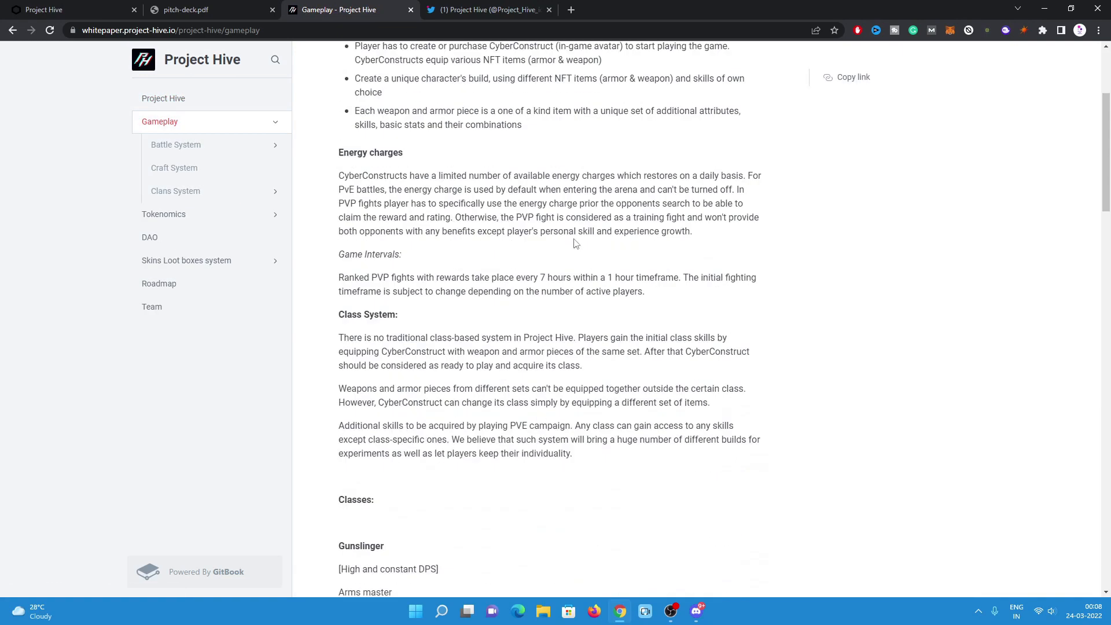
{"action": "scroll", "scroll_direction": "down", "scroll_amount": 3}
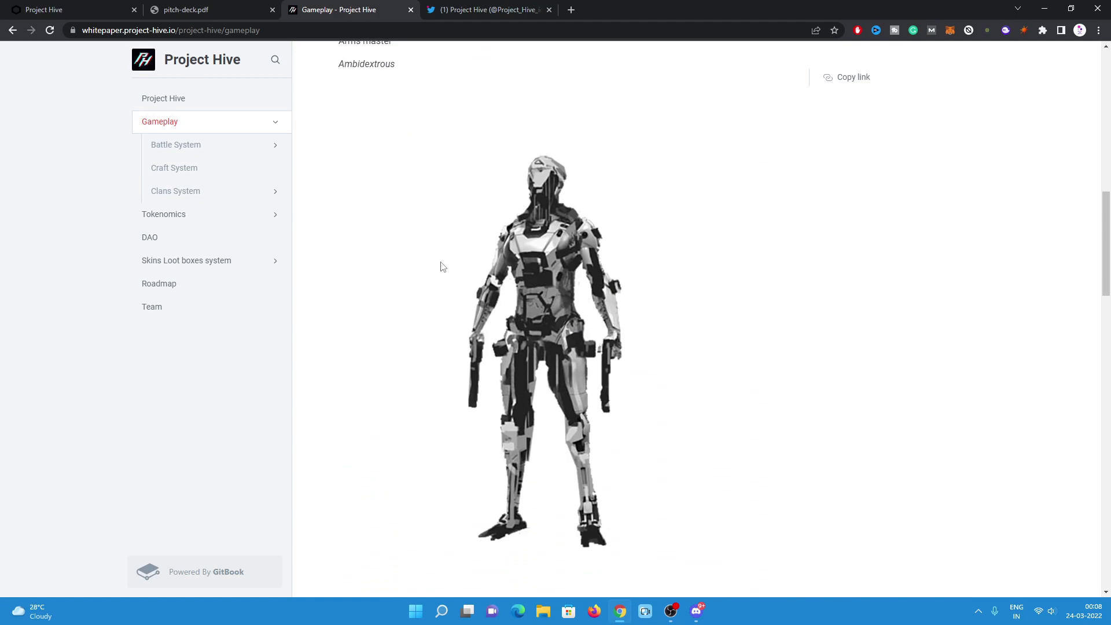
{"action": "scroll", "scroll_direction": "down", "scroll_amount": 3}
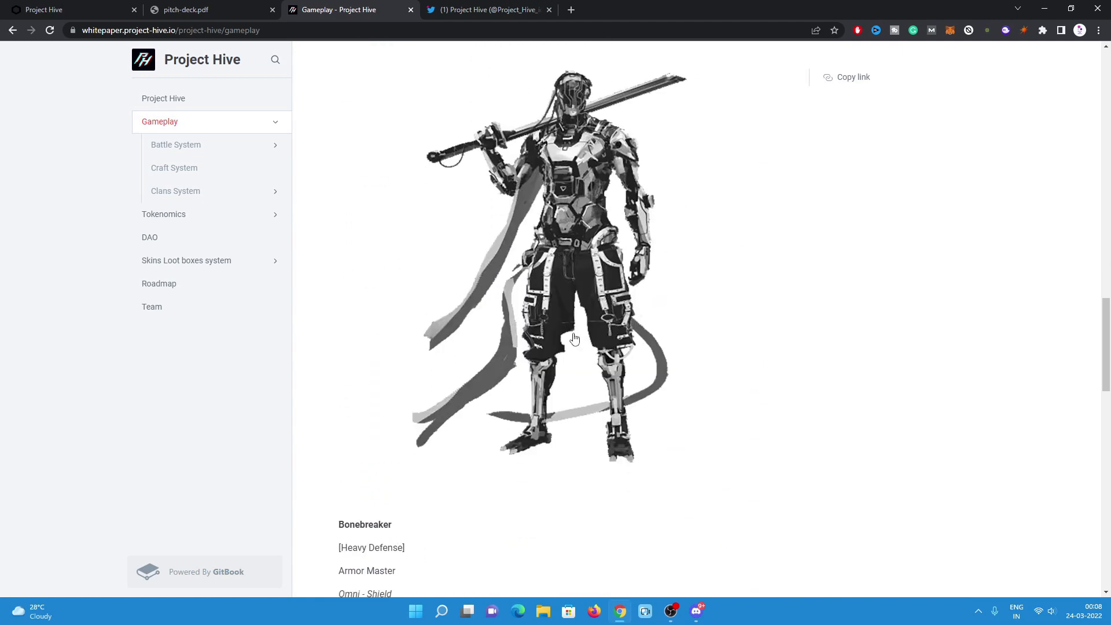
{"action": "scroll", "scroll_direction": "down", "scroll_amount": 3}
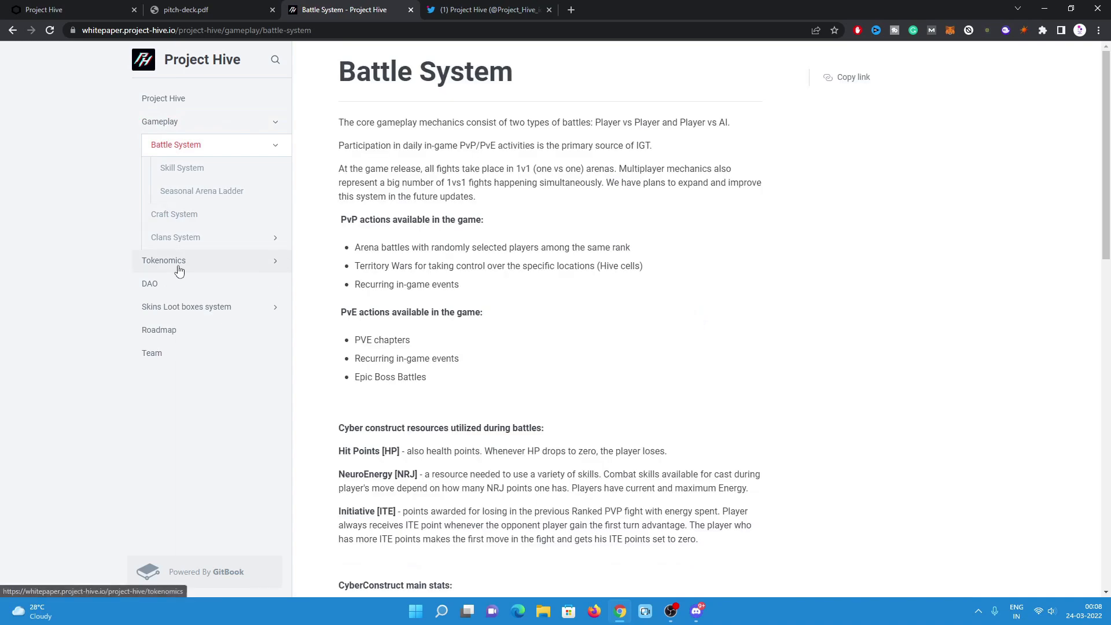
View the Tokenomics page and its MGT and IGT utility tables.
{"action": "left_click", "coordinate": [163, 261]}
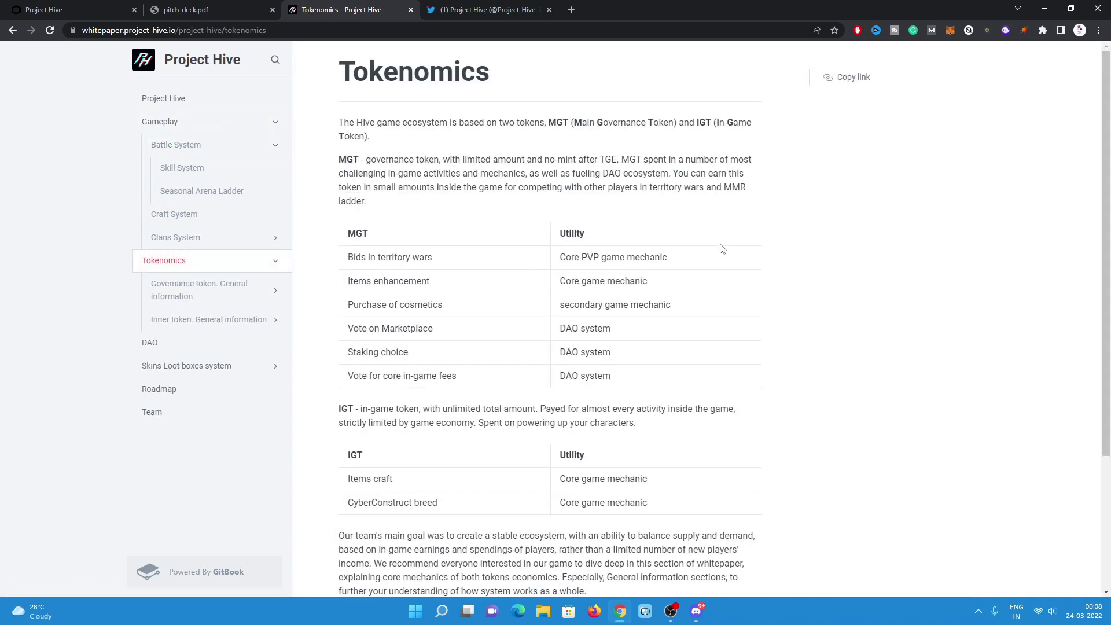
{"action": "mouse_move", "coordinate": [633, 138]}
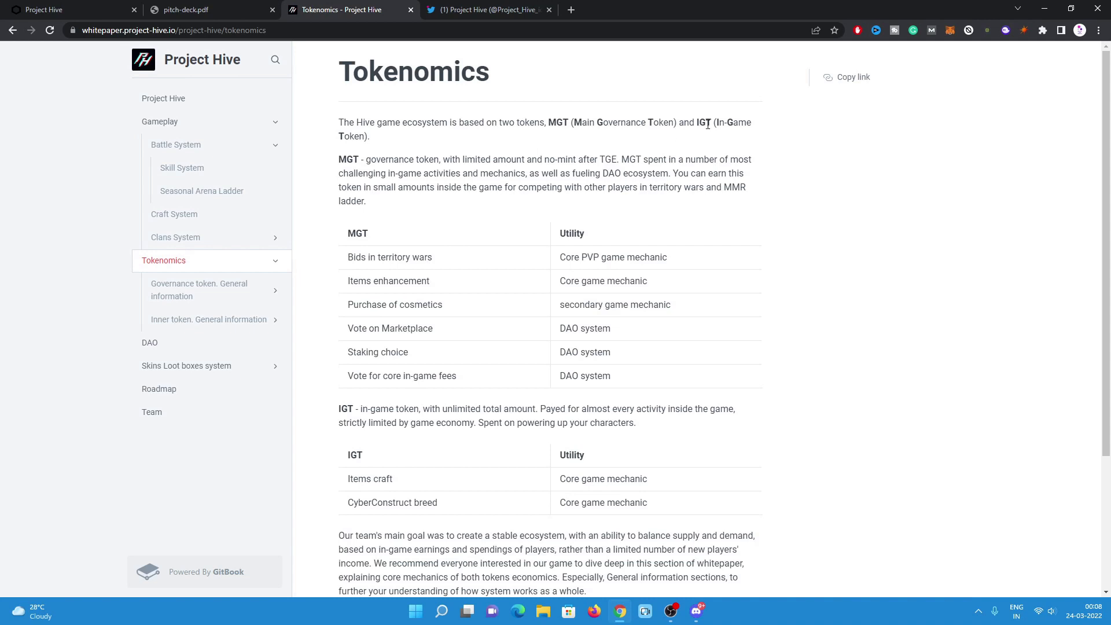
{"action": "mouse_move", "coordinate": [744, 281]}
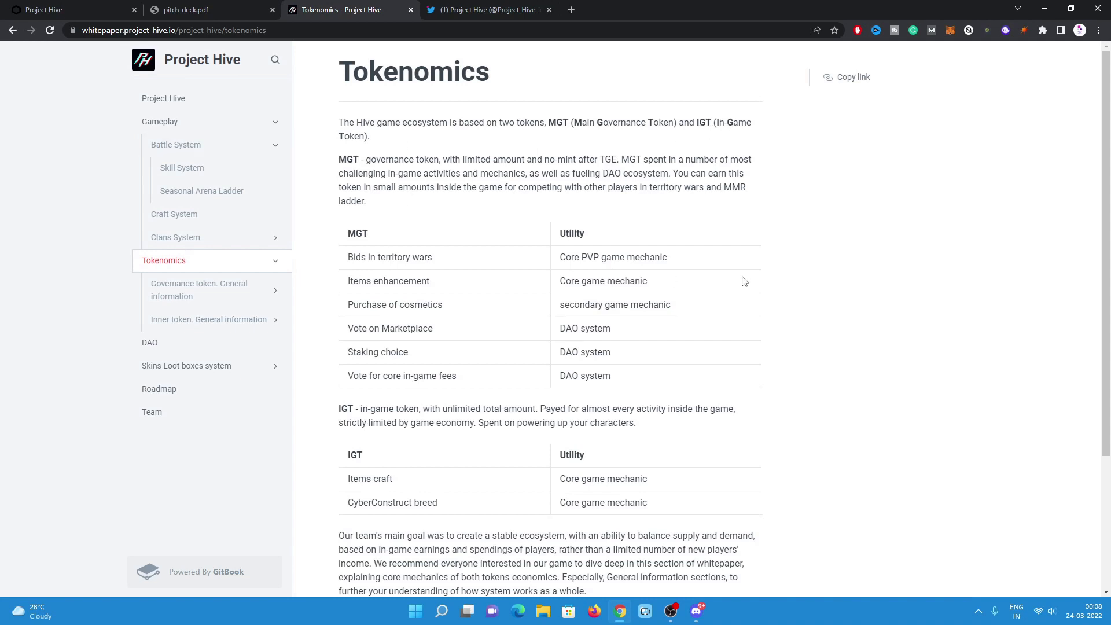
{"action": "scroll", "scroll_direction": "down", "scroll_amount": 3}
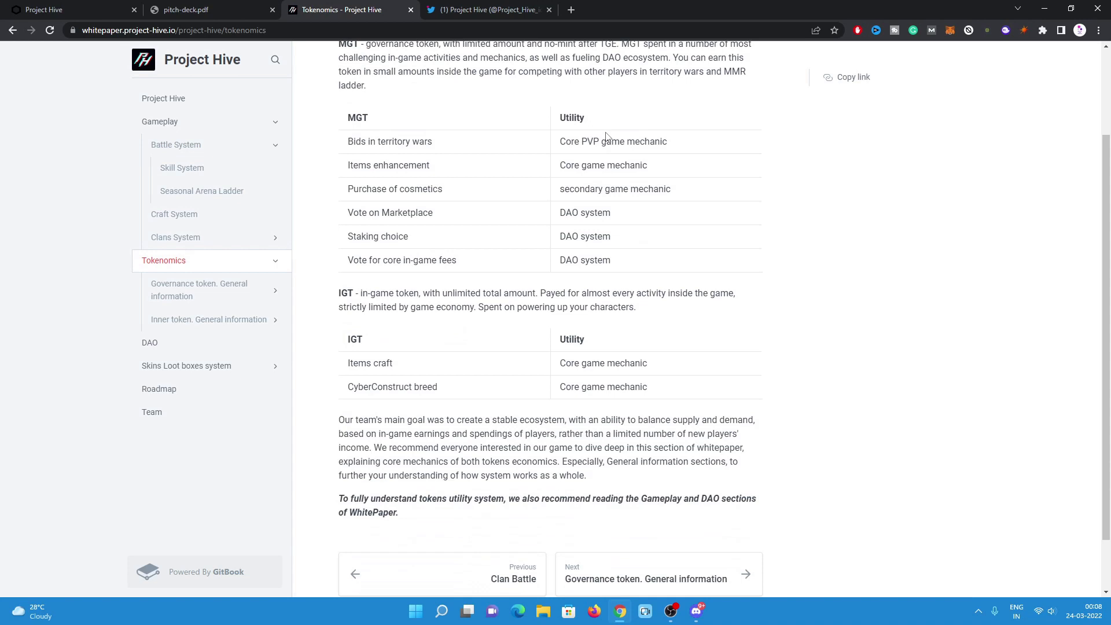
{"action": "mouse_move", "coordinate": [521, 141]}
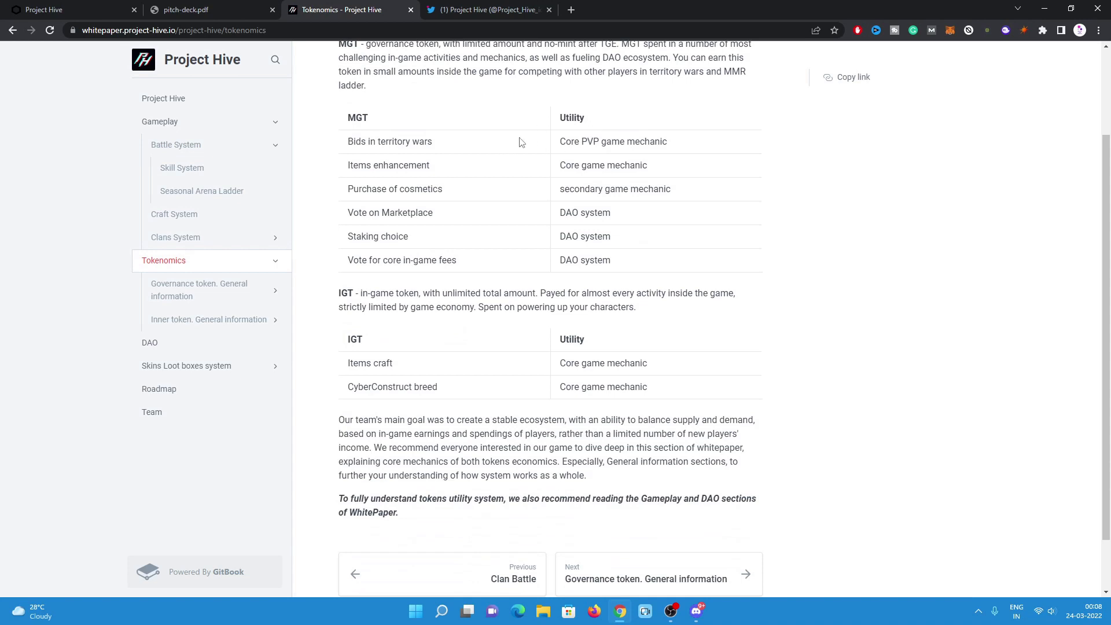
{"action": "scroll", "scroll_direction": "down", "scroll_amount": 3}
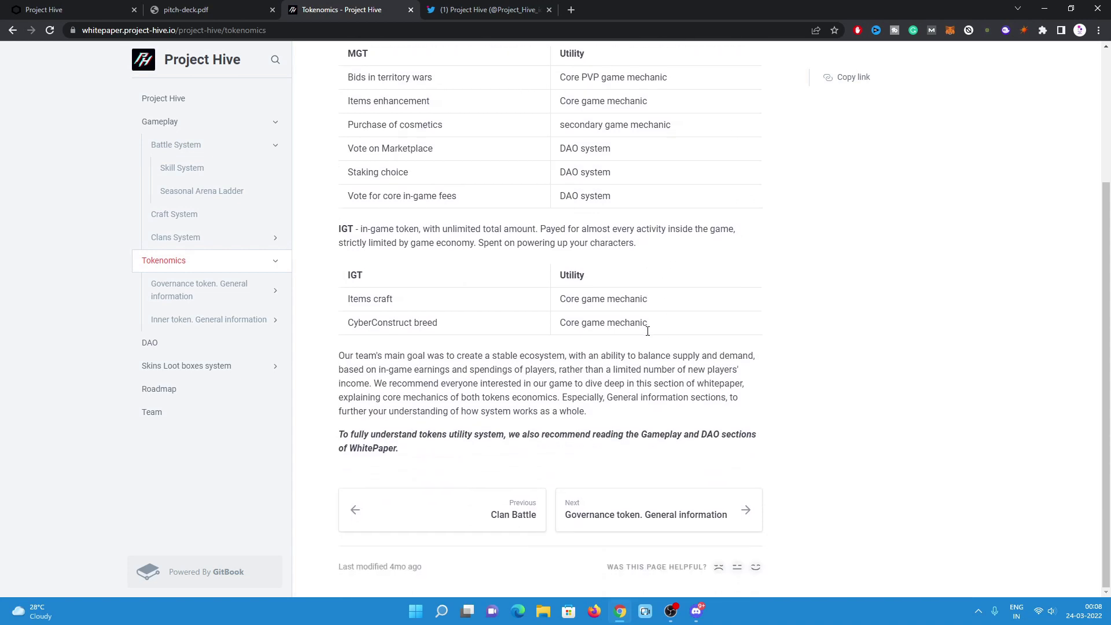
View the 'Governance token. General information' page, scrolling down and back up.
{"action": "left_click", "coordinate": [646, 513]}
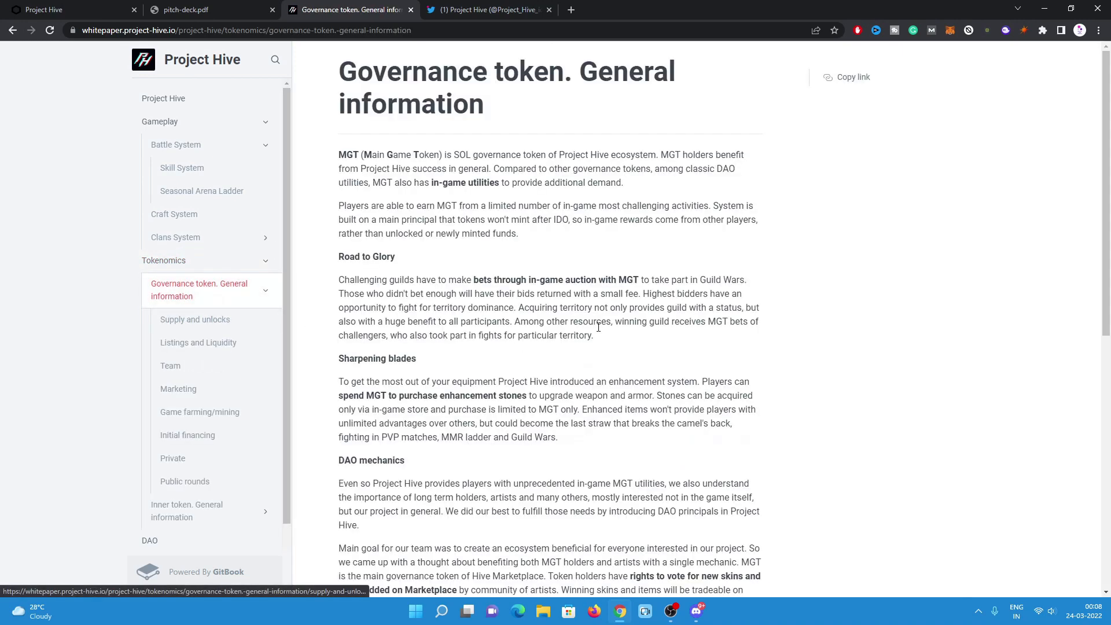
{"action": "scroll", "scroll_direction": "down", "scroll_amount": 3}
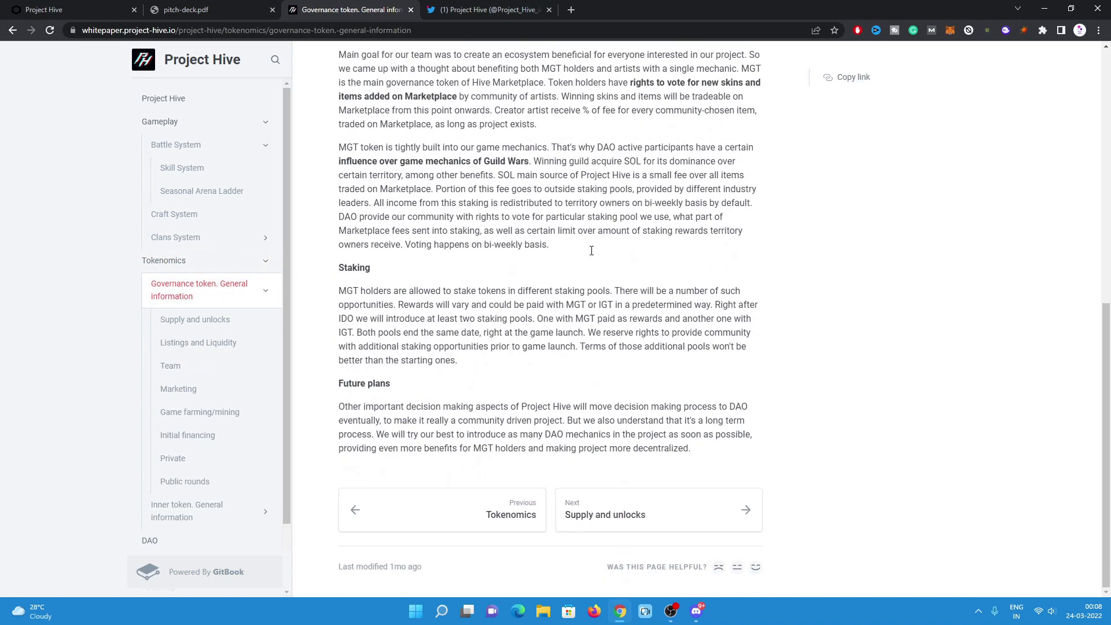
{"action": "scroll", "scroll_direction": "up", "scroll_amount": 3}
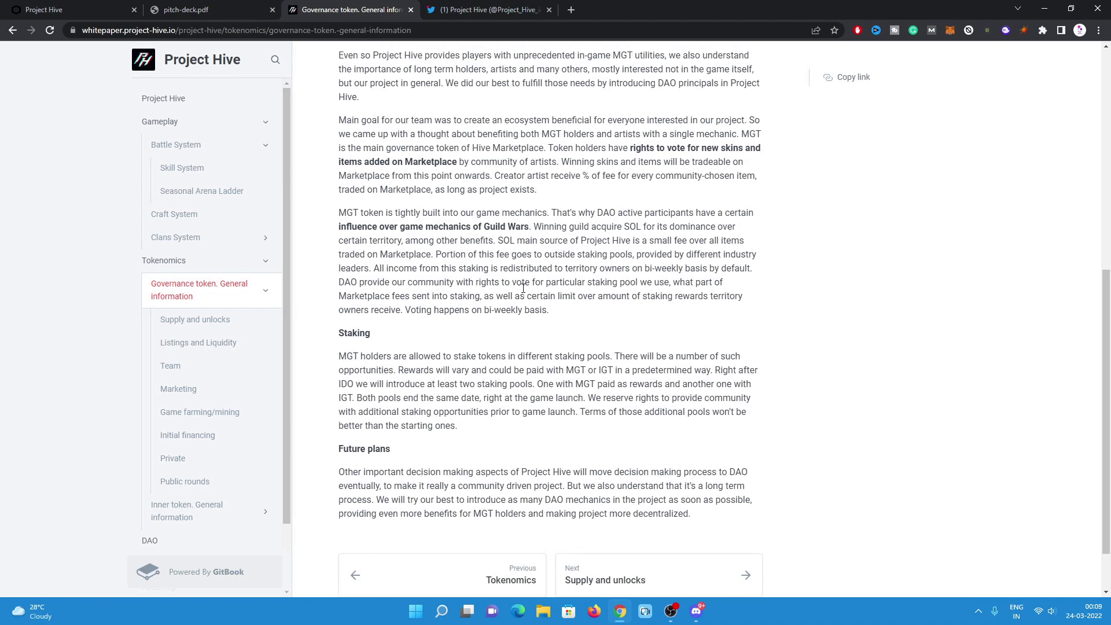
{"action": "scroll", "scroll_direction": "up", "scroll_amount": 3}
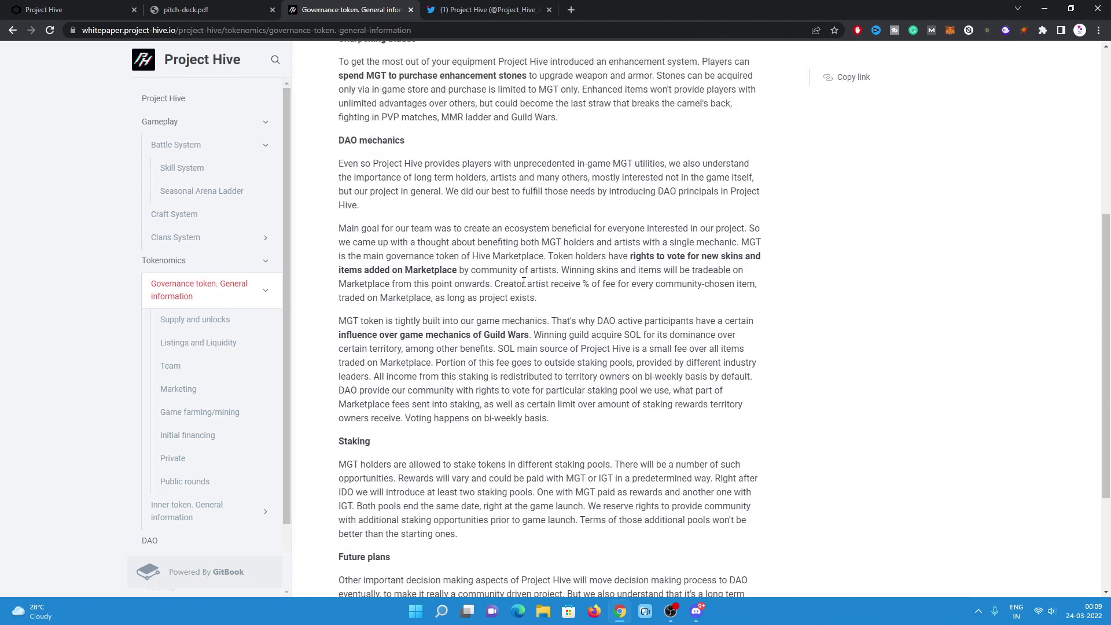
{"action": "mouse_move", "coordinate": [585, 285]}
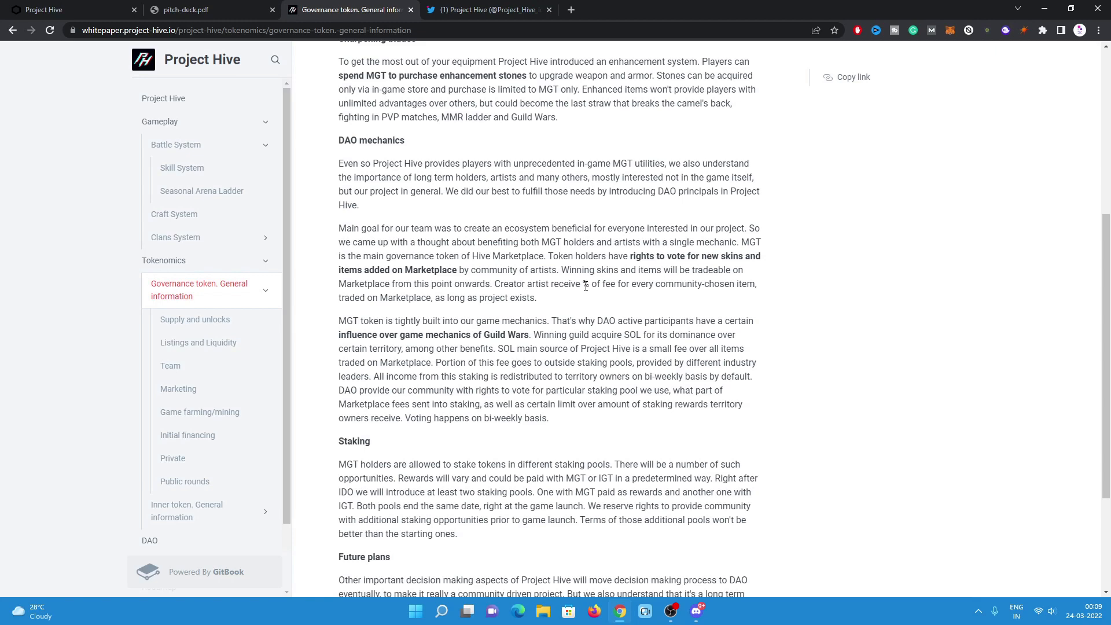
Look through the 'Supply and unlocks' and 'Listings and Liquidity' whitepaper pages.
{"action": "left_click", "coordinate": [195, 319]}
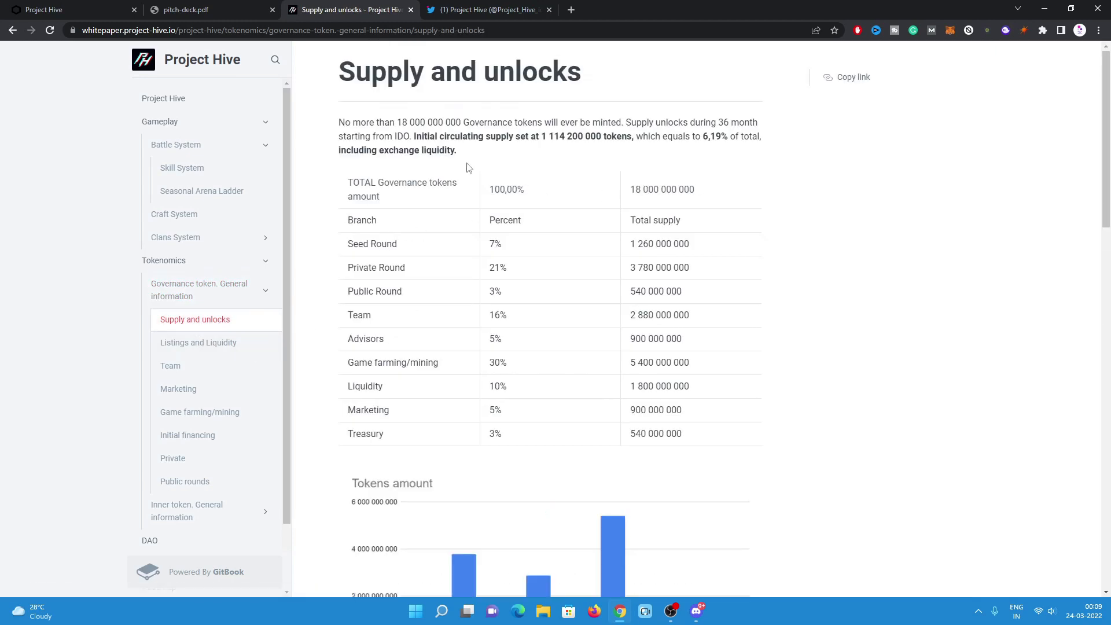
{"action": "mouse_move", "coordinate": [393, 332]}
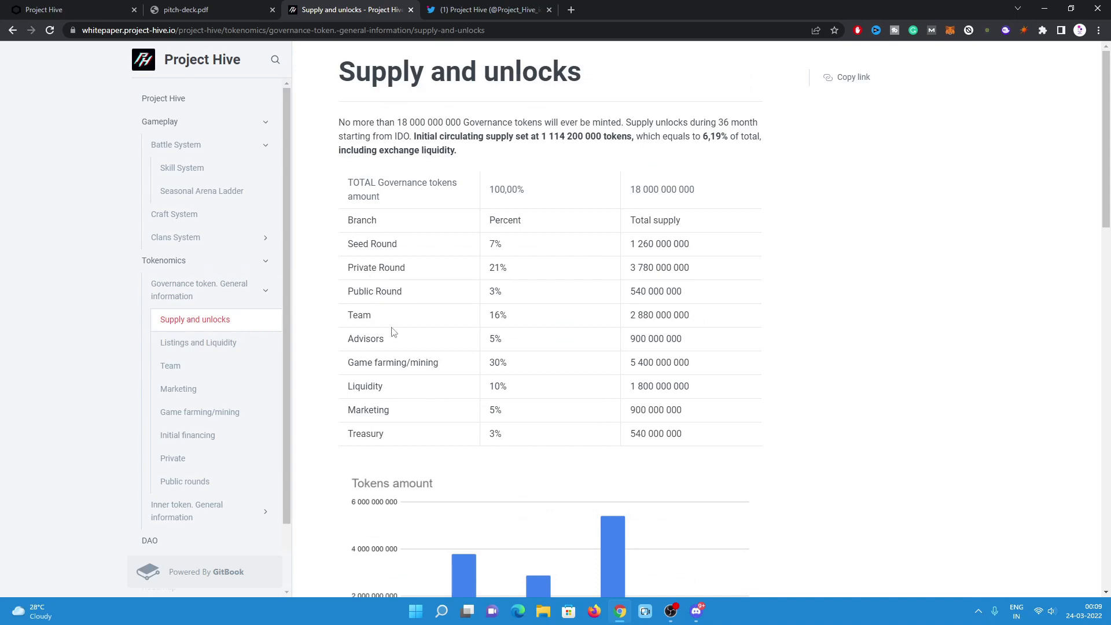
{"action": "mouse_move", "coordinate": [423, 258]}
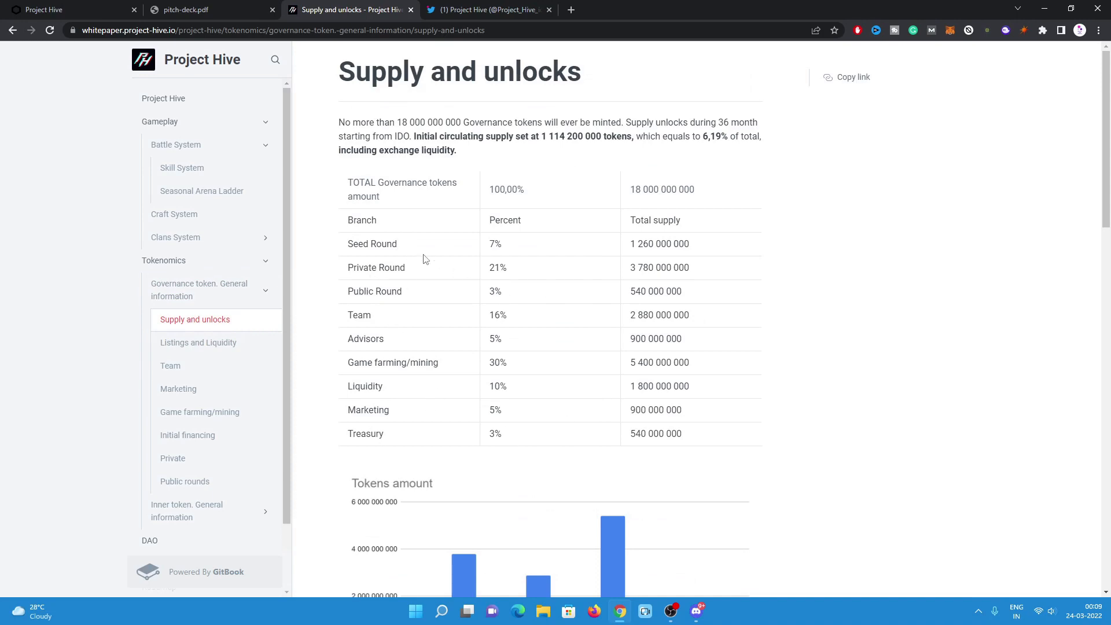
{"action": "scroll", "scroll_direction": "down", "scroll_amount": 3}
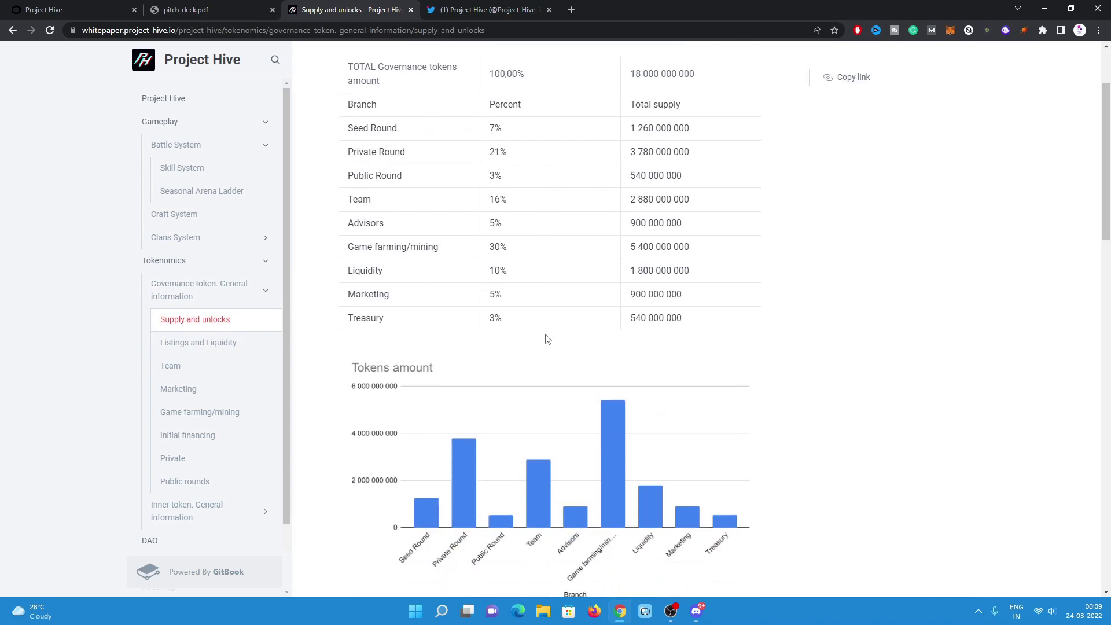
{"action": "left_click", "coordinate": [198, 343]}
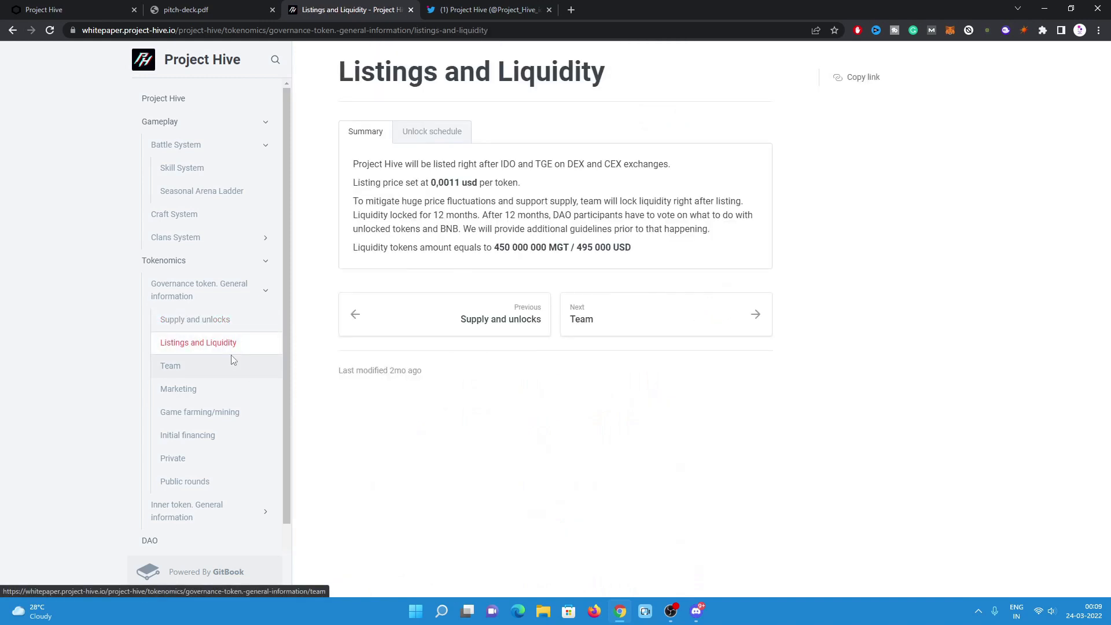
{"action": "scroll", "scroll_direction": "down", "scroll_amount": 3}
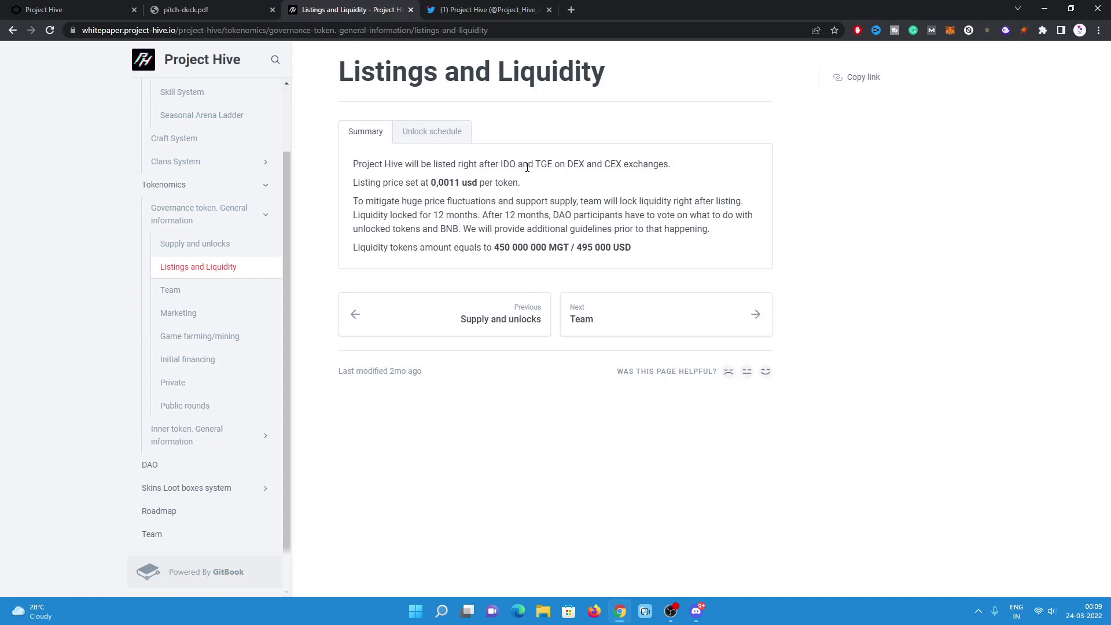
{"action": "mouse_move", "coordinate": [181, 472]}
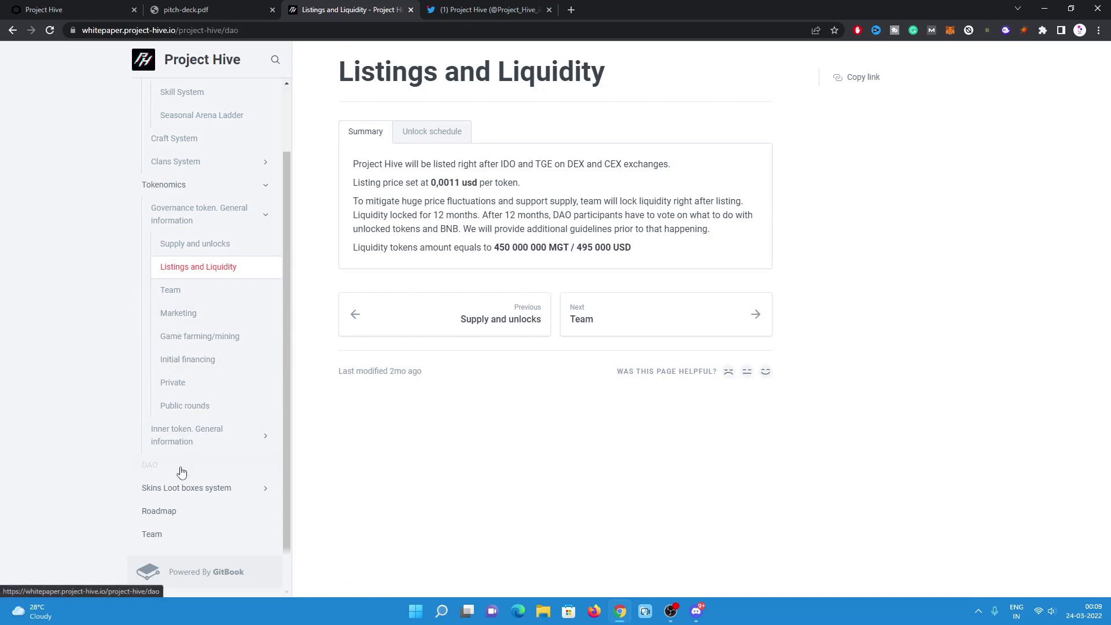
View the DAO page, then switch to the Project Hive Twitter profile tab.
{"action": "left_click", "coordinate": [149, 465]}
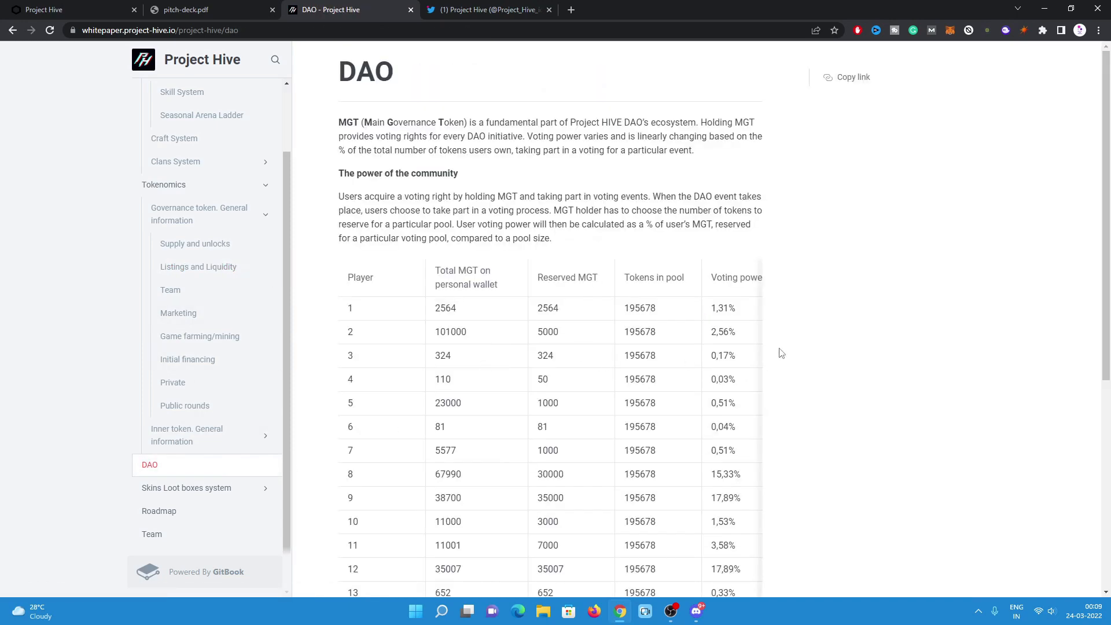
{"action": "left_click", "coordinate": [487, 9]}
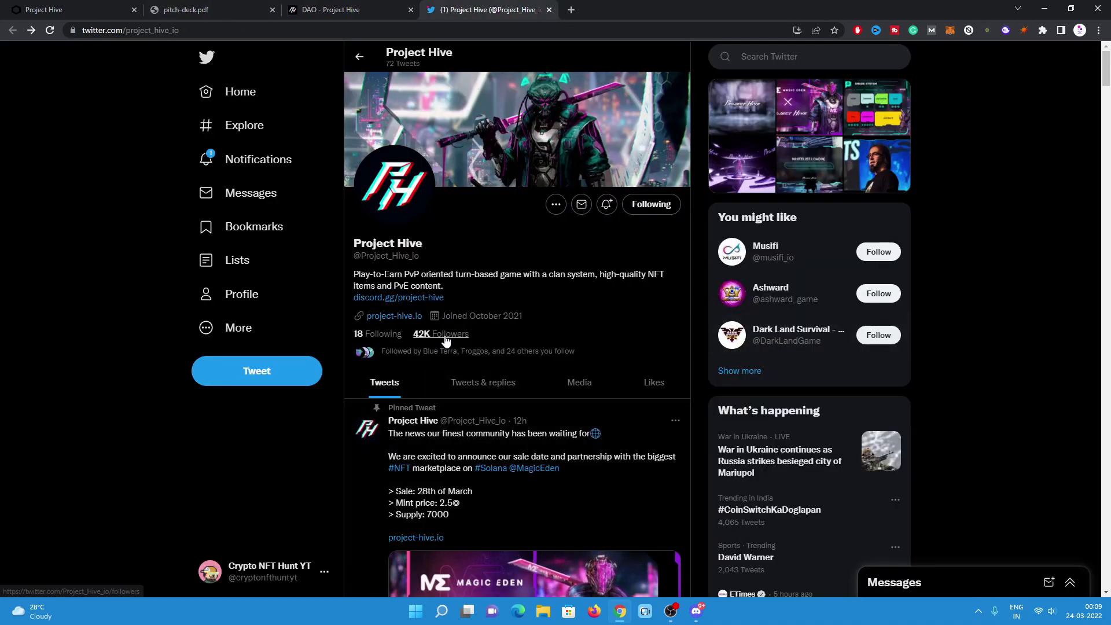
{"action": "mouse_move", "coordinate": [175, 298]}
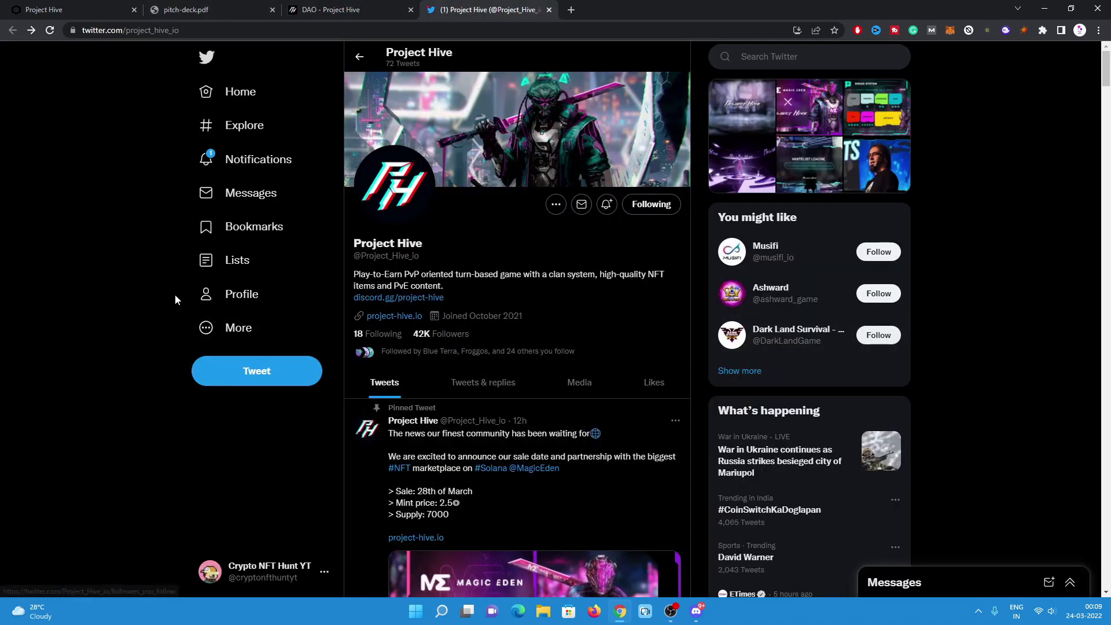
{"action": "mouse_move", "coordinate": [97, 290]}
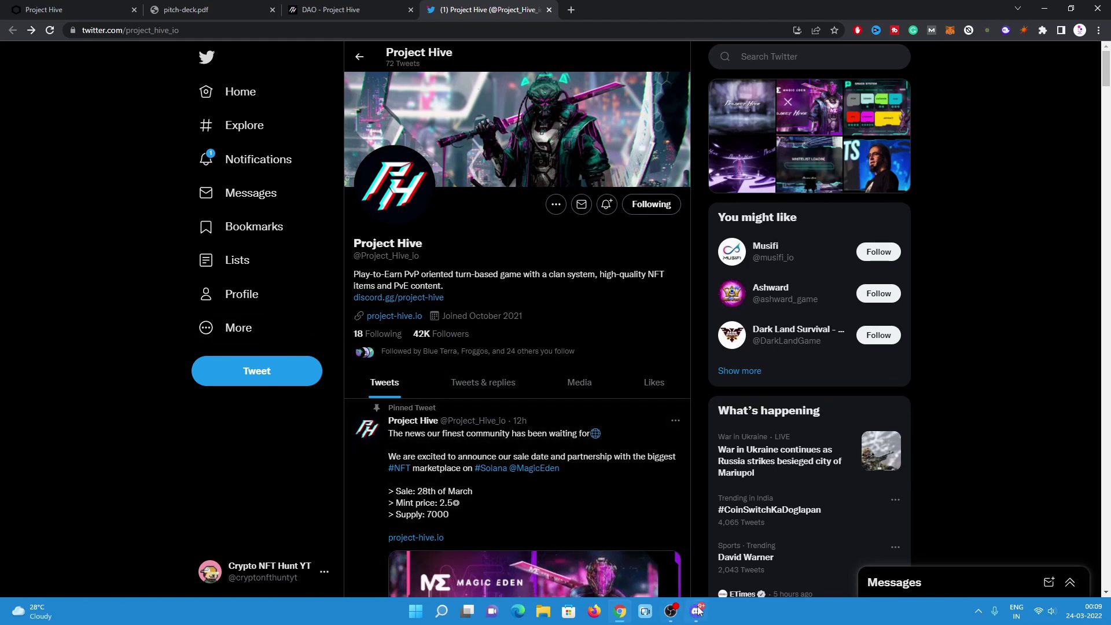
Scroll Project Hive's tweets from the pinned Magic Eden sale announcement to the alpha preview posts.
{"action": "scroll", "scroll_direction": "down", "scroll_amount": 3}
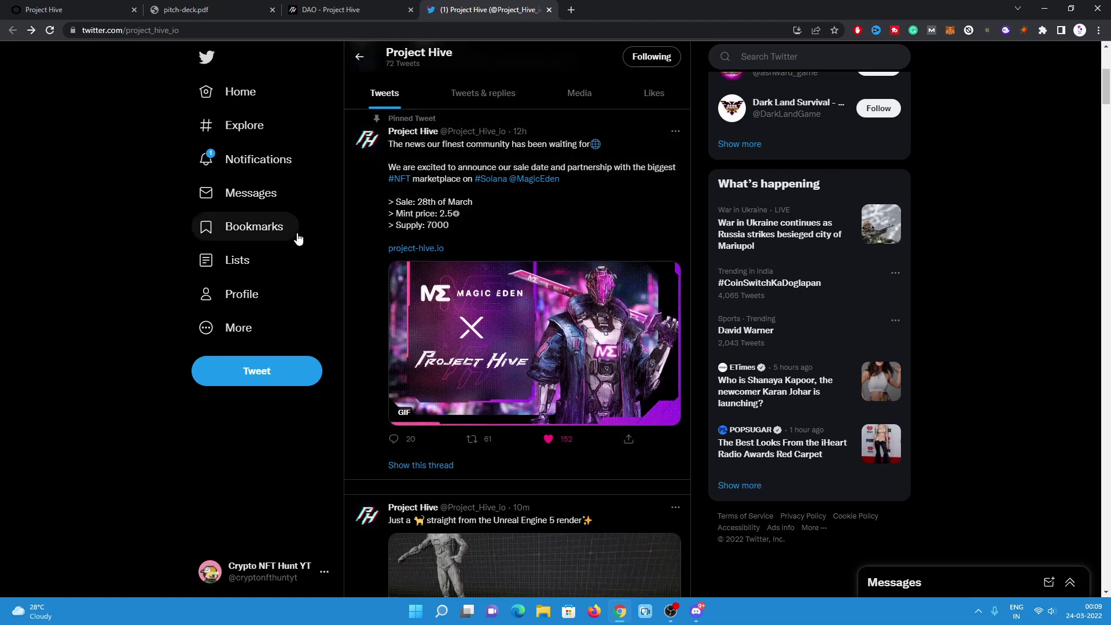
{"action": "mouse_move", "coordinate": [431, 214]}
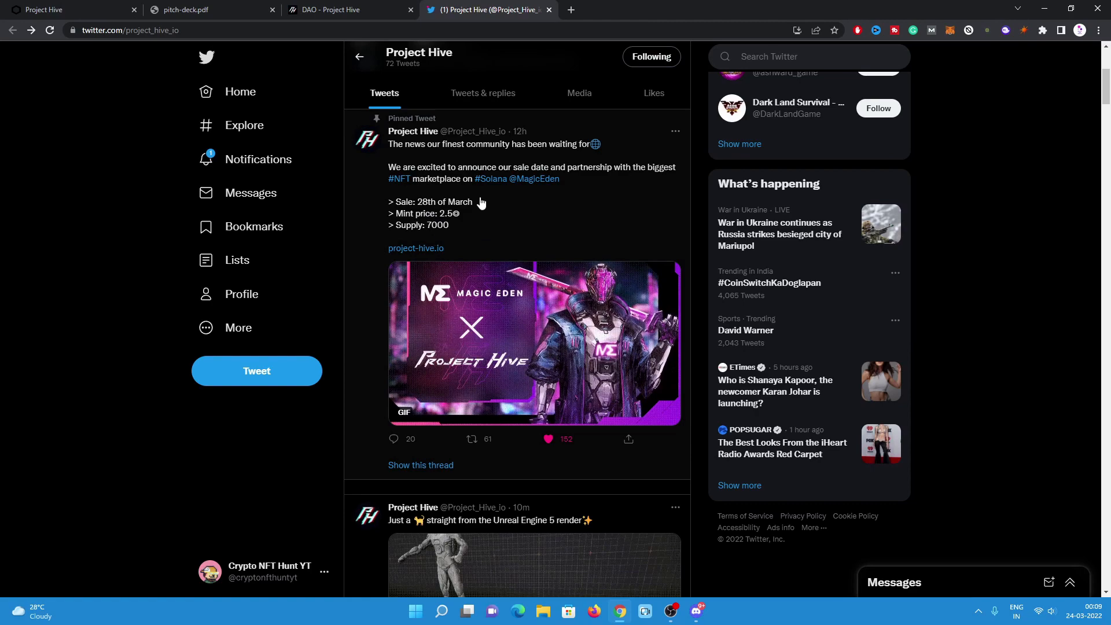
{"action": "scroll", "scroll_direction": "down", "scroll_amount": 3}
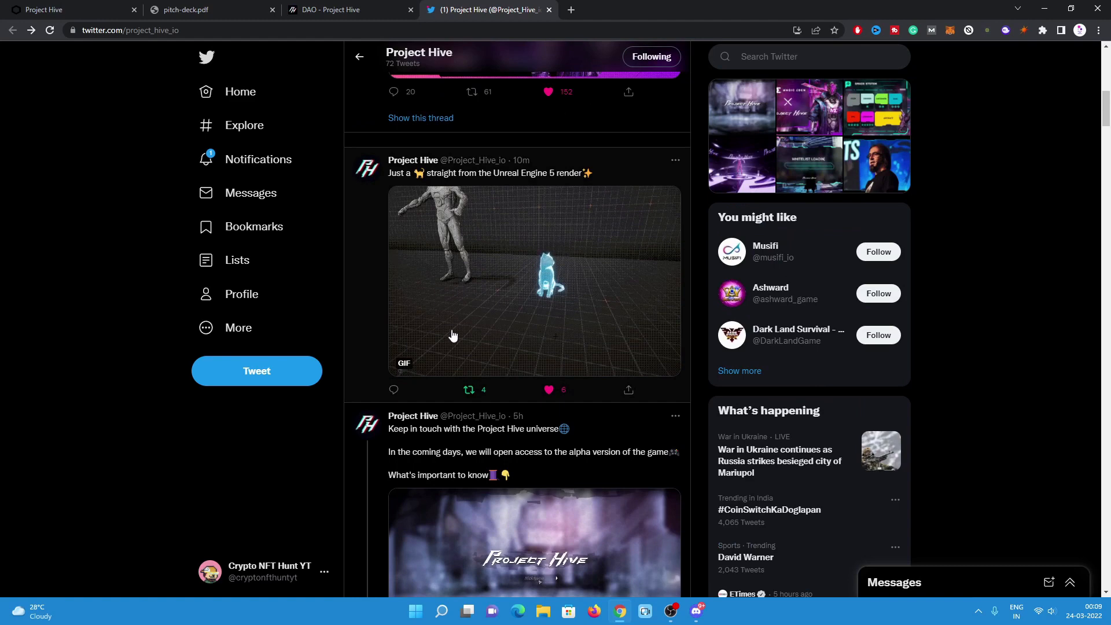
{"action": "scroll", "scroll_direction": "down", "scroll_amount": 3}
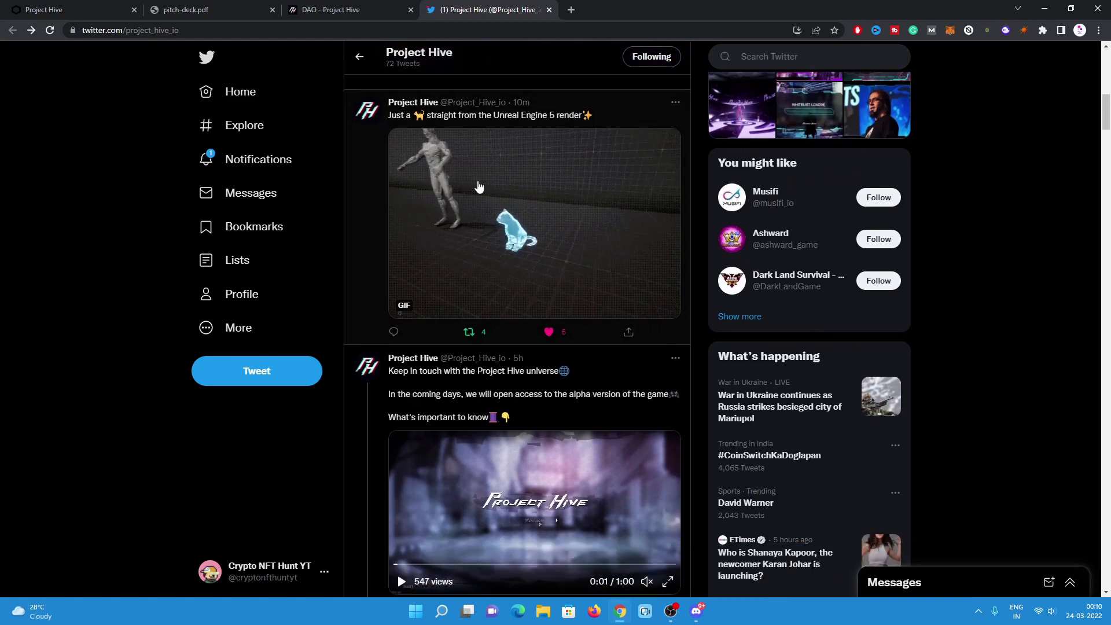
{"action": "mouse_move", "coordinate": [657, 167]}
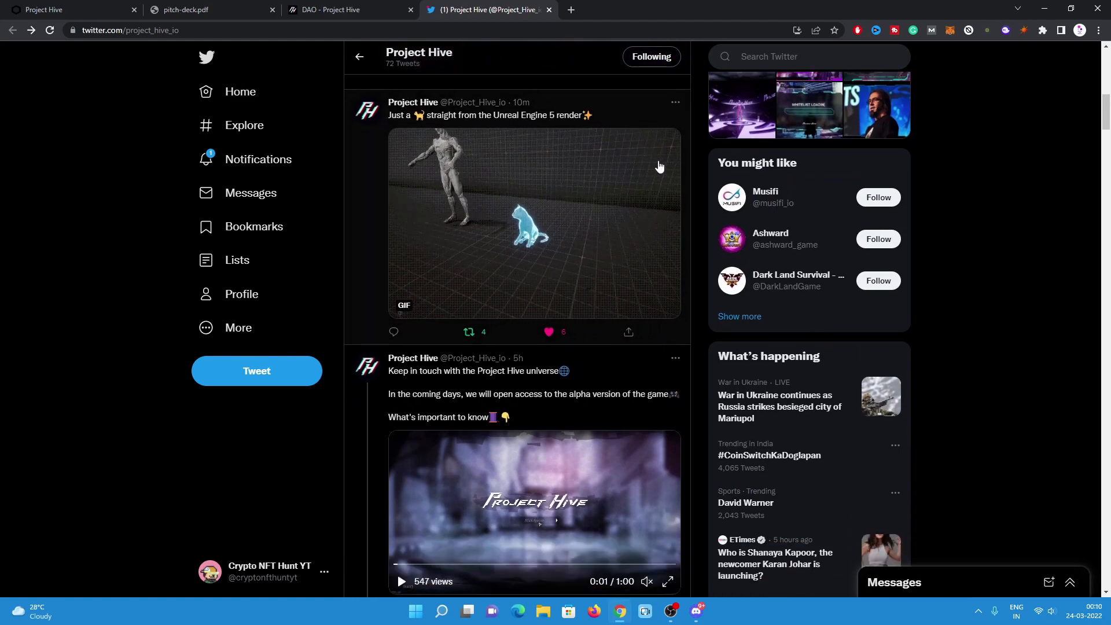
{"action": "scroll", "scroll_direction": "down", "scroll_amount": 3}
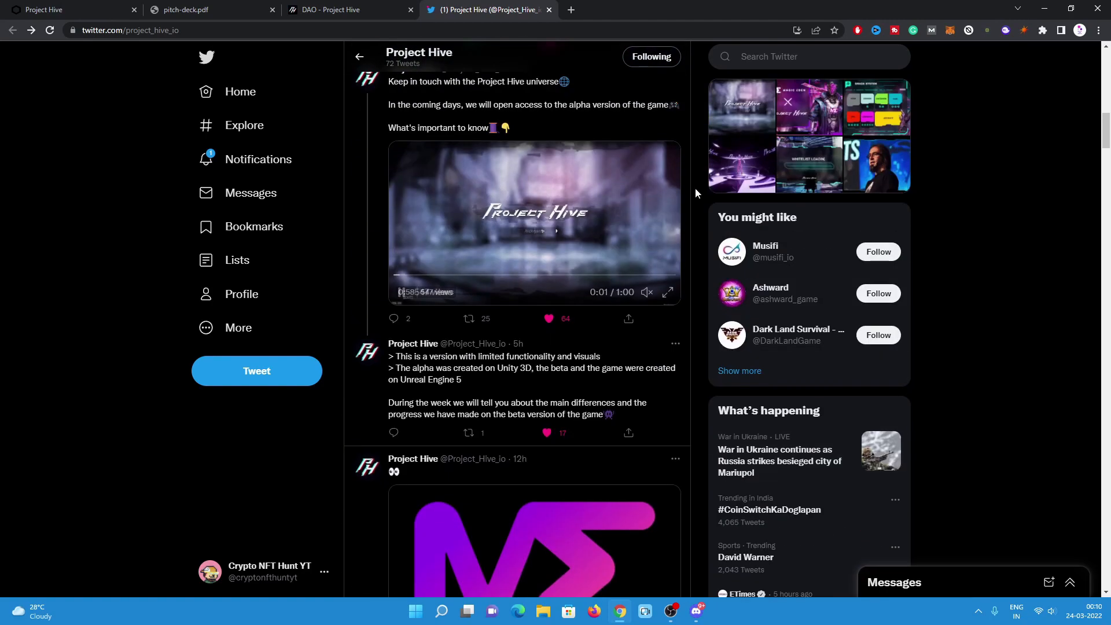
{"action": "scroll", "scroll_direction": "down", "scroll_amount": 3}
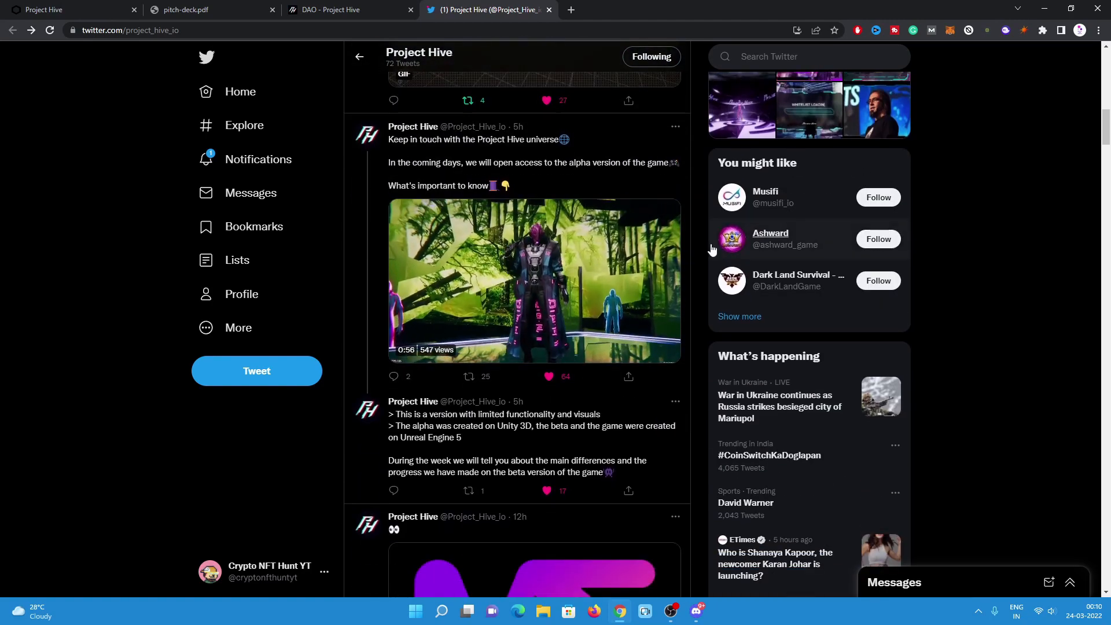
{"action": "scroll", "scroll_direction": "down", "scroll_amount": 3}
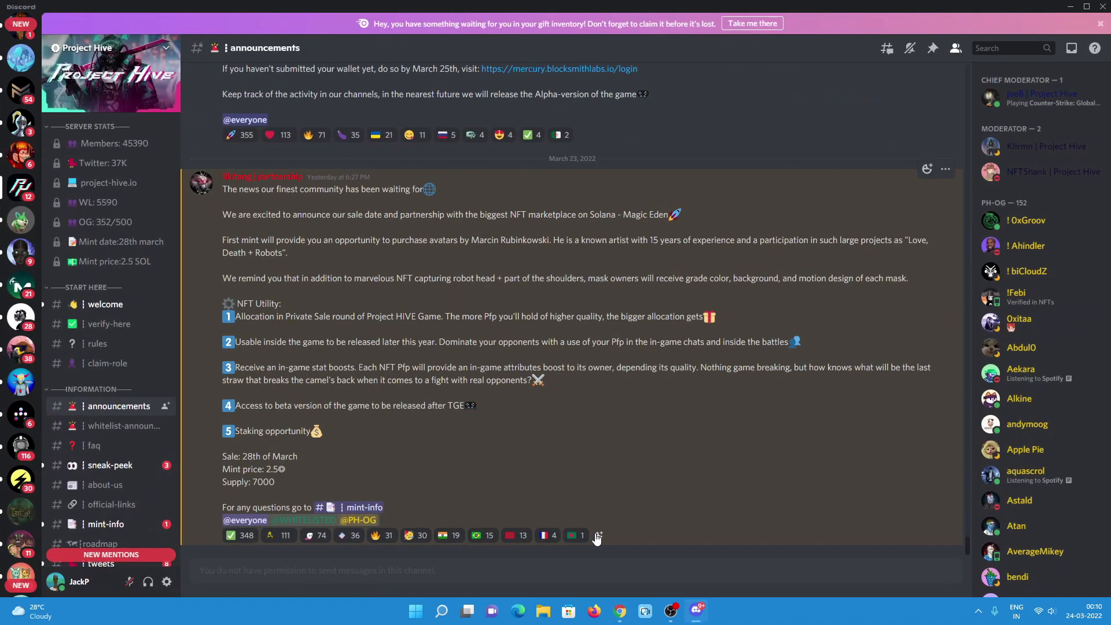
{"action": "mouse_move", "coordinate": [415, 534]}
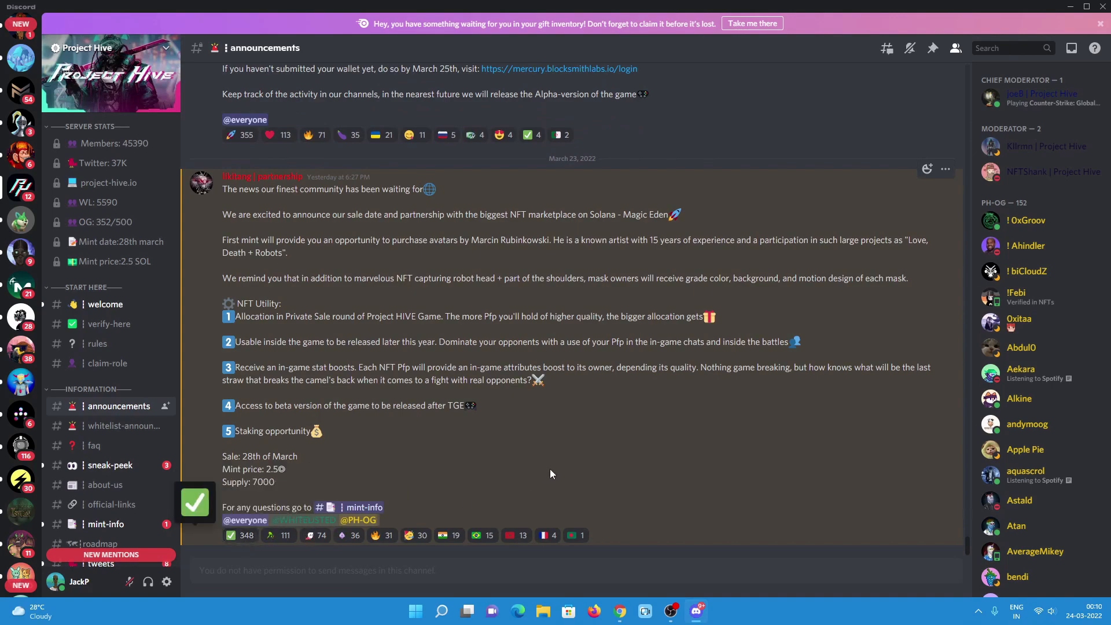
Scroll the announcements channel back to the AMA, sneak-peek and closed whitelist posts.
{"action": "scroll", "scroll_direction": "up", "scroll_amount": 3}
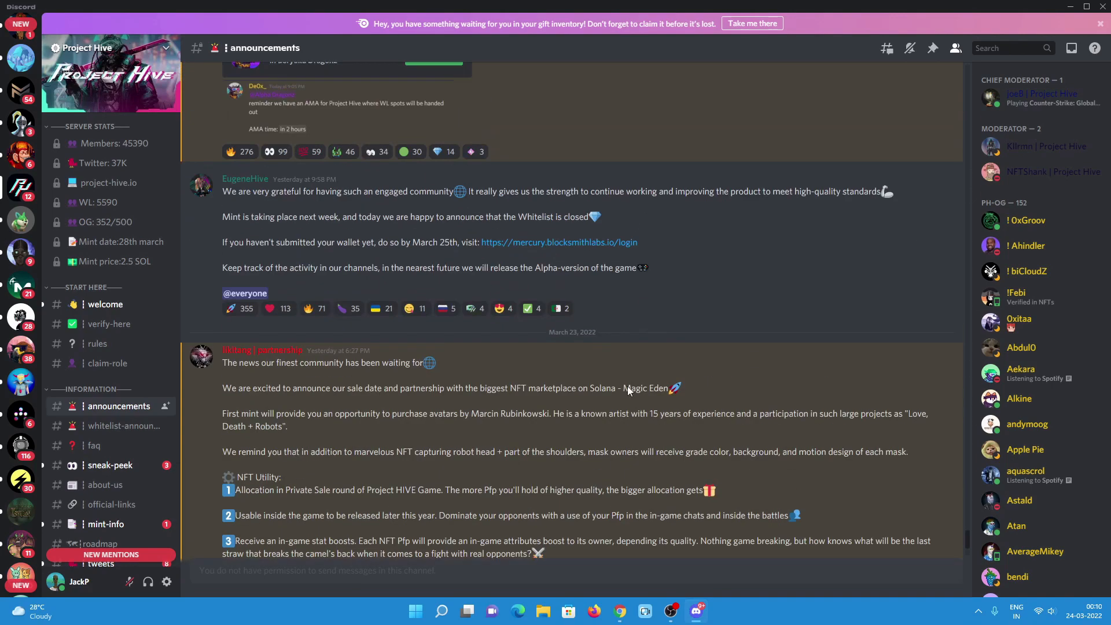
{"action": "scroll", "scroll_direction": "up", "scroll_amount": 3}
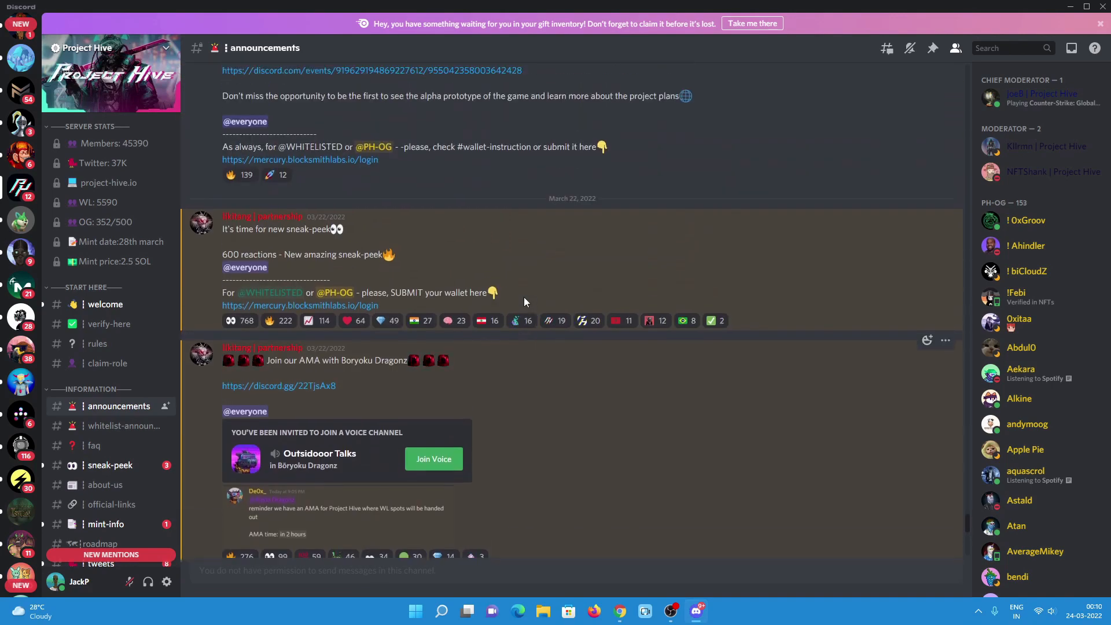
{"action": "scroll", "scroll_direction": "down", "scroll_amount": 3}
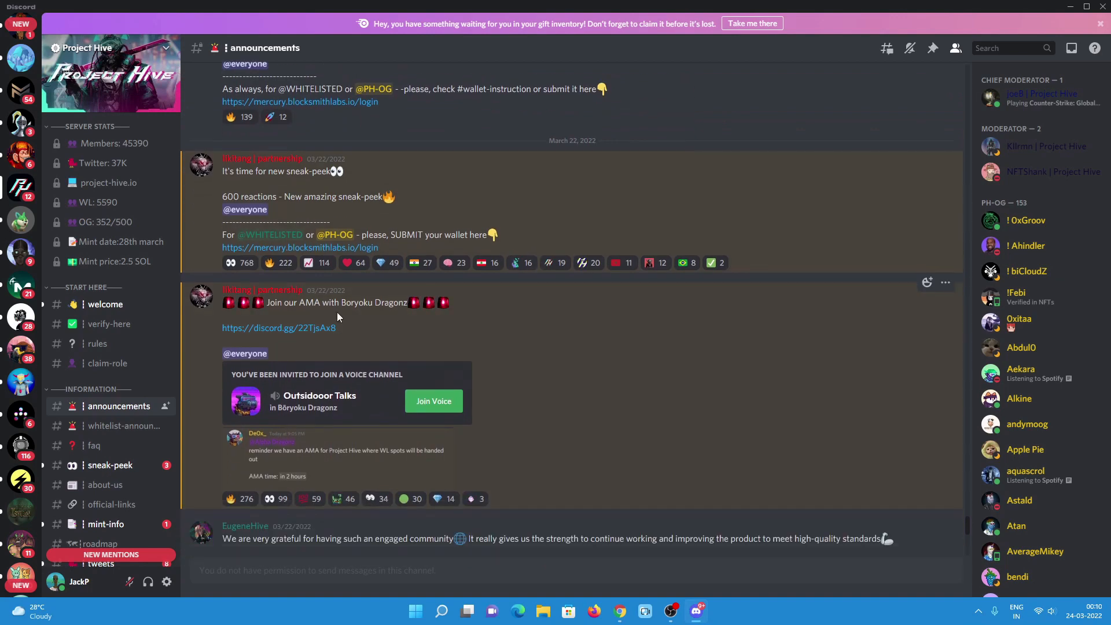
{"action": "mouse_move", "coordinate": [403, 306]}
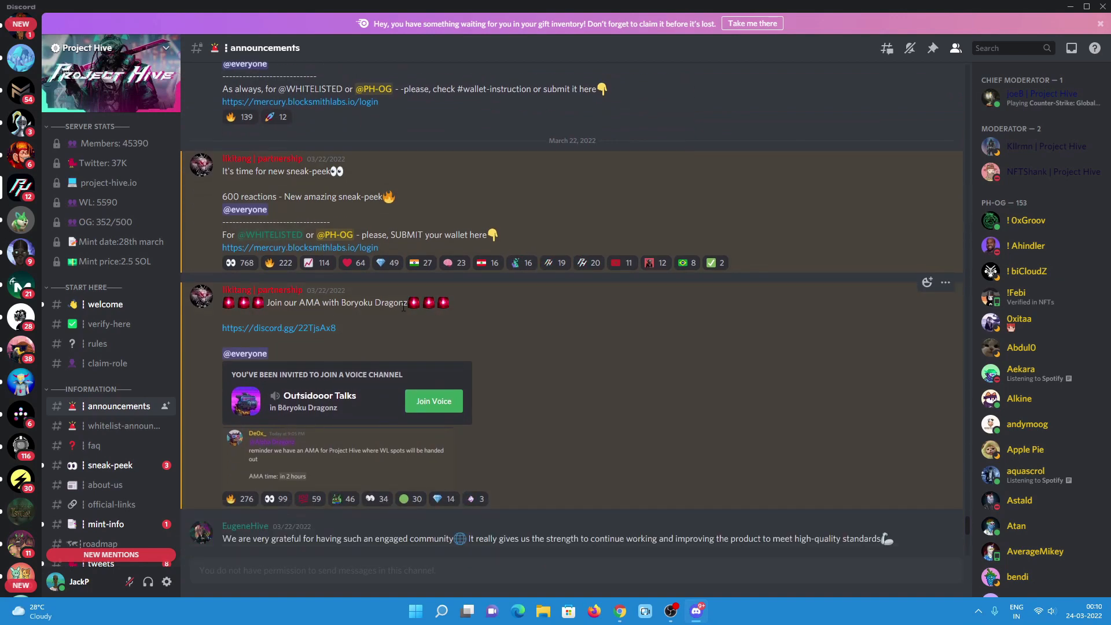
{"action": "scroll", "scroll_direction": "up", "scroll_amount": 3}
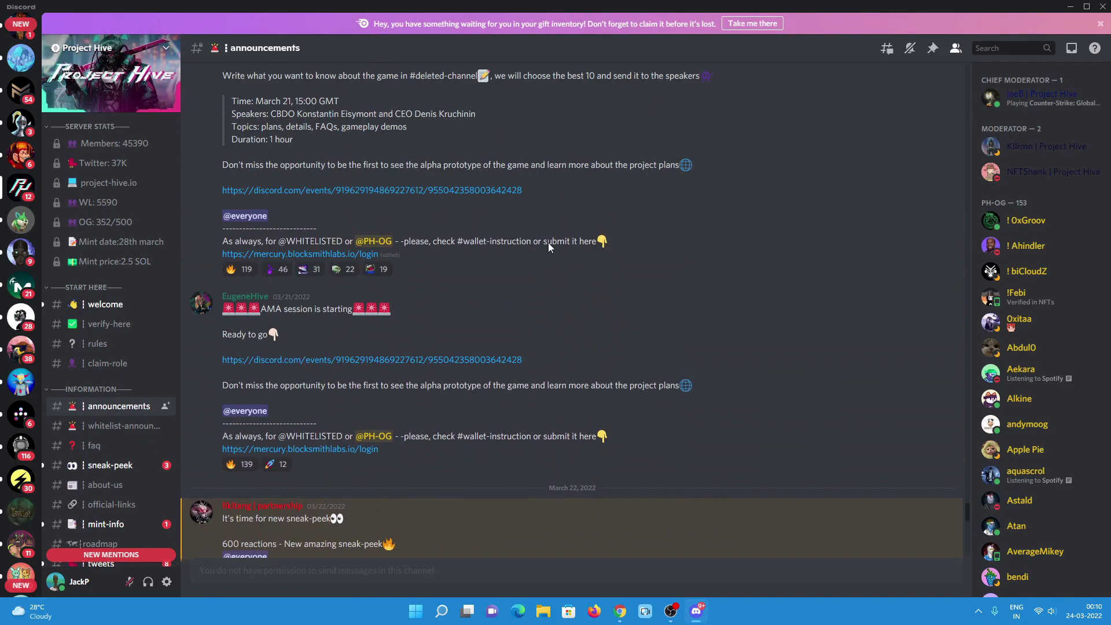
{"action": "scroll", "scroll_direction": "up", "scroll_amount": 3}
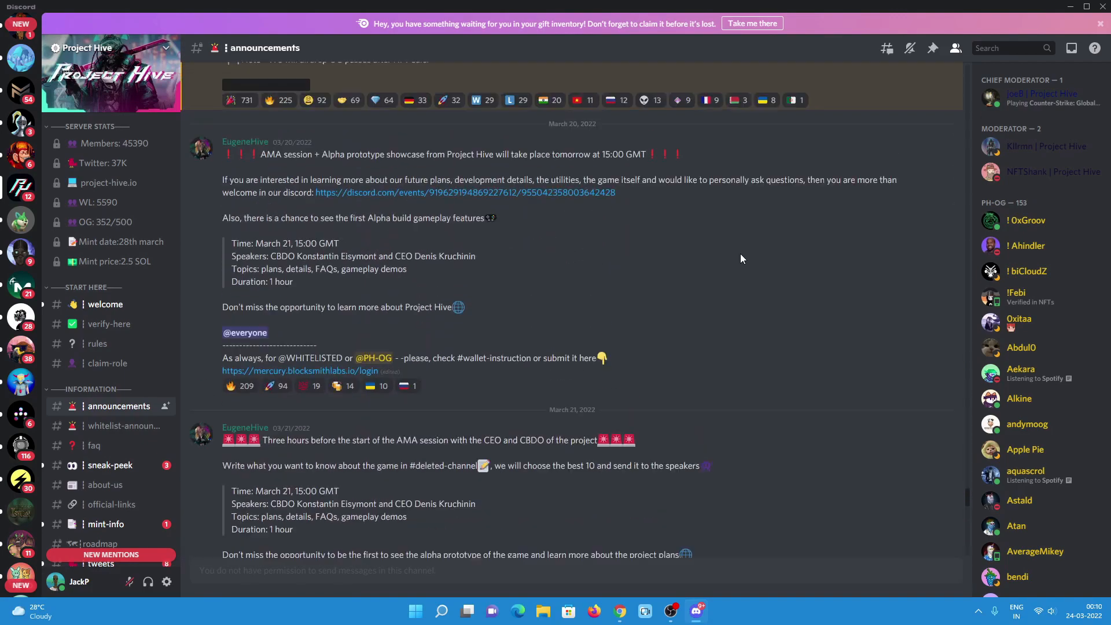
{"action": "scroll", "scroll_direction": "down", "scroll_amount": 3}
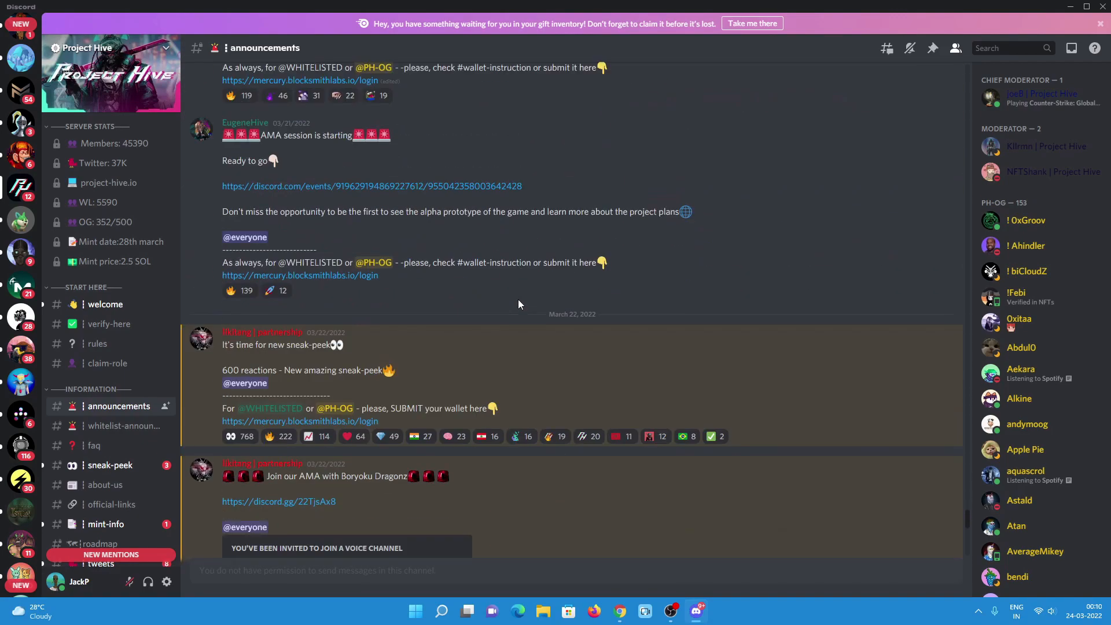
{"action": "scroll", "scroll_direction": "down", "scroll_amount": 3}
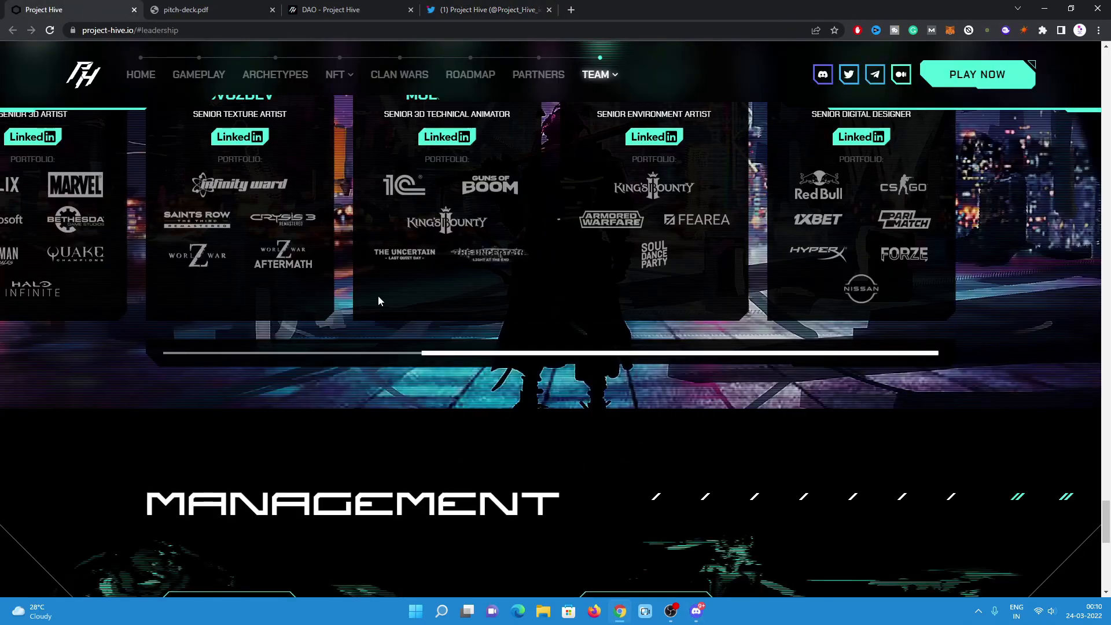
Use the top navigation bar's HOME link to return to the Project Hive title banner.
{"action": "left_click", "coordinate": [399, 74]}
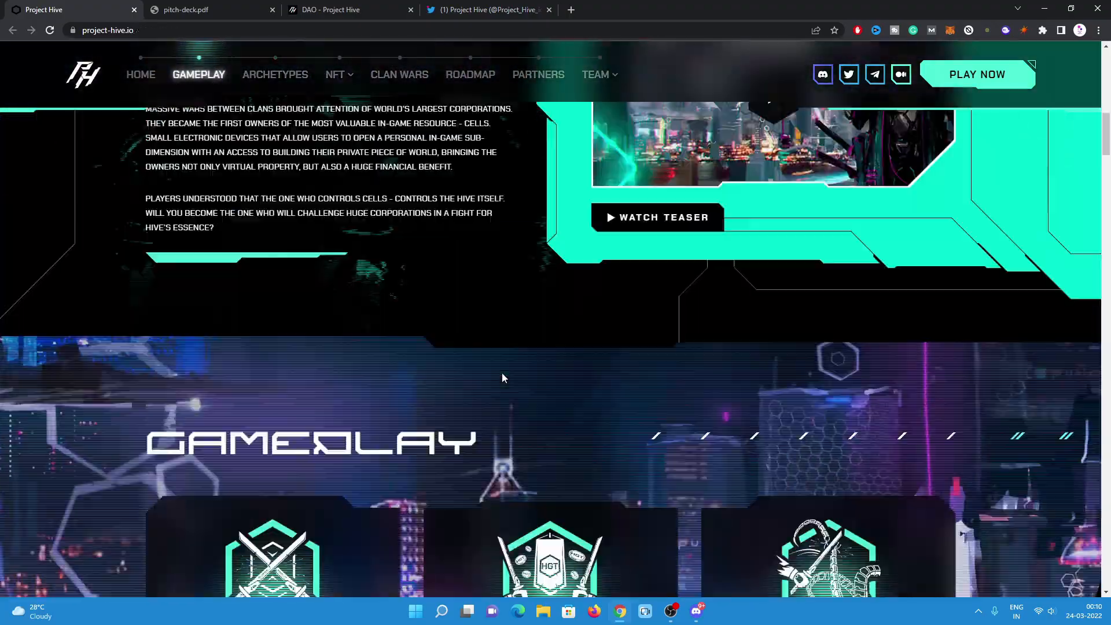
{"action": "left_click", "coordinate": [140, 74]}
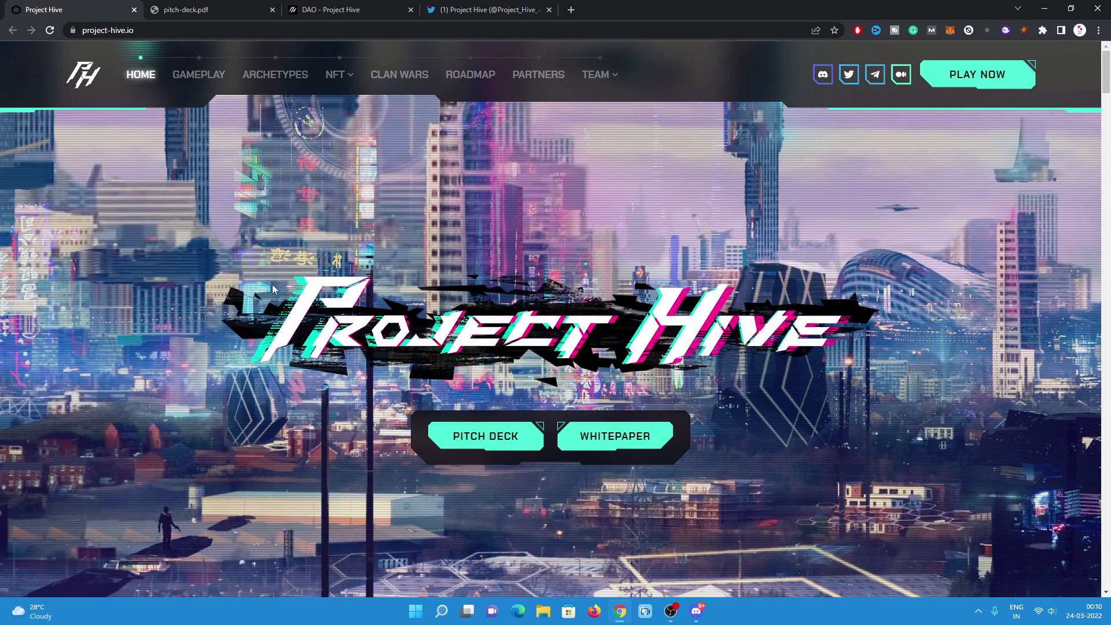
{"action": "mouse_move", "coordinate": [201, 326]}
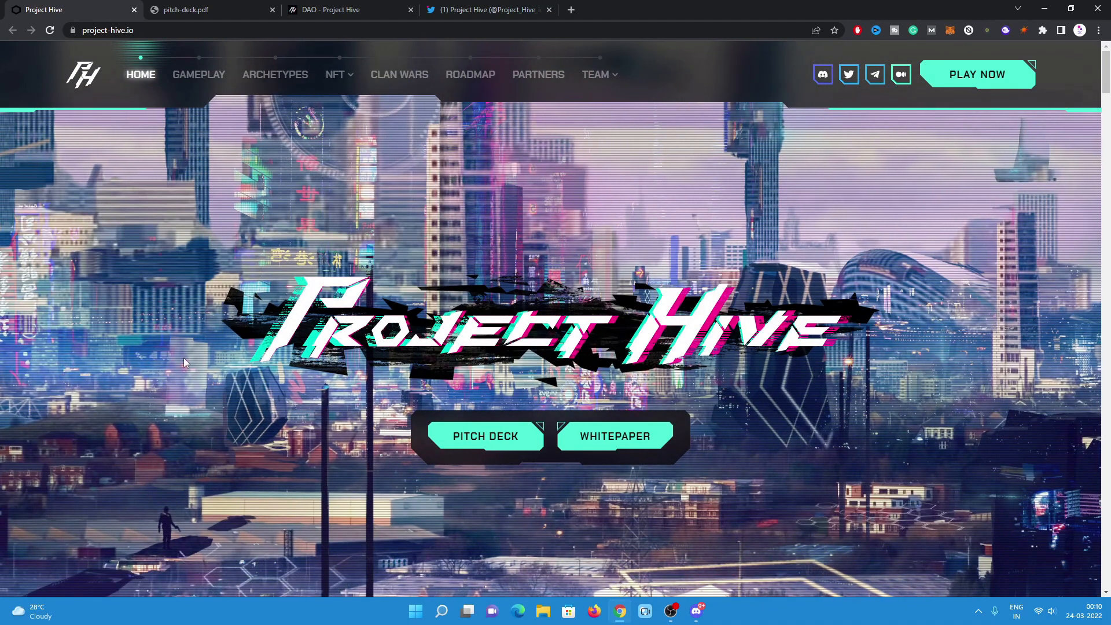
{"action": "mouse_move", "coordinate": [169, 320]}
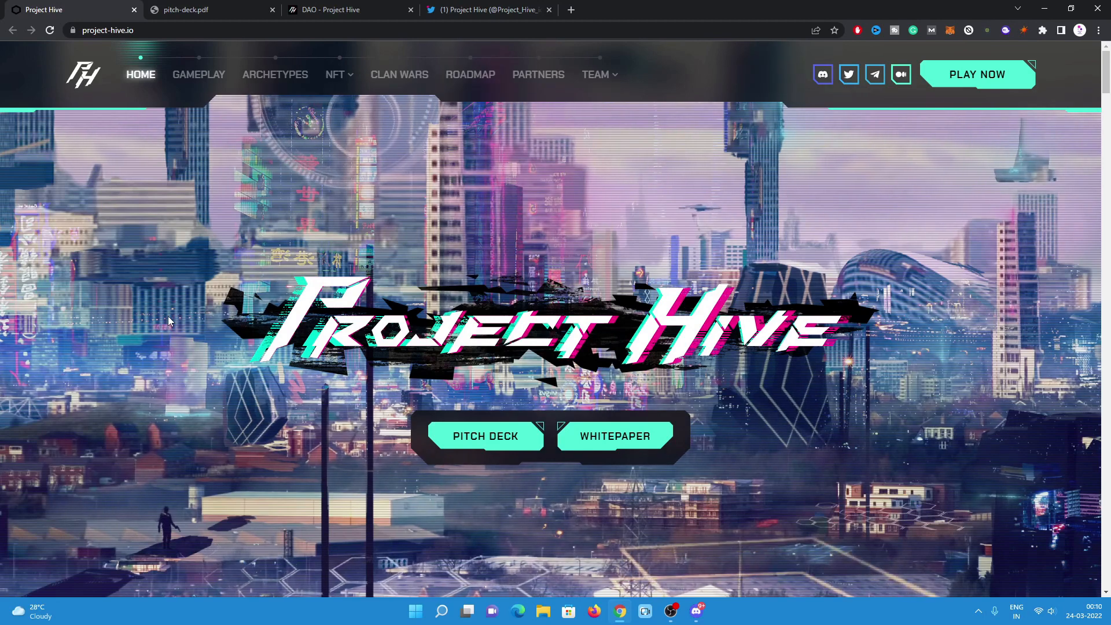